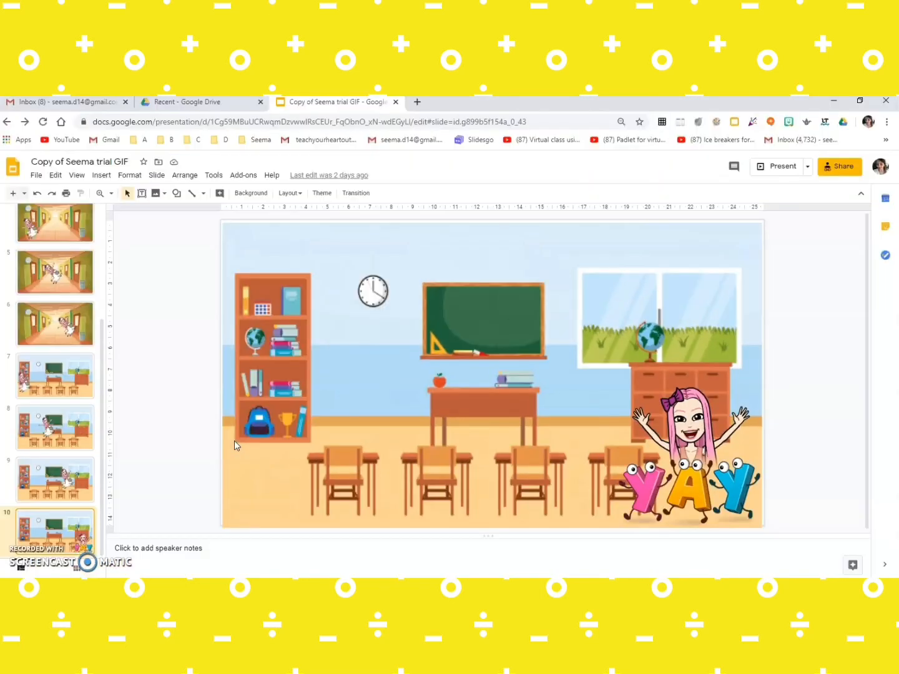
mouse_move(10, 259)
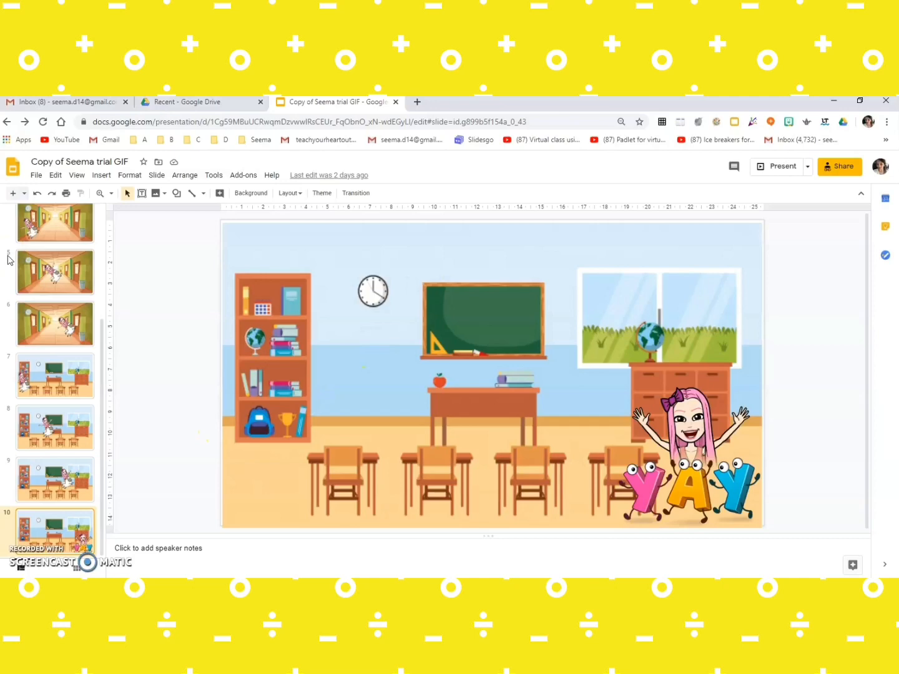
mouse_move(749, 237)
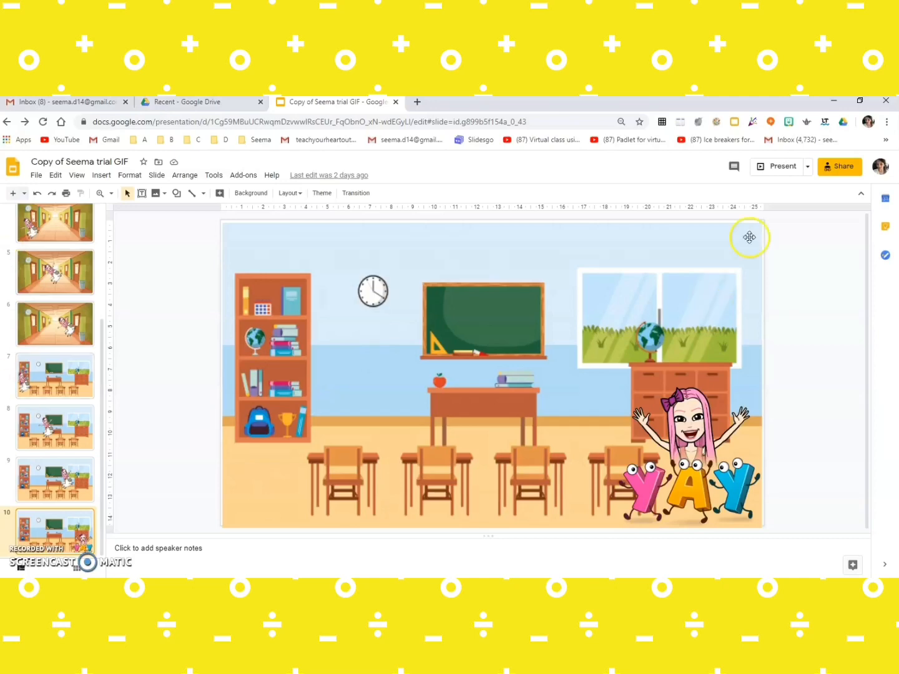
mouse_move(264, 266)
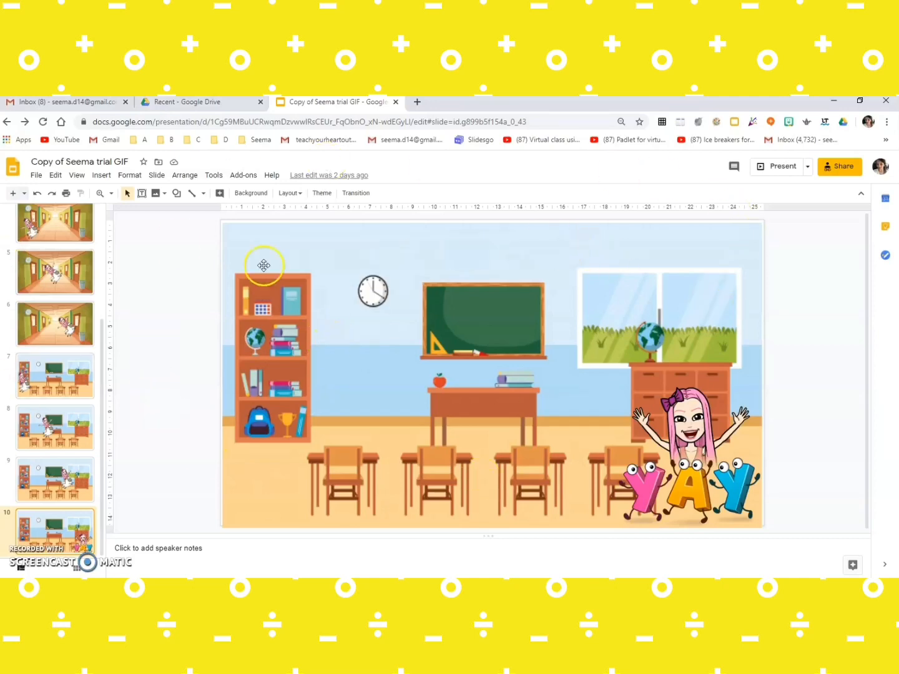
mouse_move(95, 106)
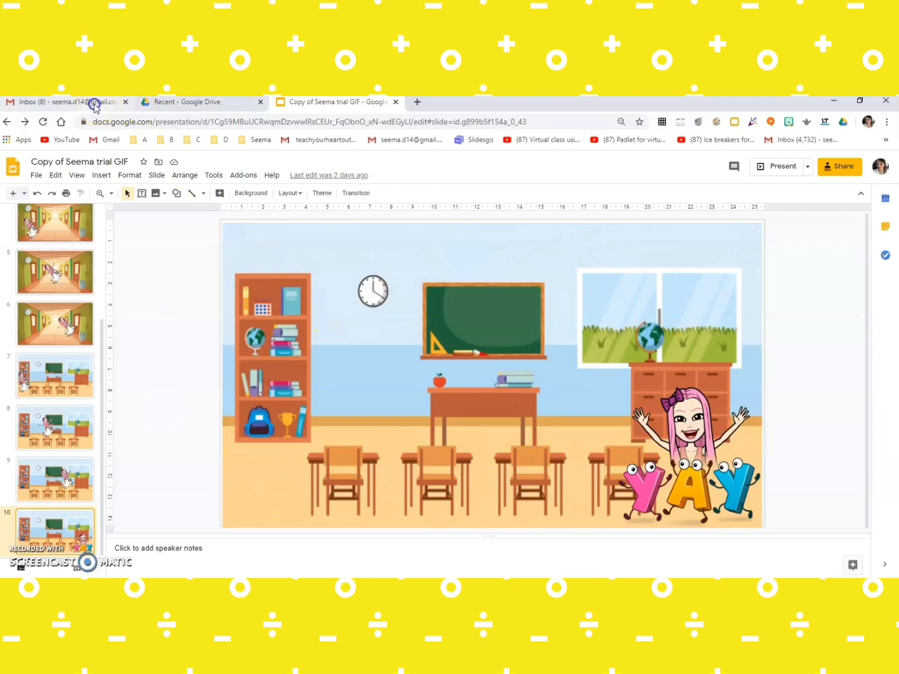
Step: From the Gmail inbox, launch Slides via the Google apps grid
click(64, 102)
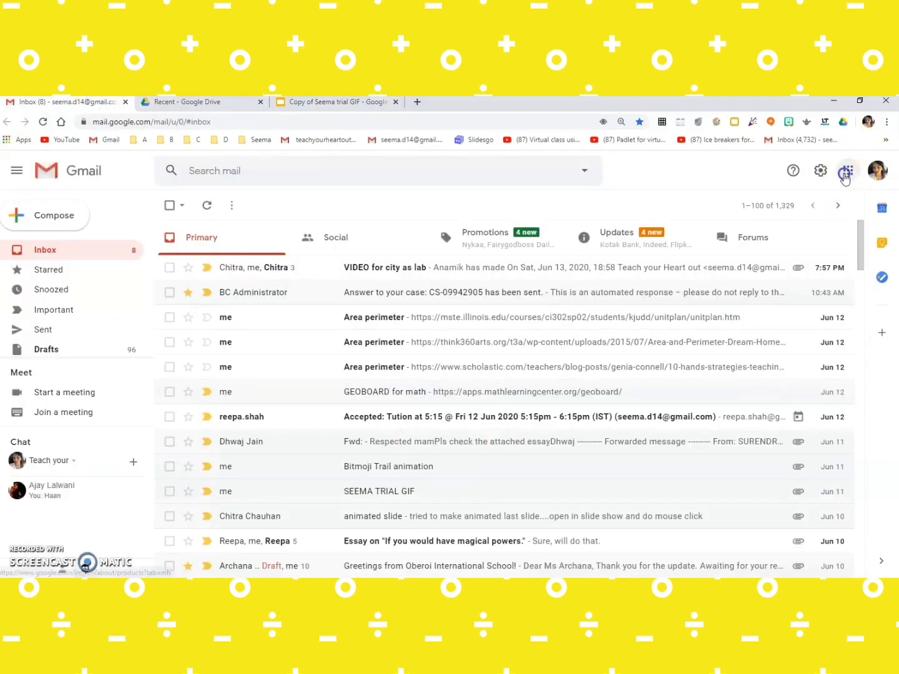
click(847, 170)
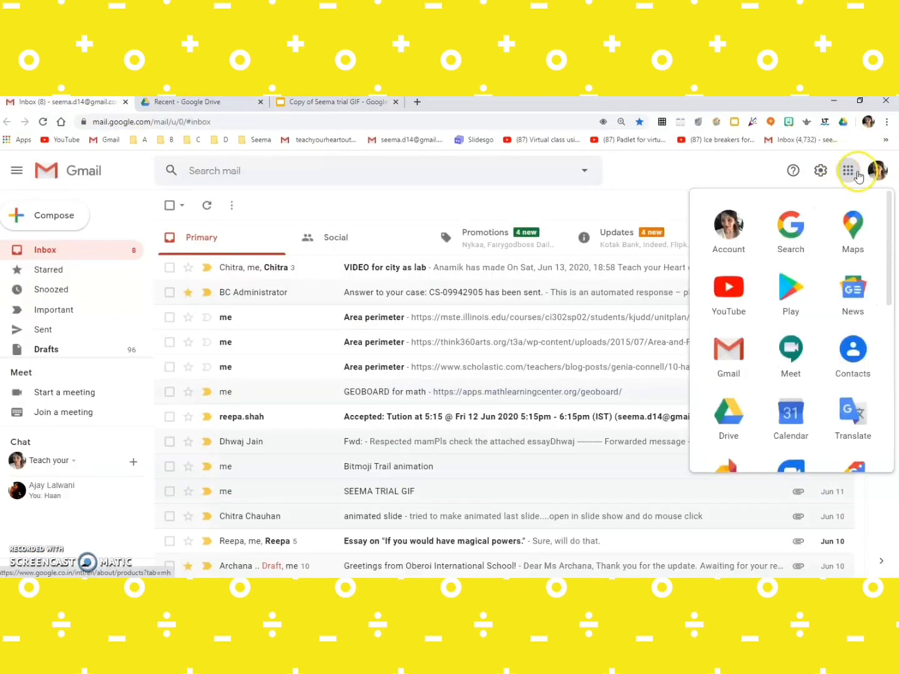
mouse_move(848, 170)
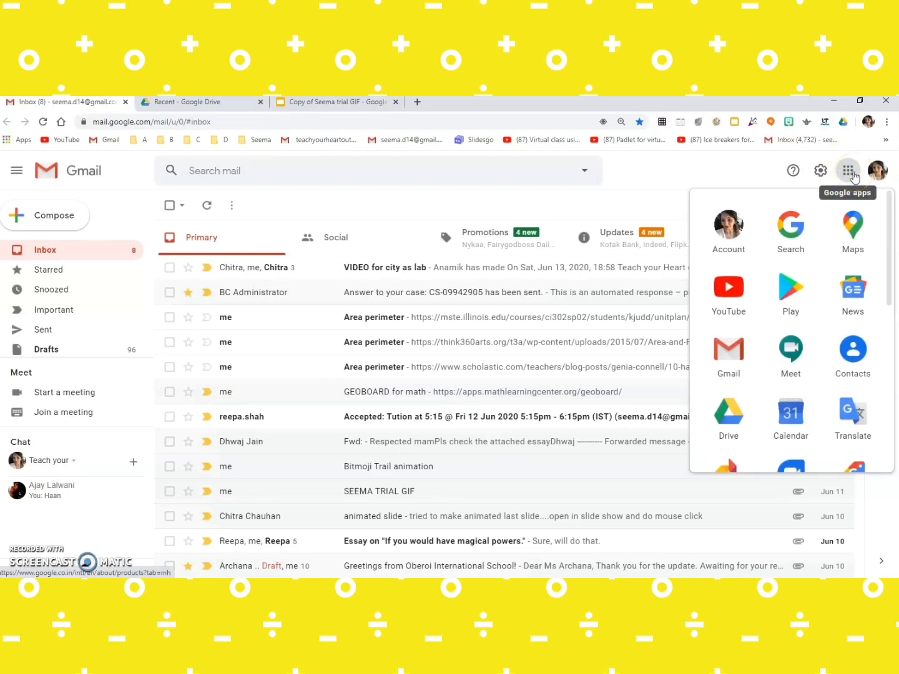
scroll(down, 3)
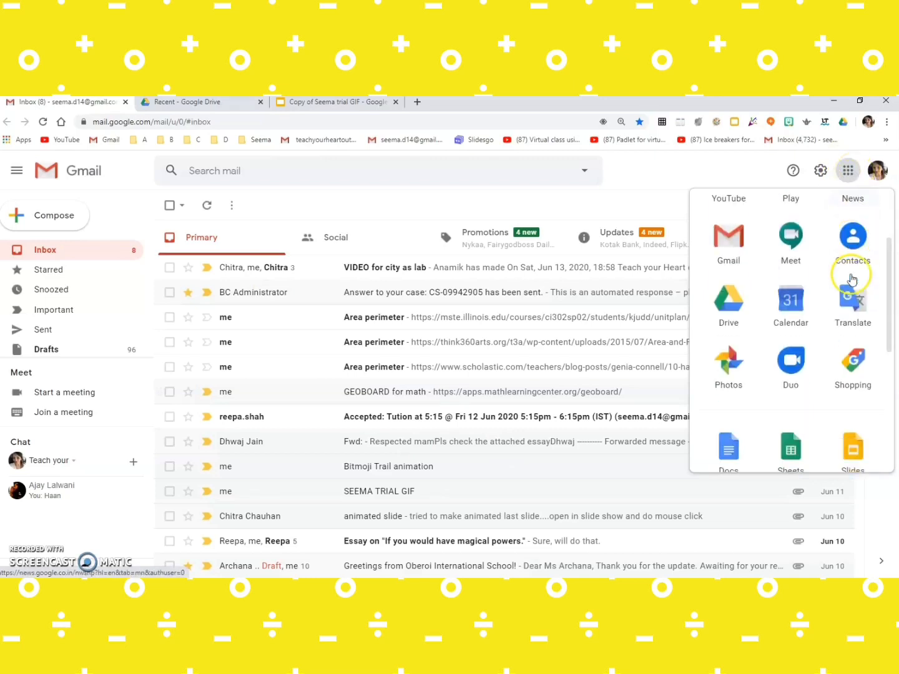
scroll(down, 3)
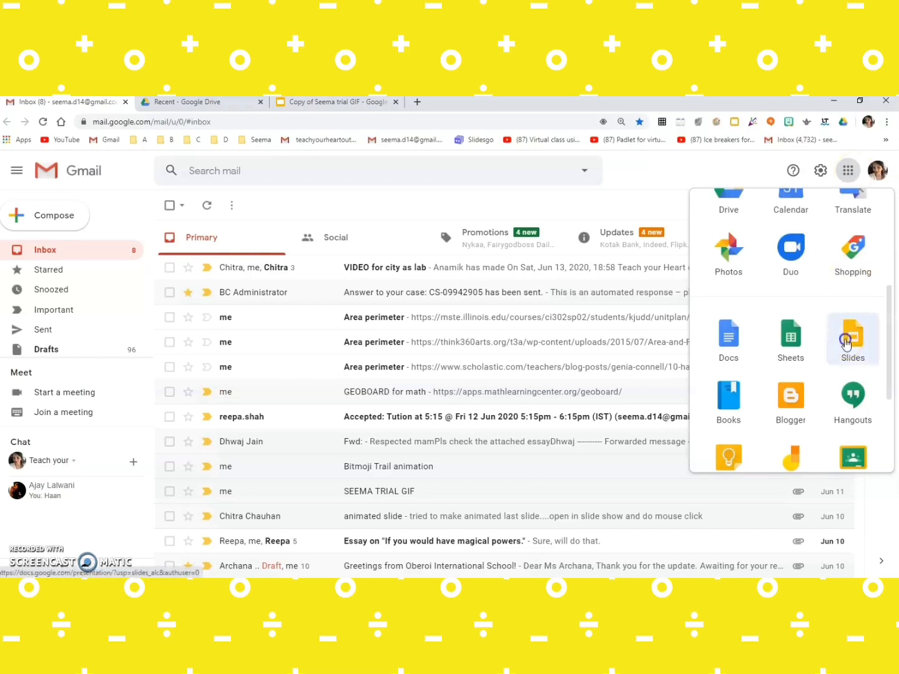
click(851, 340)
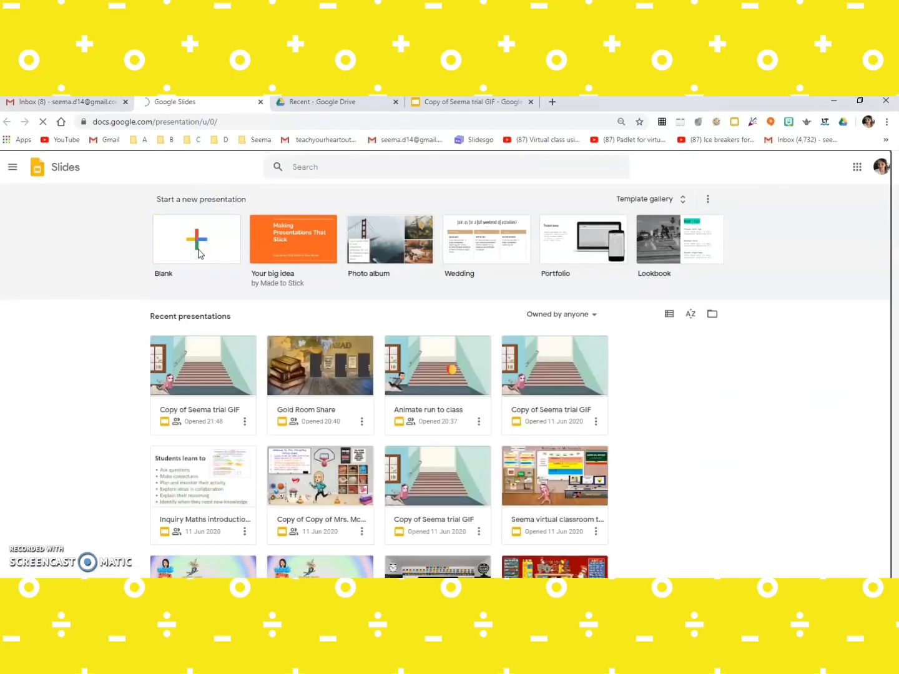
Step: Create a blank presentation and rename it 'Seema gif tutorial'
click(196, 238)
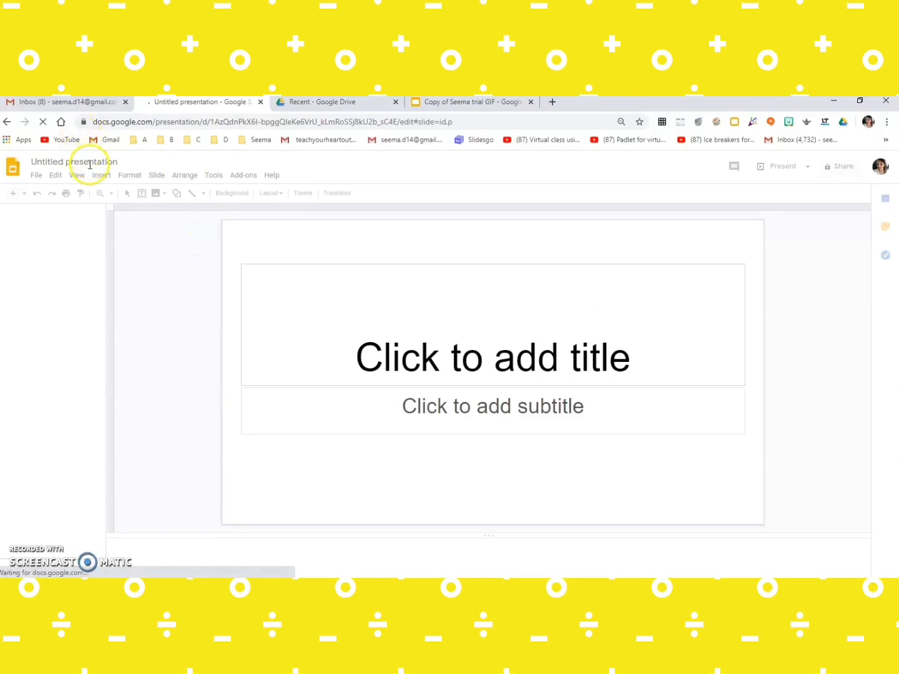
click(74, 161)
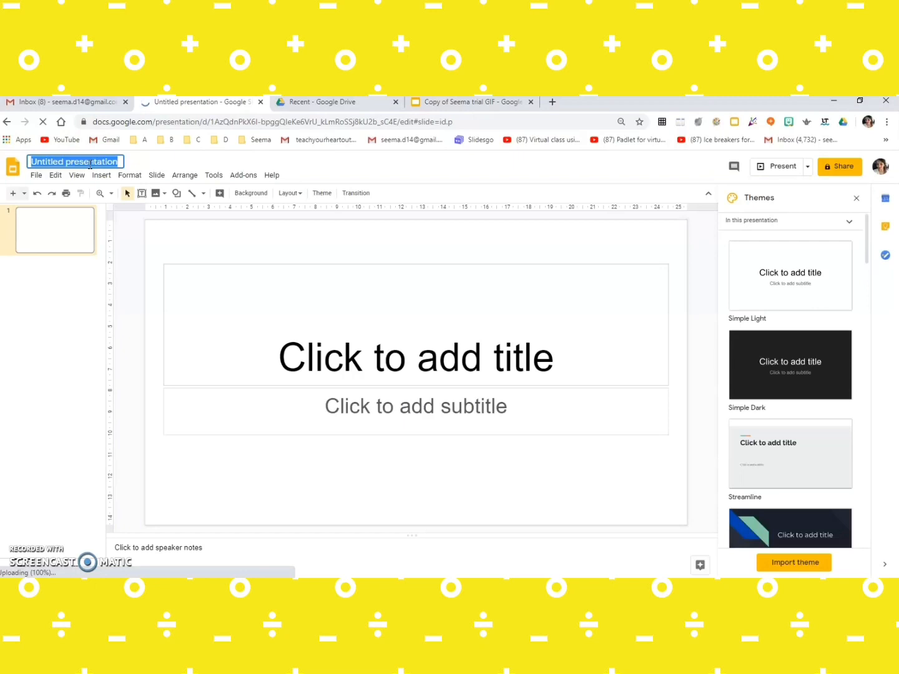
text(Seema)
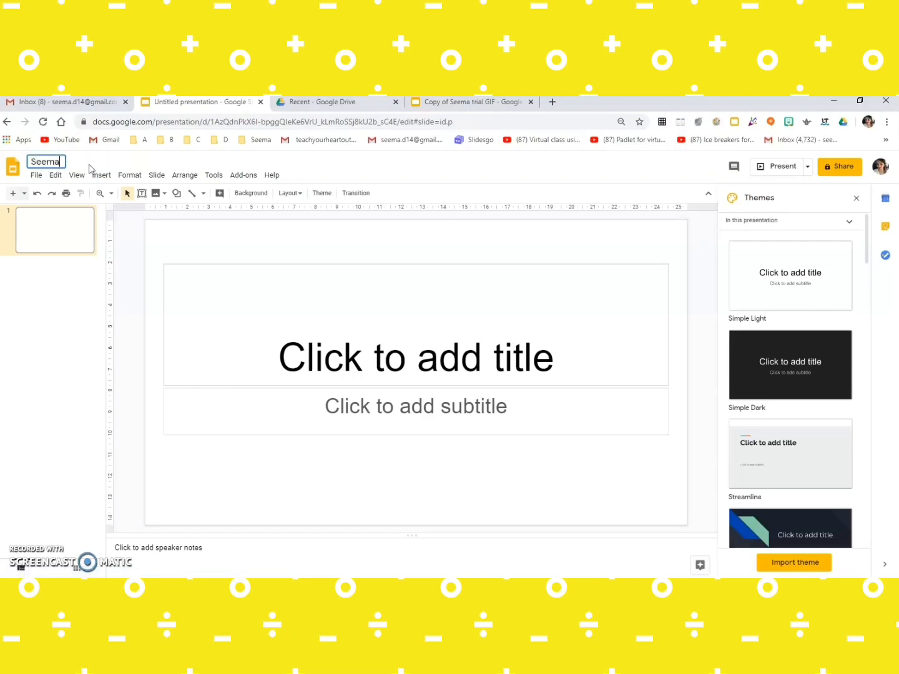
text(gif tut)
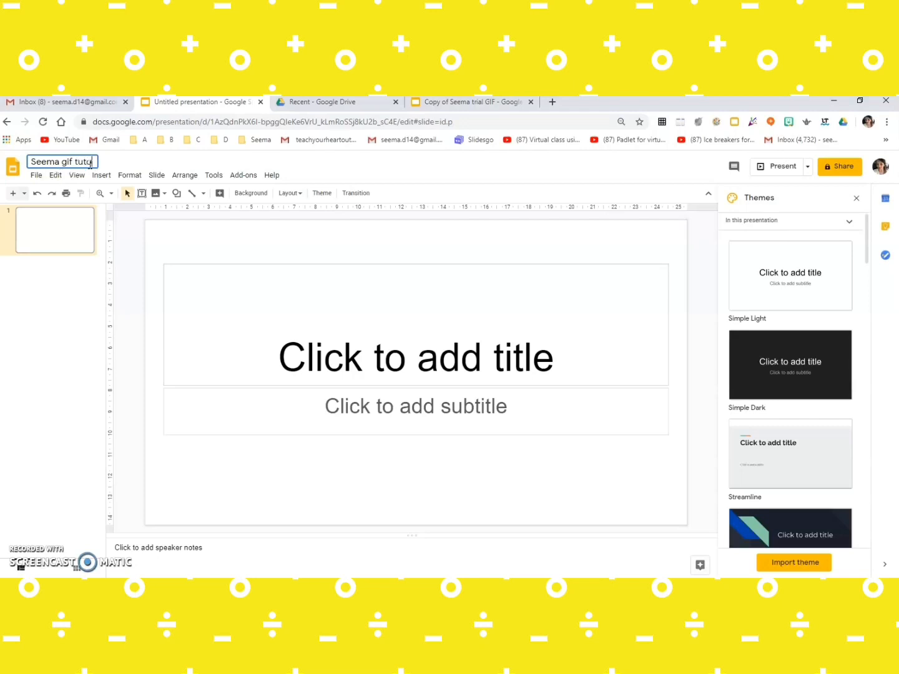
text(orial)
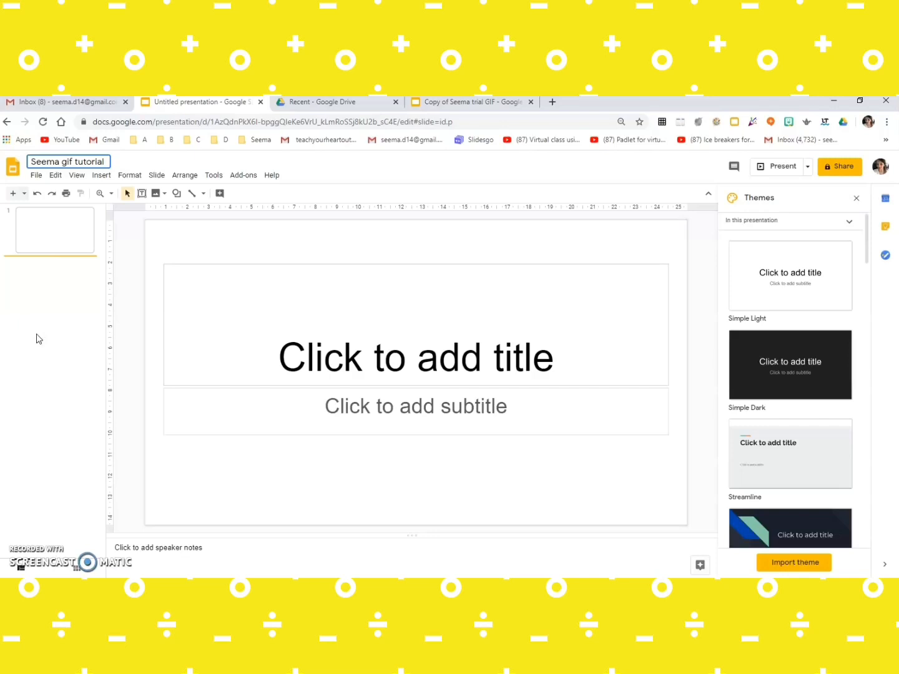
mouse_move(324, 220)
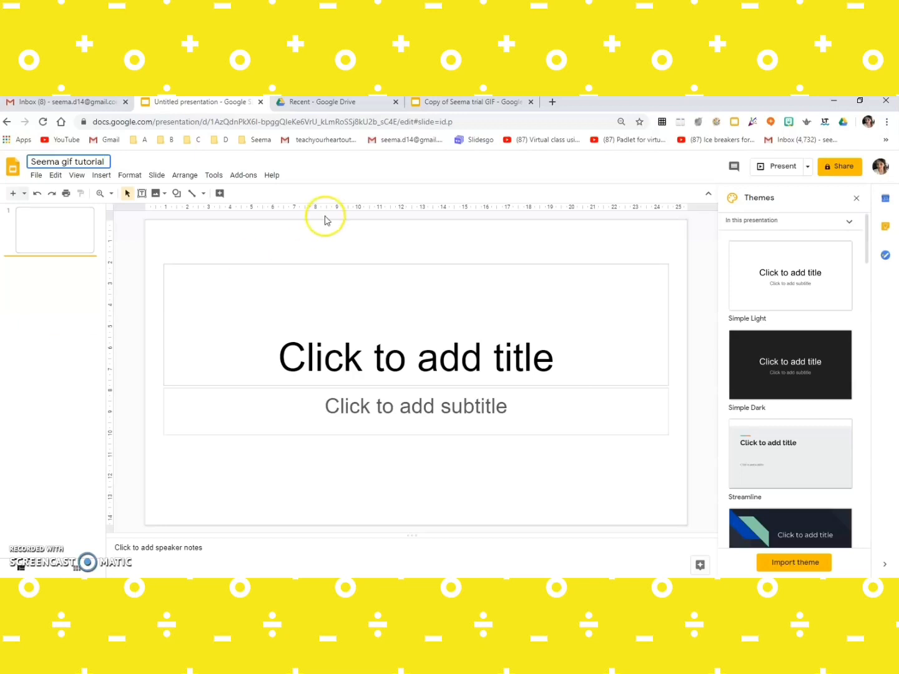
mouse_move(242, 175)
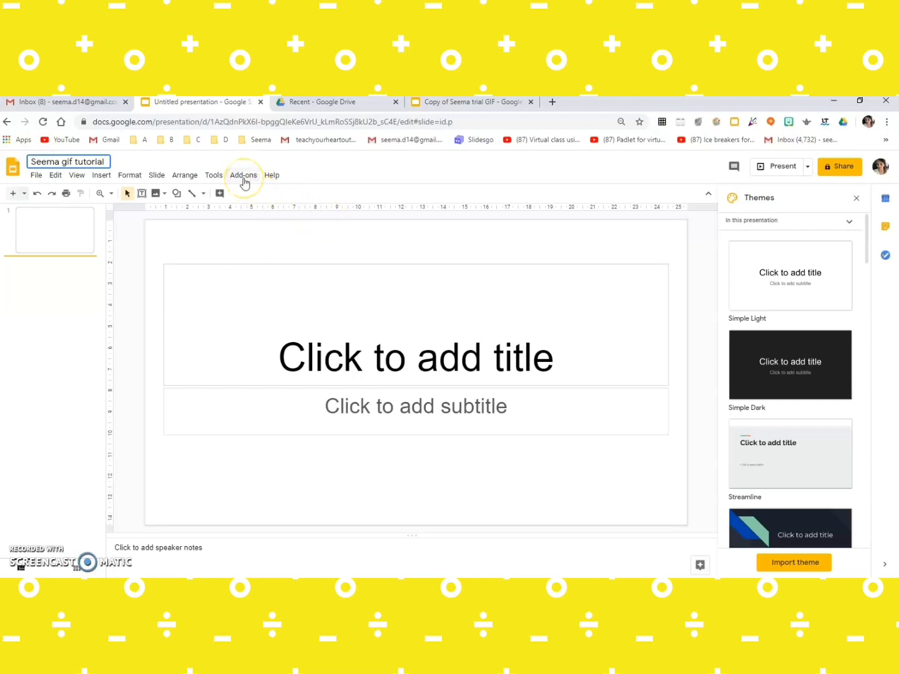
mouse_move(236, 187)
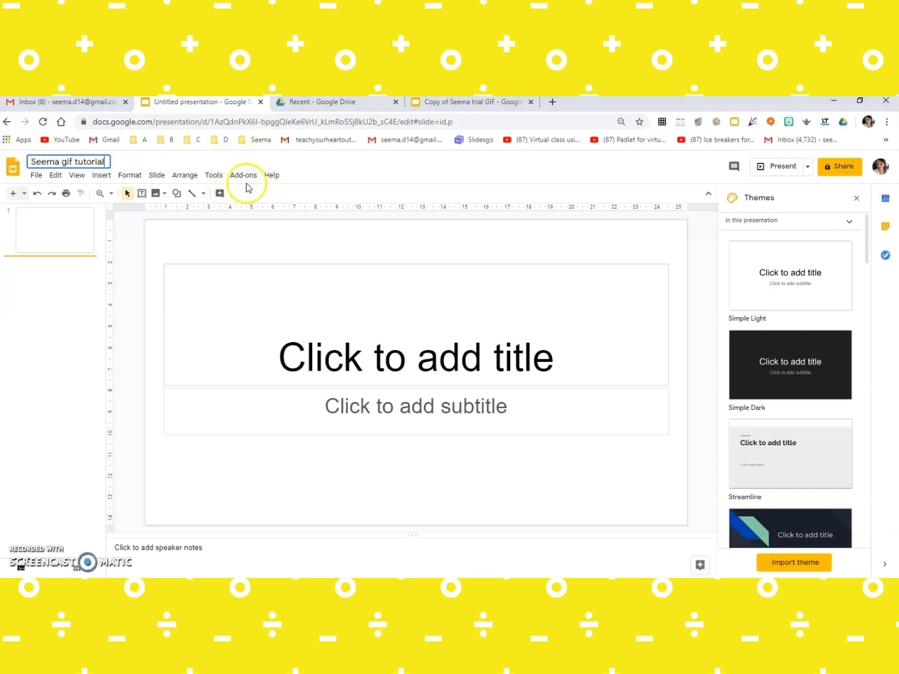
Step: Search the add-on marketplace (Add-ons > Get add-ons) for 'creator' to find Creator Studio
click(242, 175)
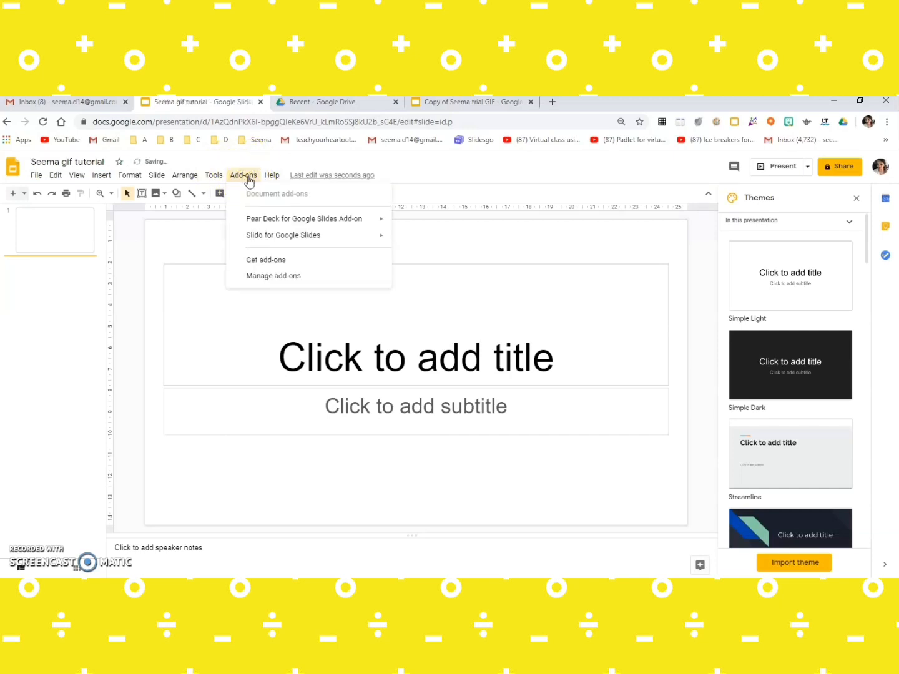
mouse_move(293, 262)
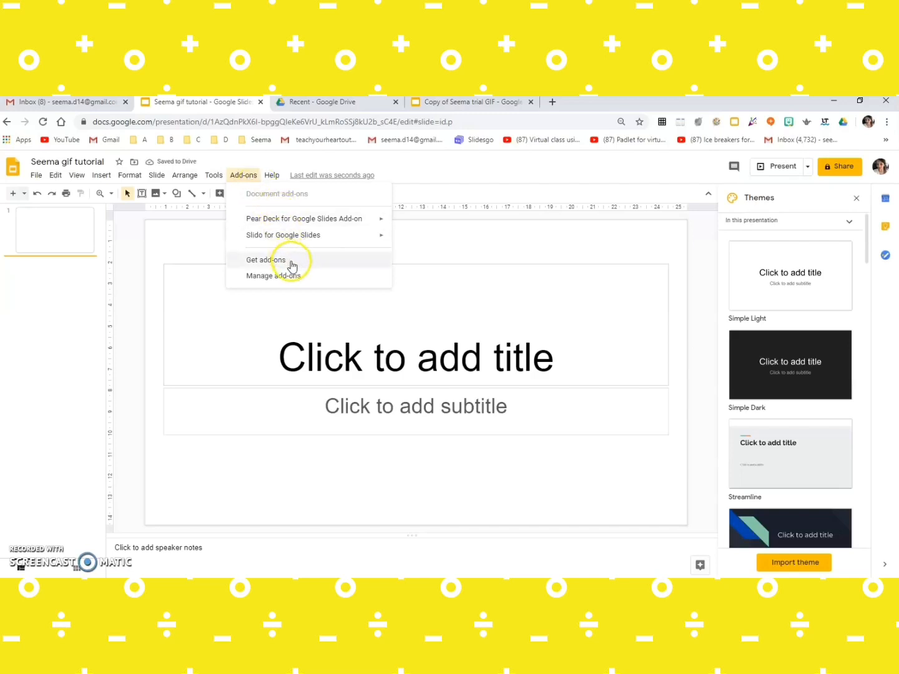
click(265, 259)
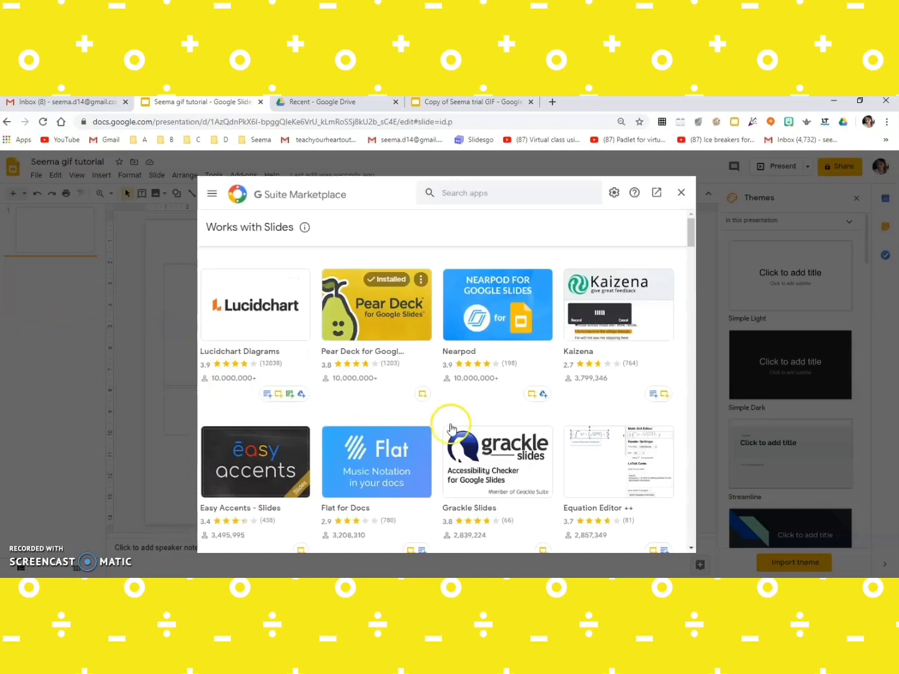
mouse_move(469, 359)
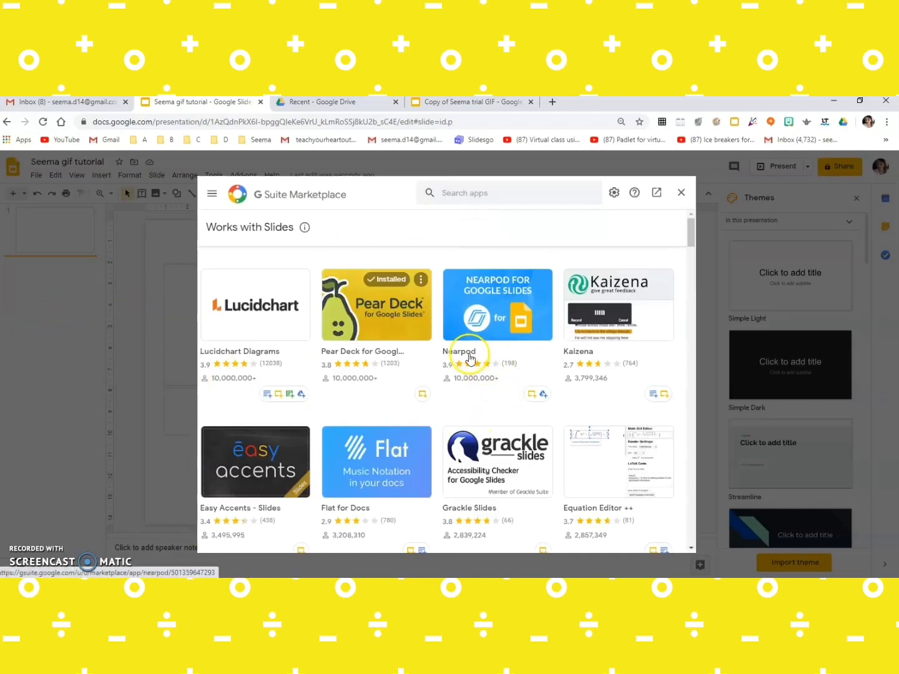
mouse_move(467, 304)
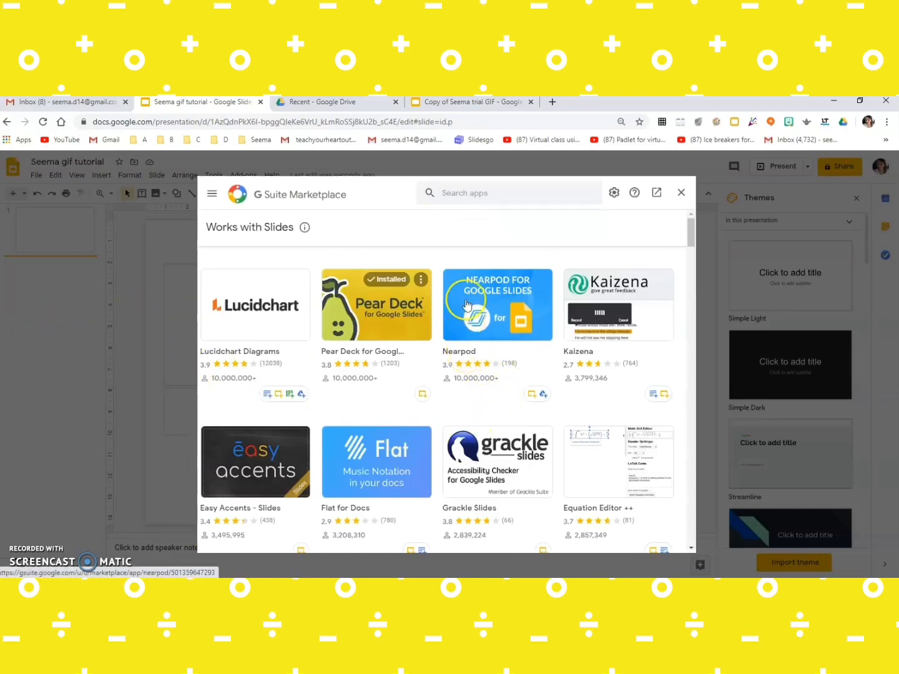
mouse_move(466, 220)
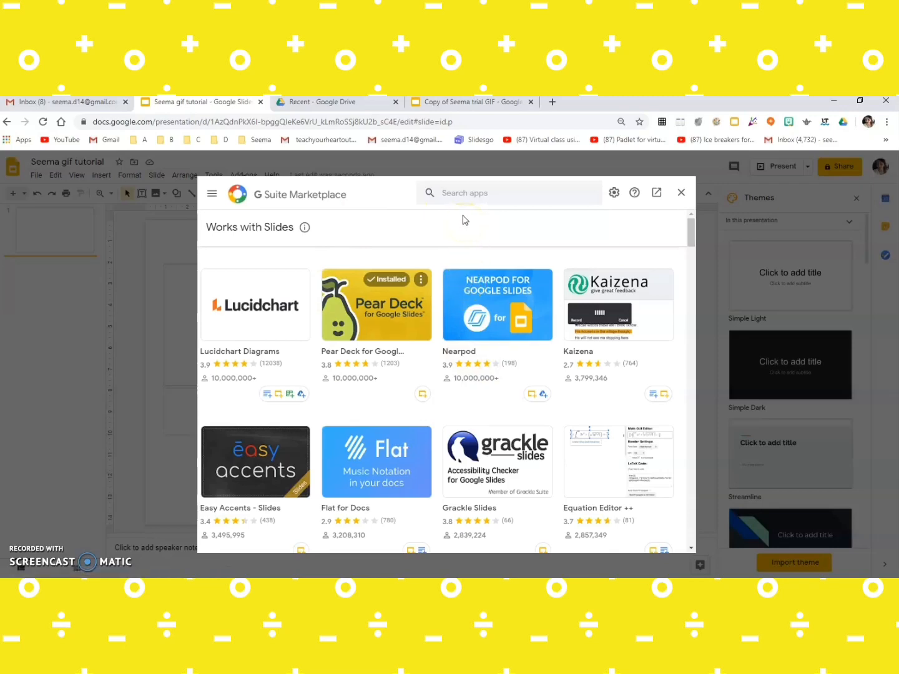
click(509, 192)
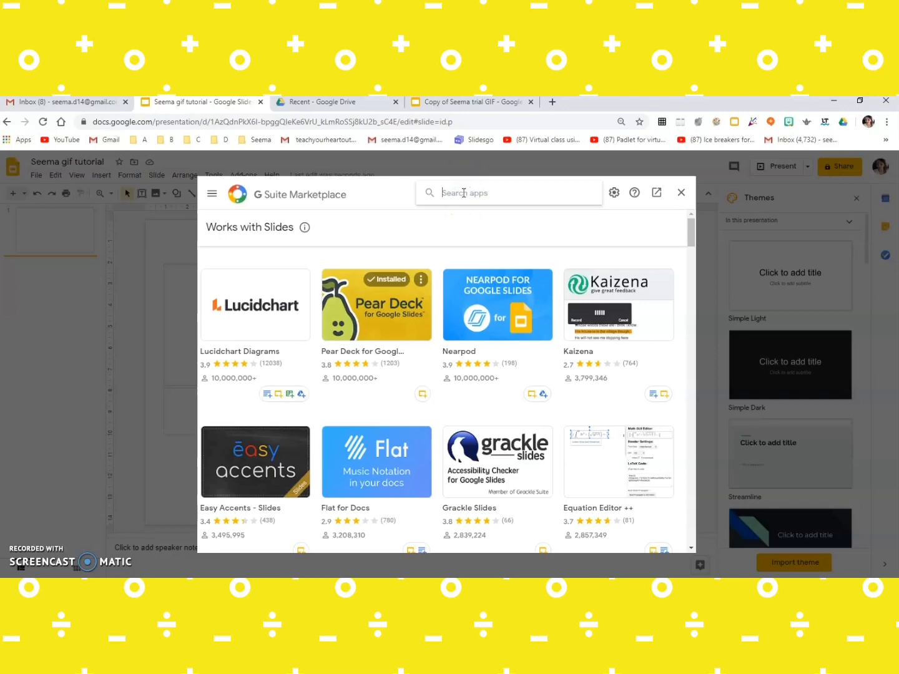
text(creator)
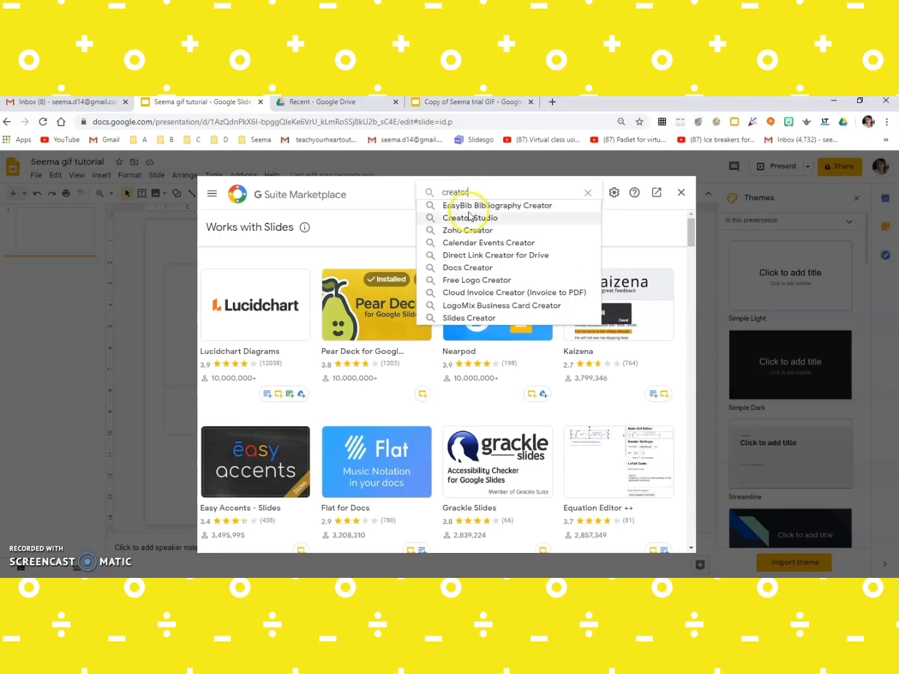
click(472, 218)
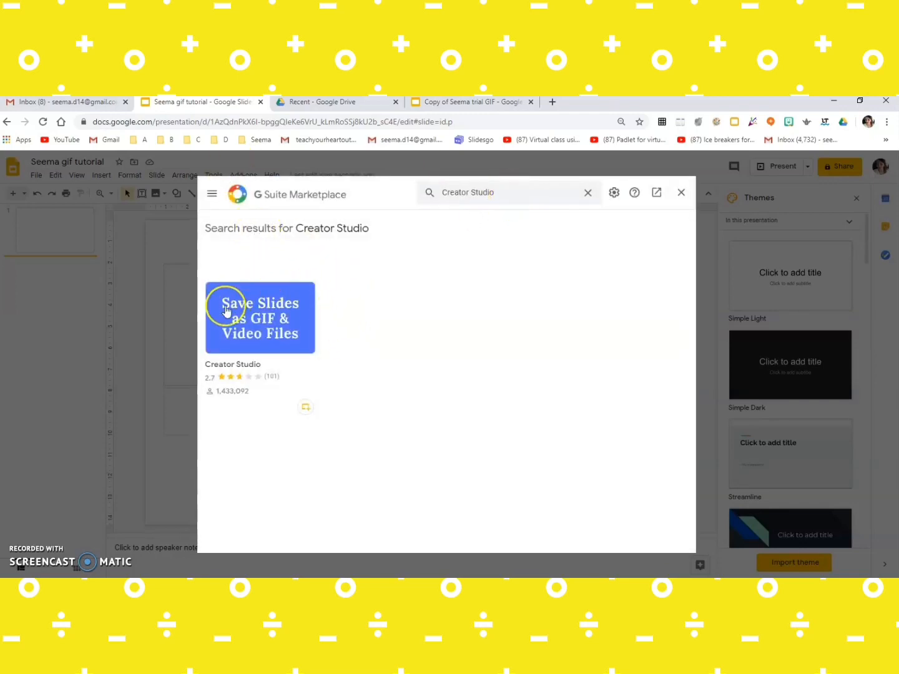
mouse_move(397, 362)
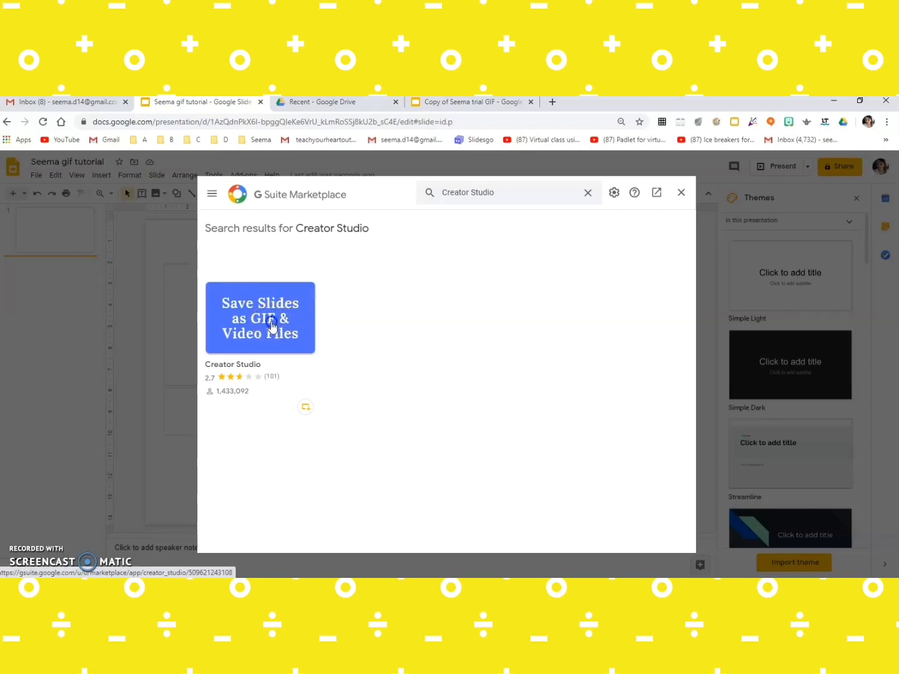
Step: Install the Creator Studio add-on, continuing and choosing the Google account
click(259, 317)
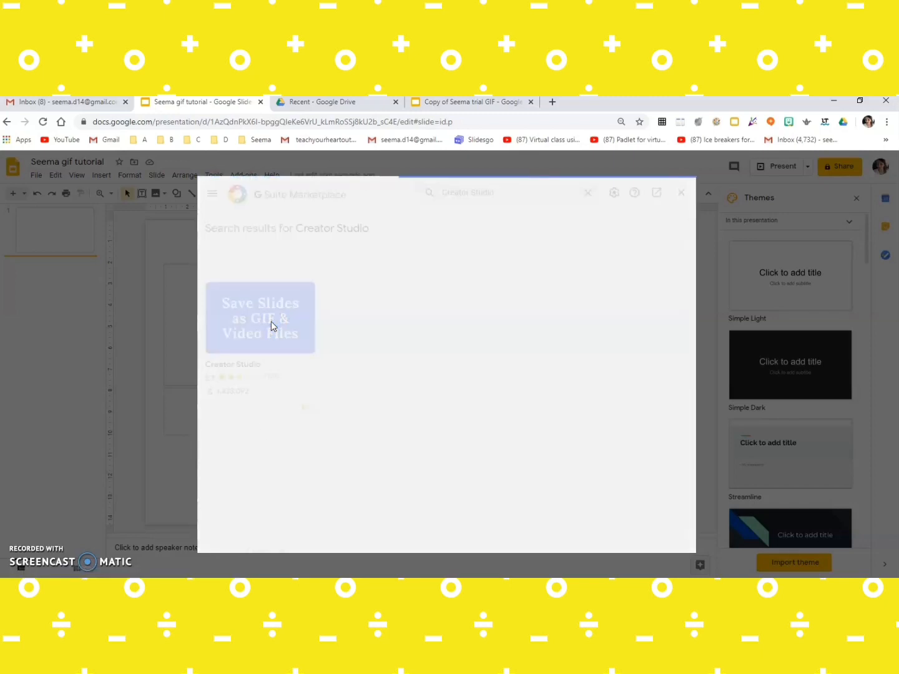
click(260, 317)
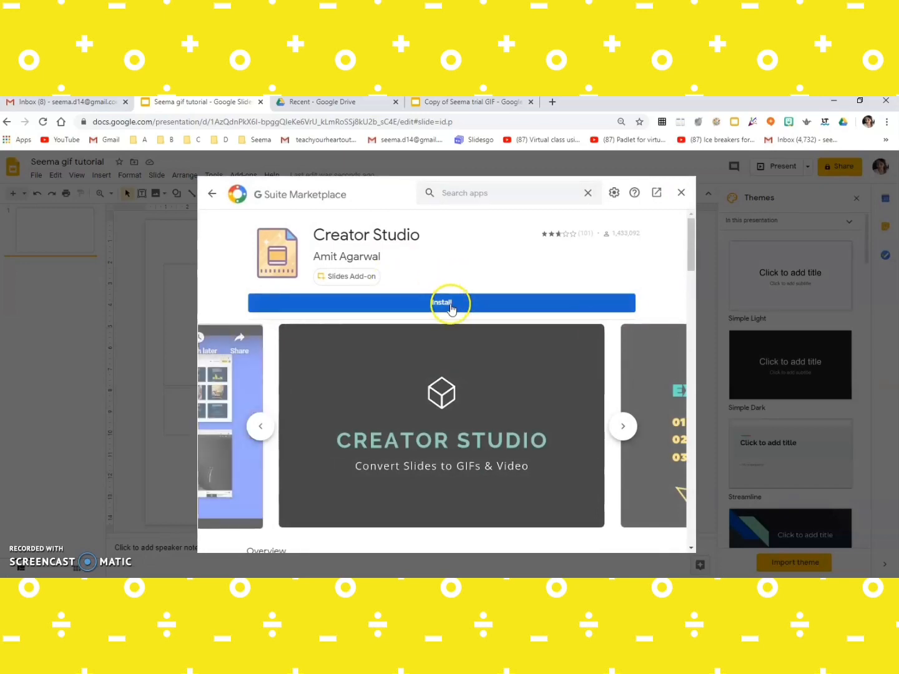
click(442, 302)
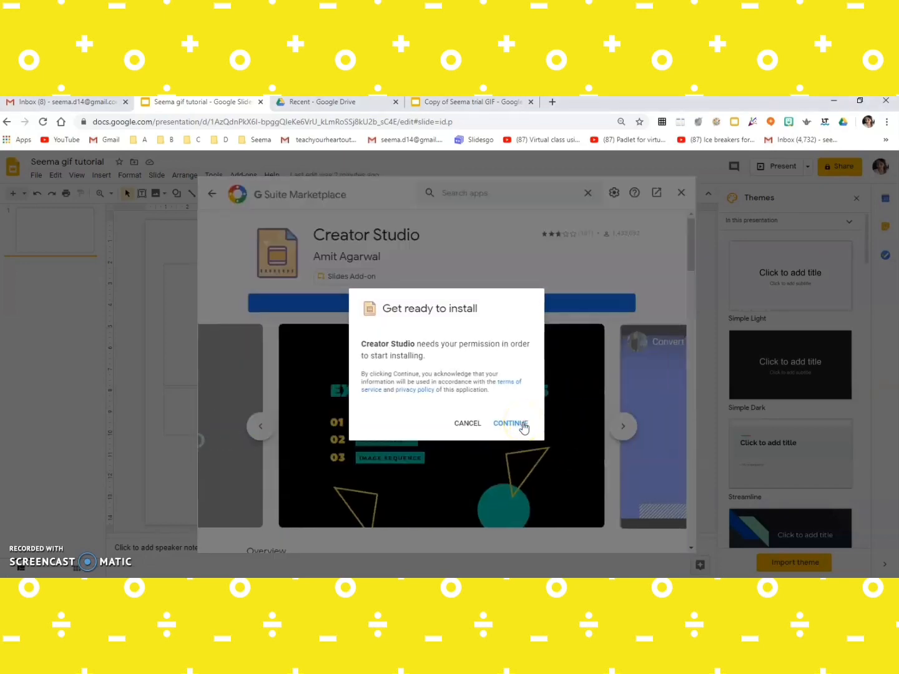
click(510, 423)
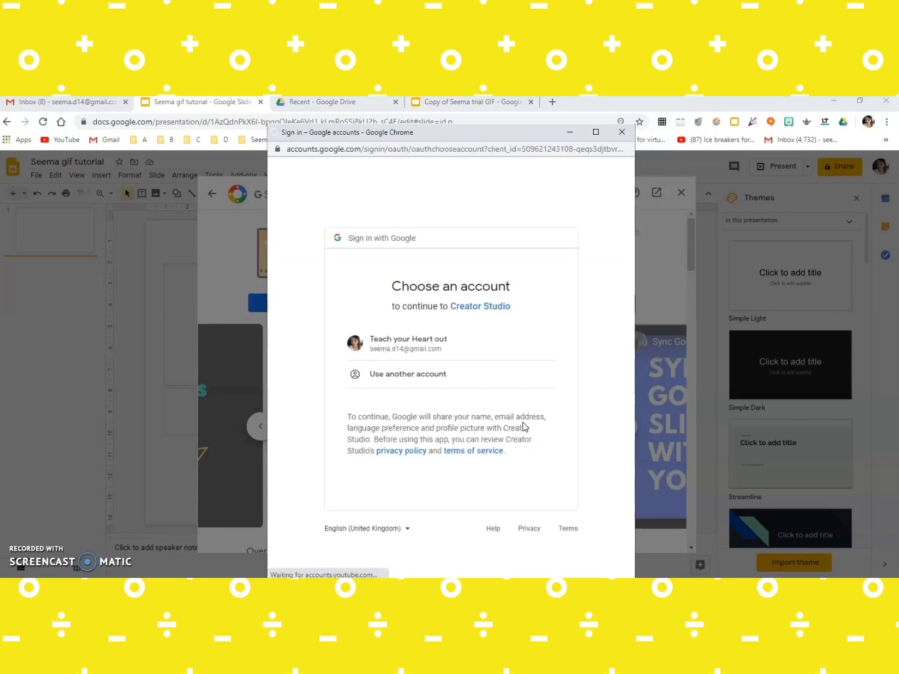
click(405, 344)
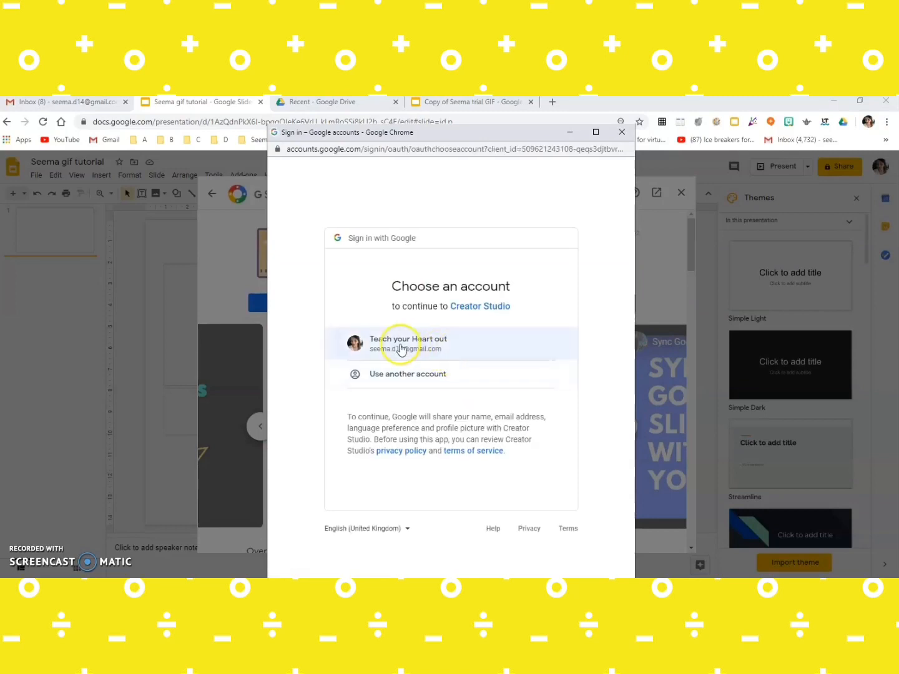
click(406, 343)
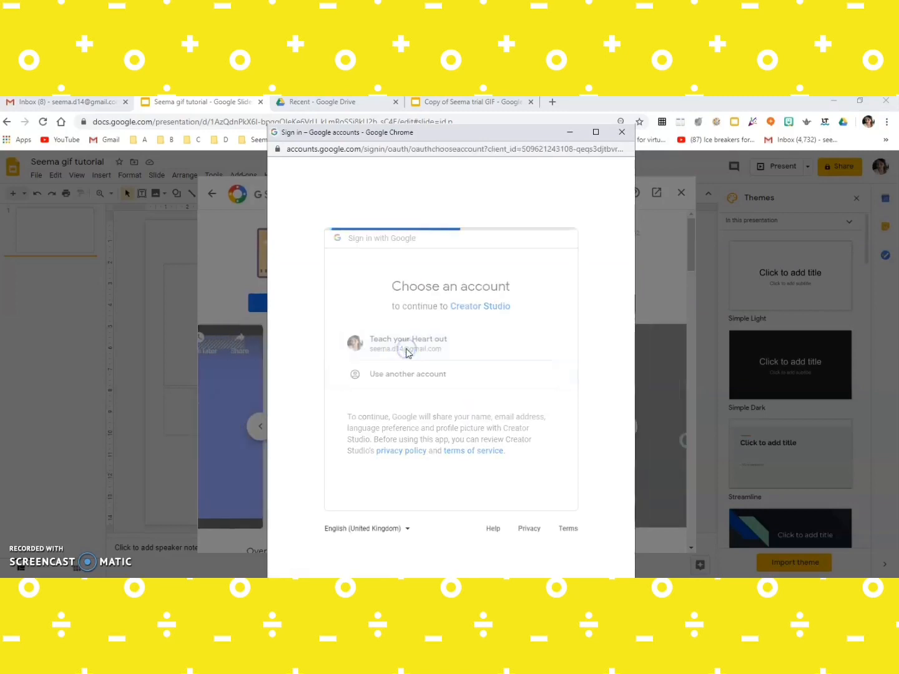
click(408, 343)
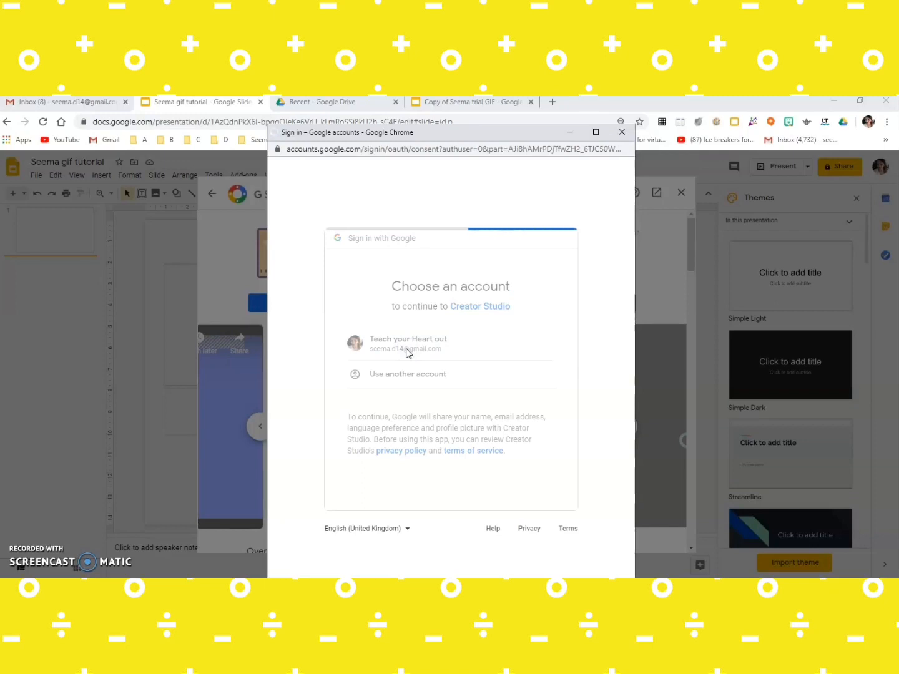
click(408, 344)
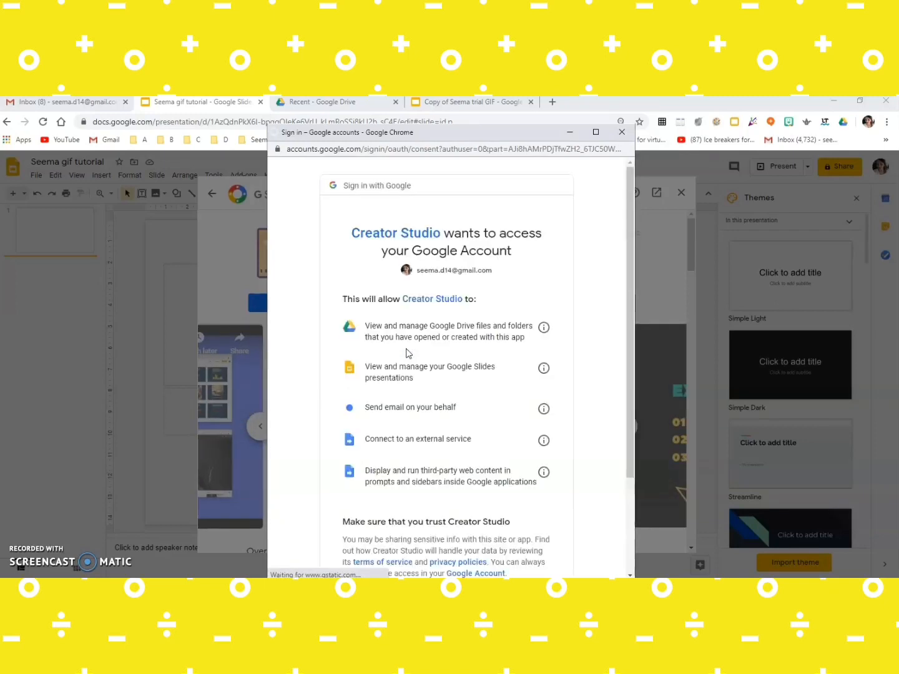
Step: Grant Creator Studio account access, finish the install and confirm it in the add-ons list
scroll(down, 3)
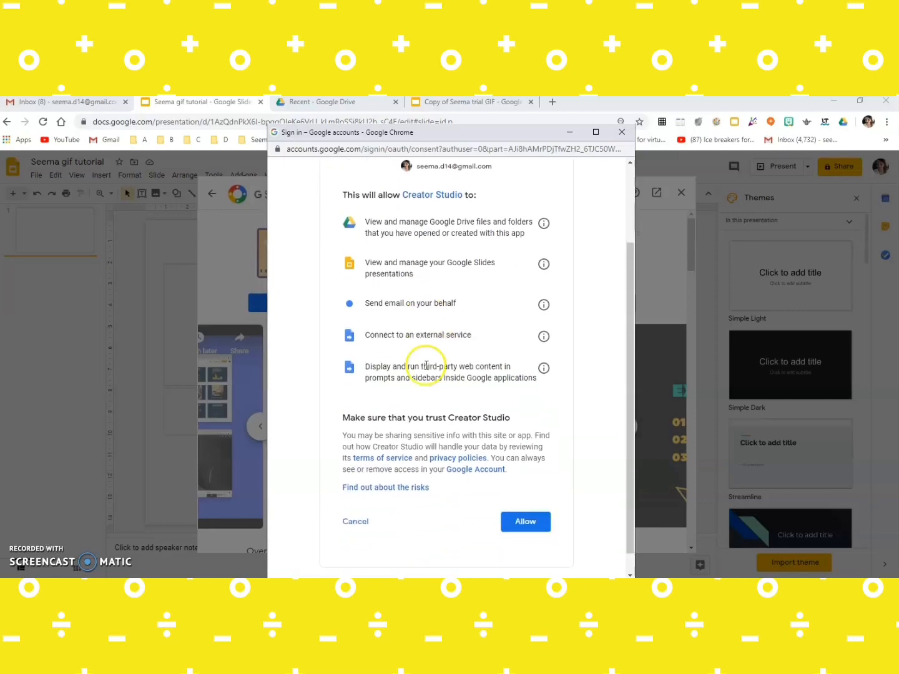
scroll(down, 3)
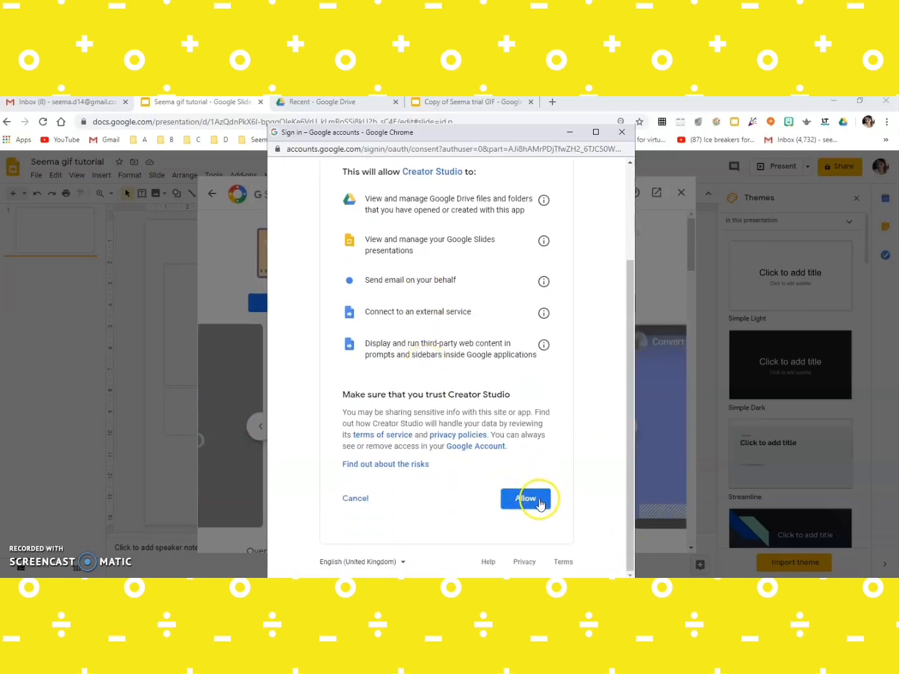
click(524, 498)
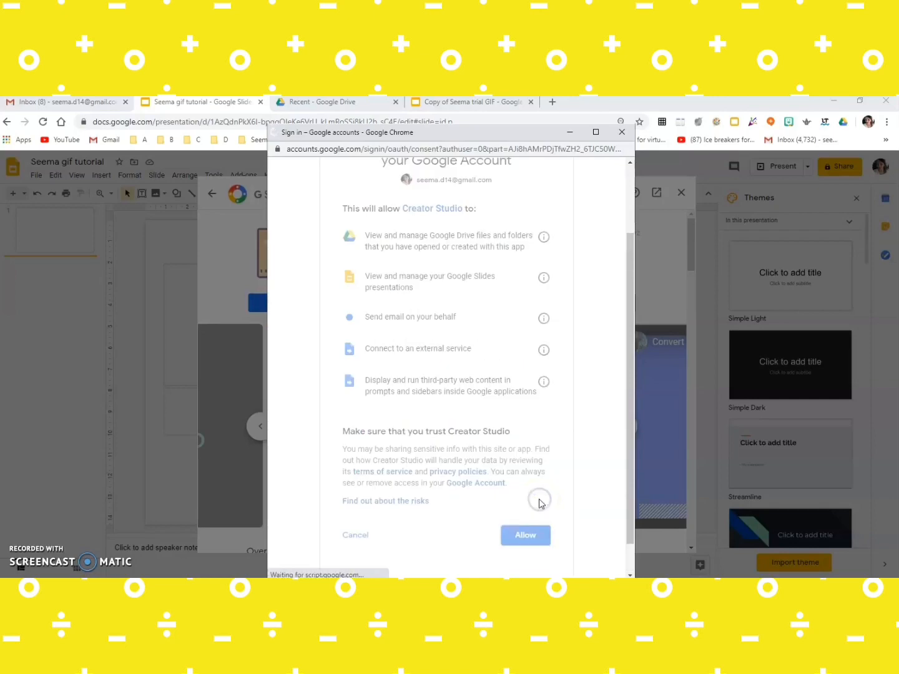
click(525, 535)
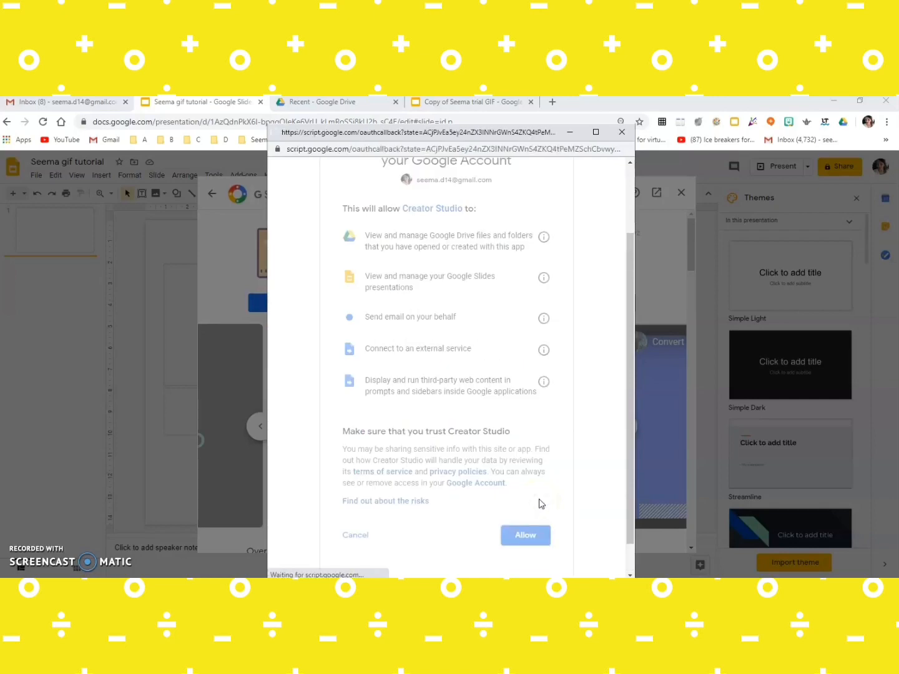
click(524, 534)
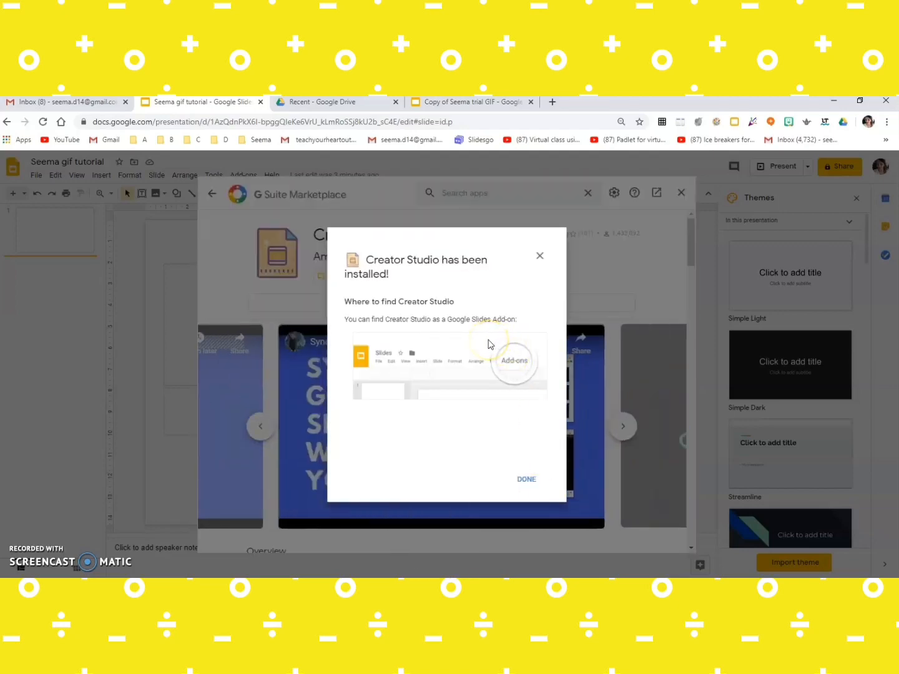
mouse_move(532, 493)
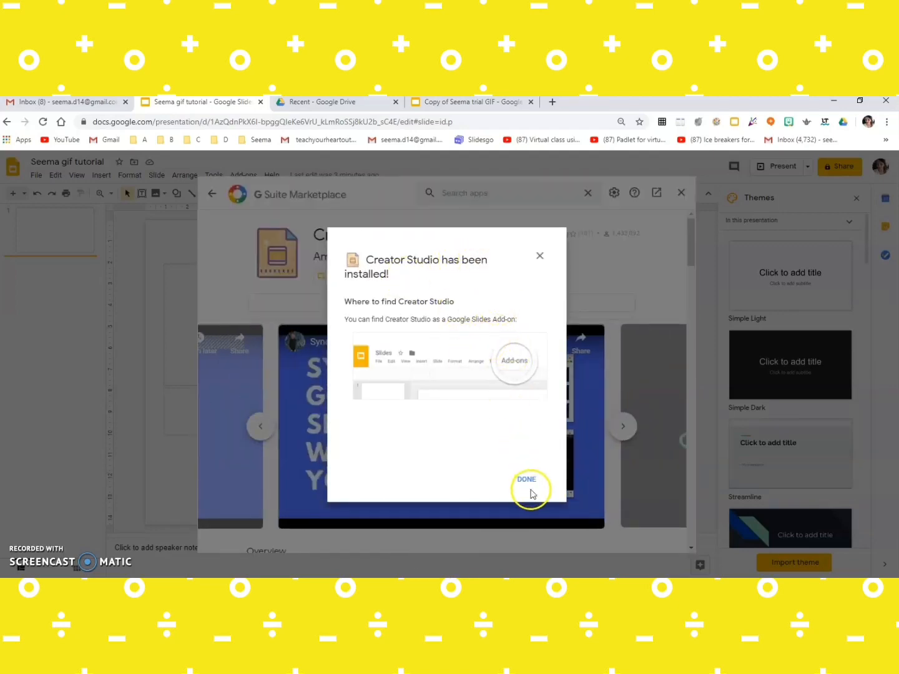
click(527, 480)
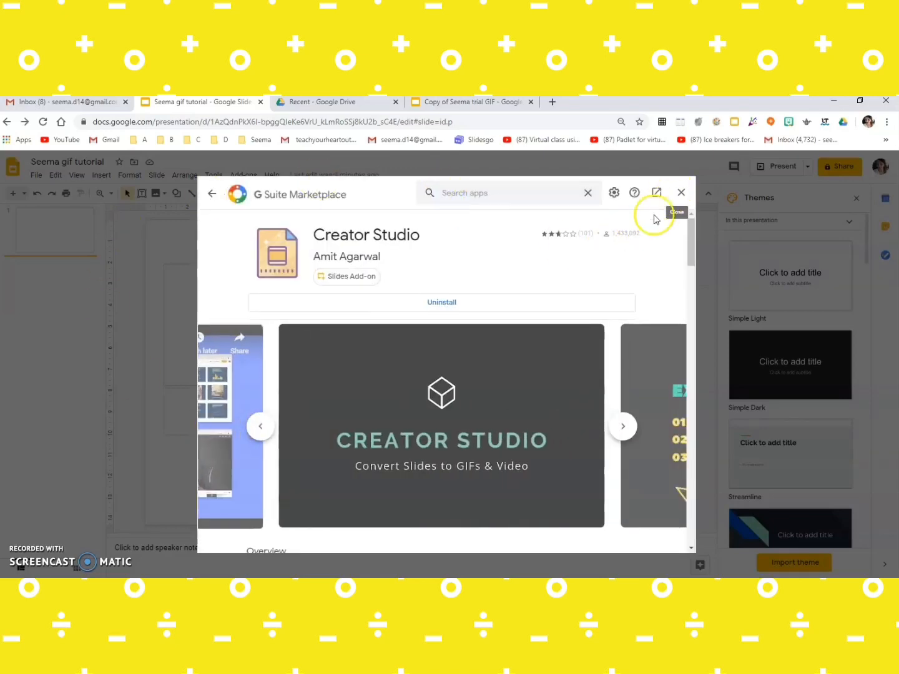
click(680, 192)
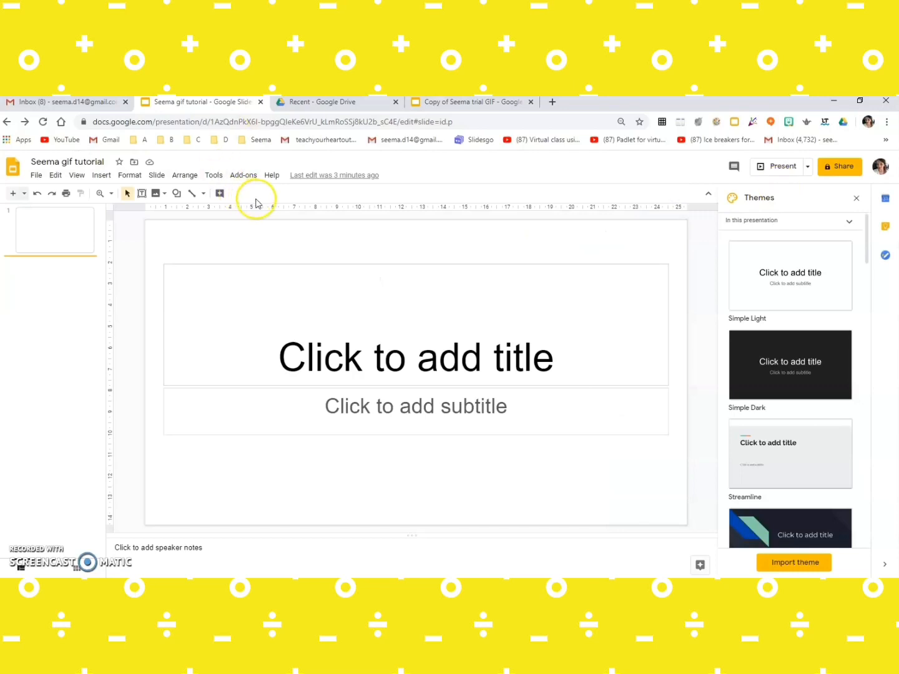
click(243, 174)
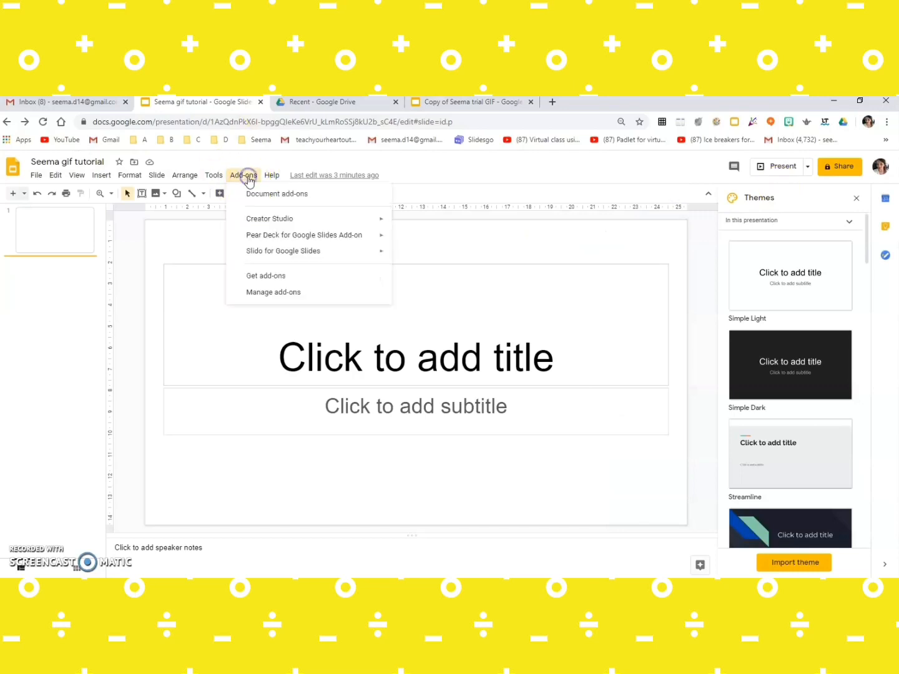
mouse_move(296, 213)
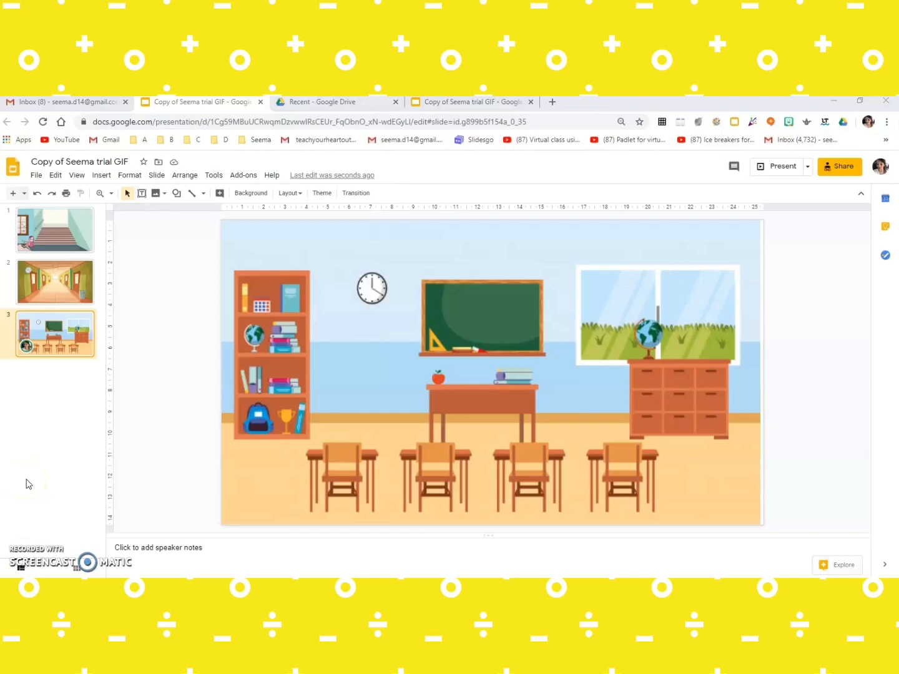
mouse_move(259, 287)
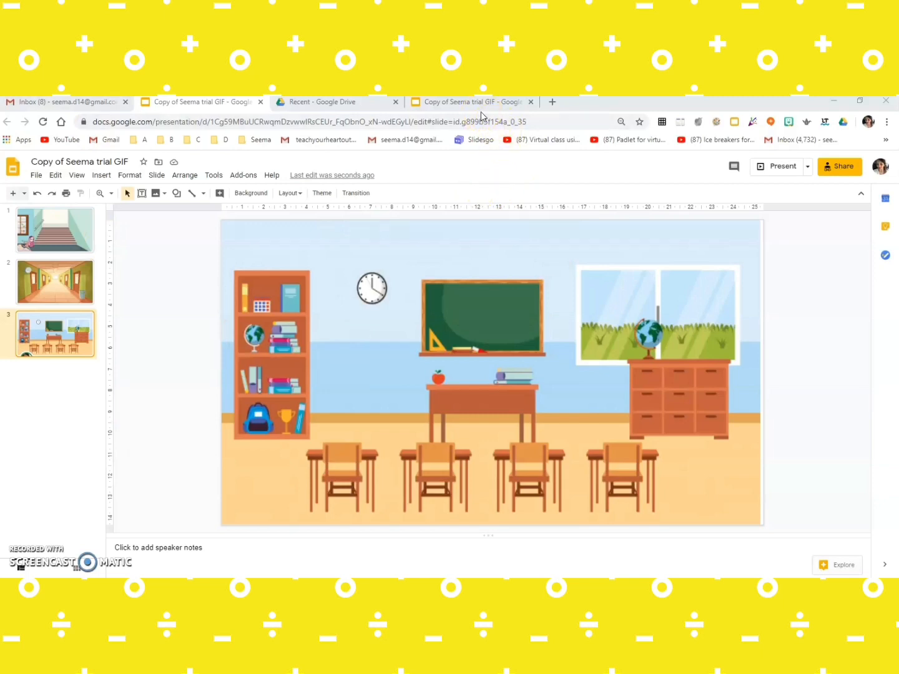
mouse_move(485, 276)
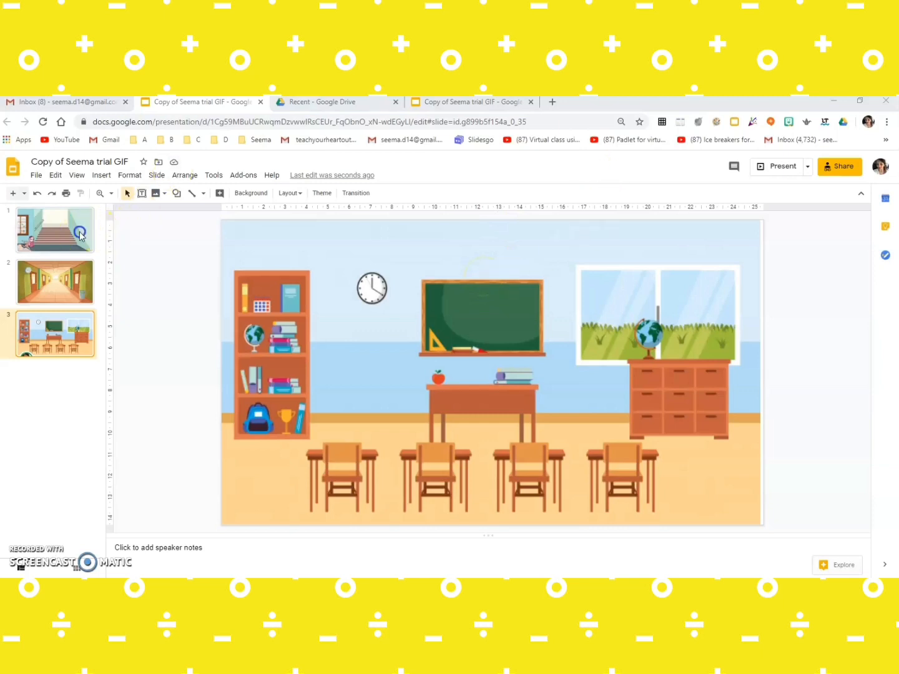
Step: On the staircase slide, add a Bitmoji sticker found by searching 'run'
click(55, 230)
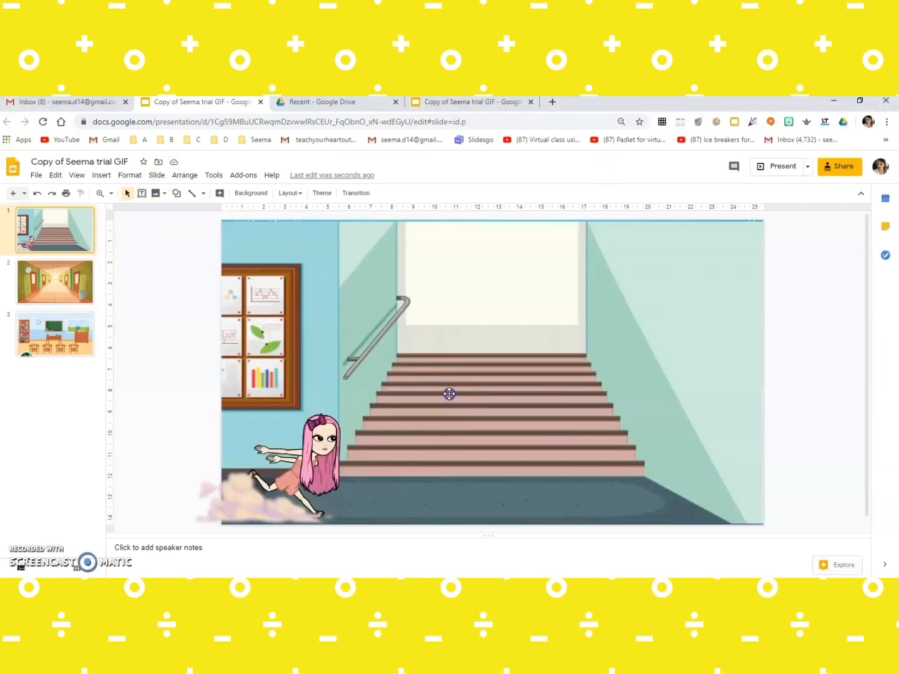
click(449, 395)
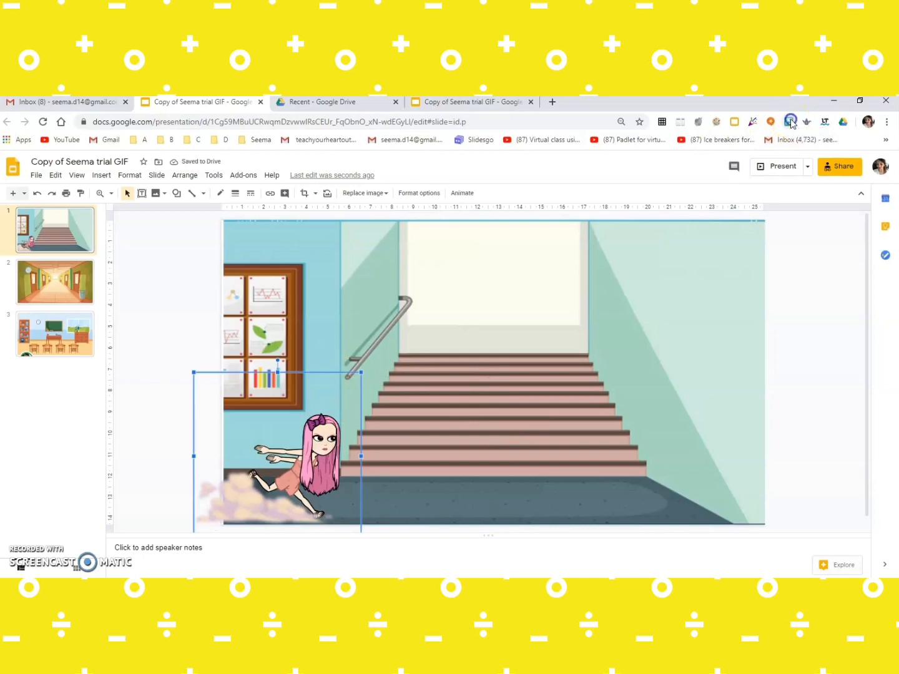
click(789, 123)
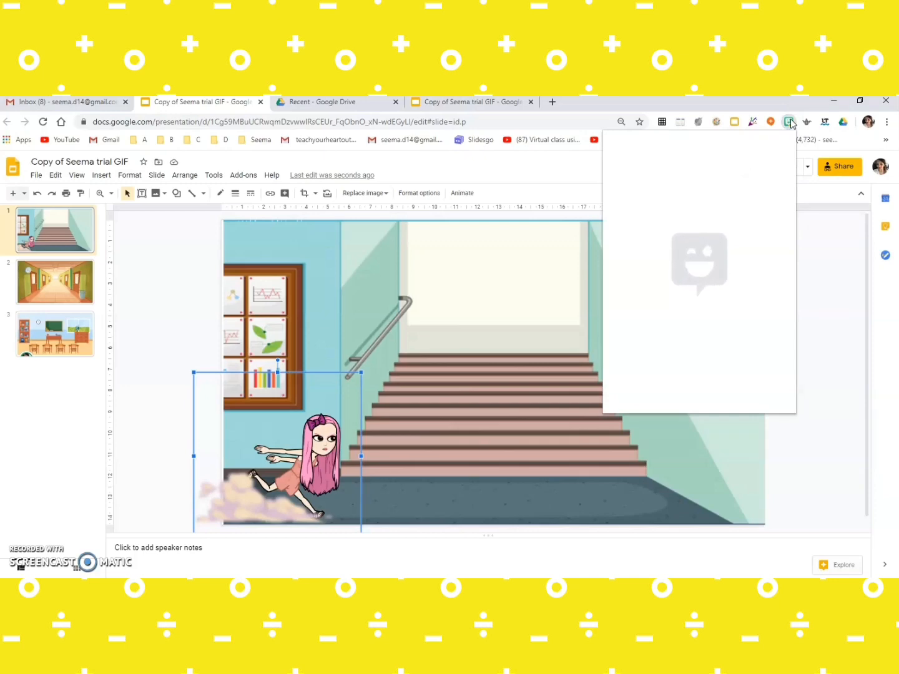
click(789, 122)
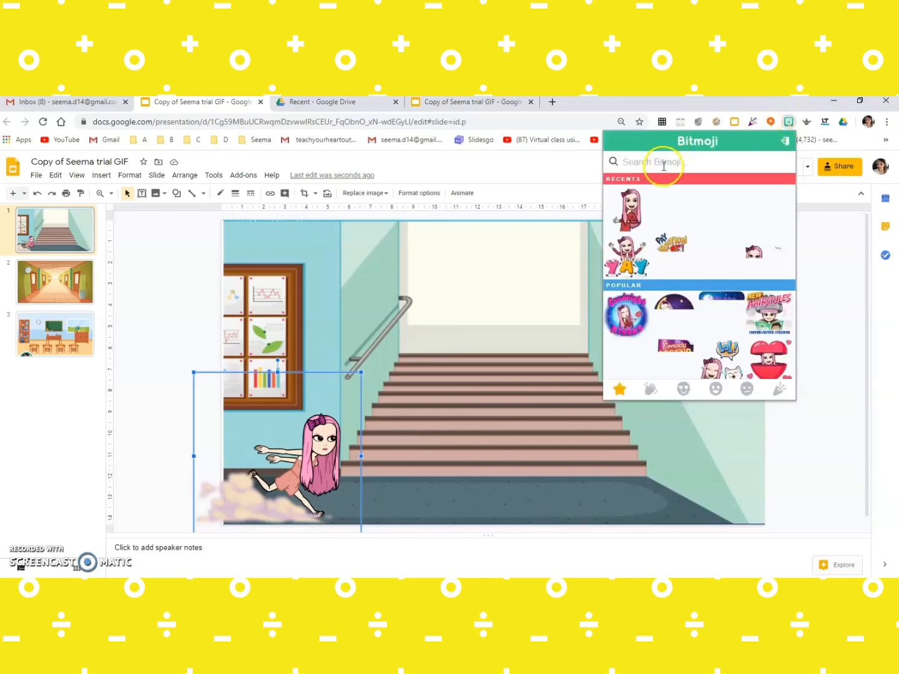
text(run)
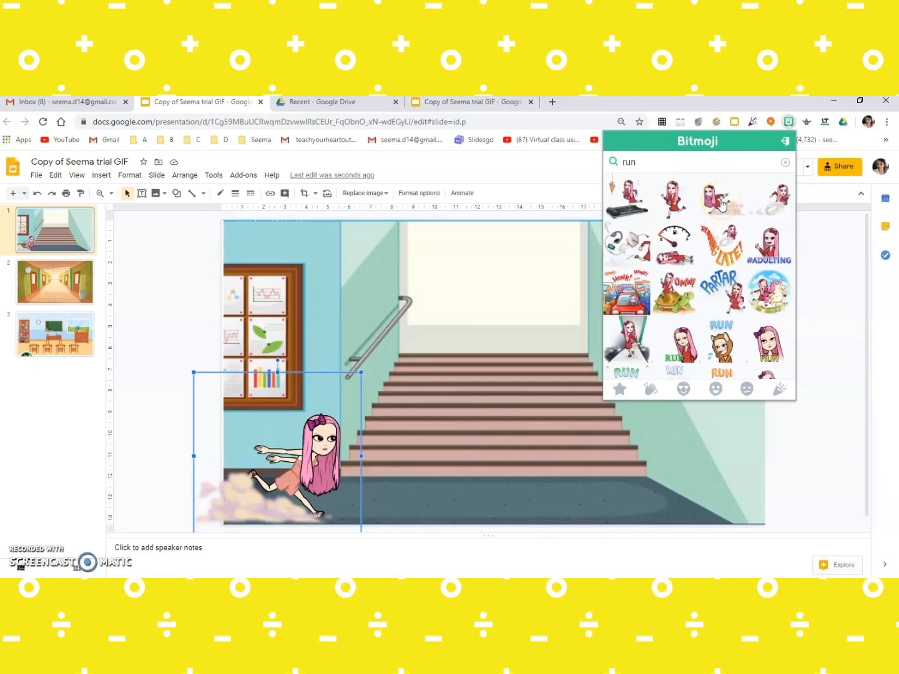
click(447, 476)
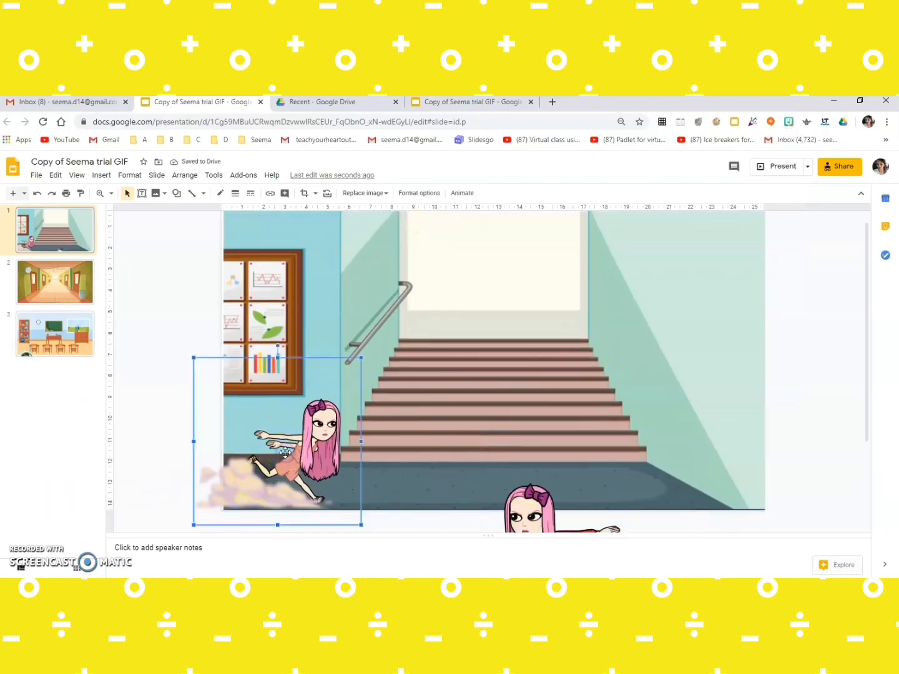
Step: Delete the fallen character and flip the running Bitmoji horizontally toward the stairs
key(Delete)
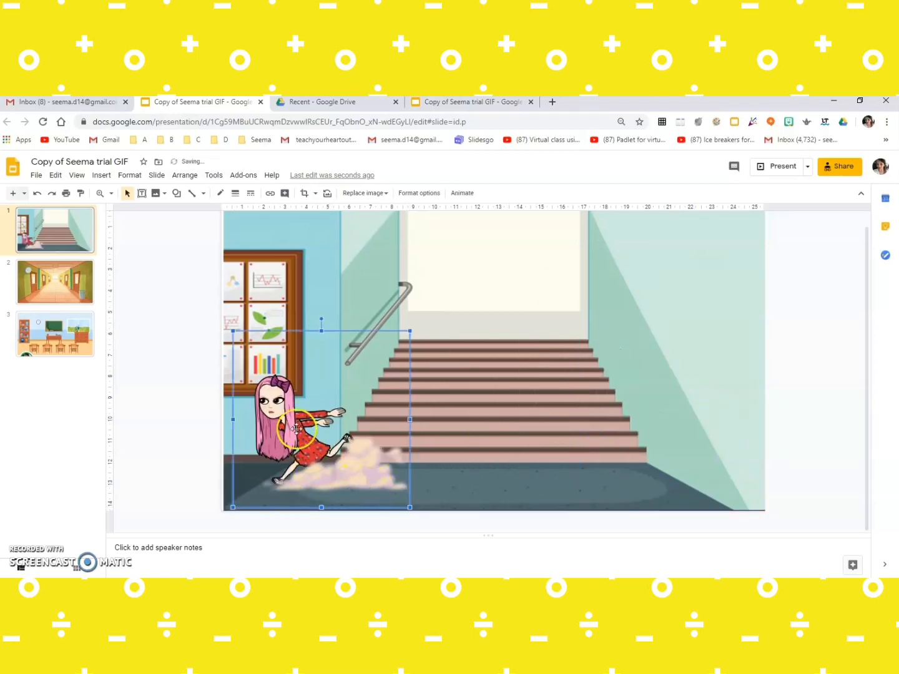
right_click(297, 427)
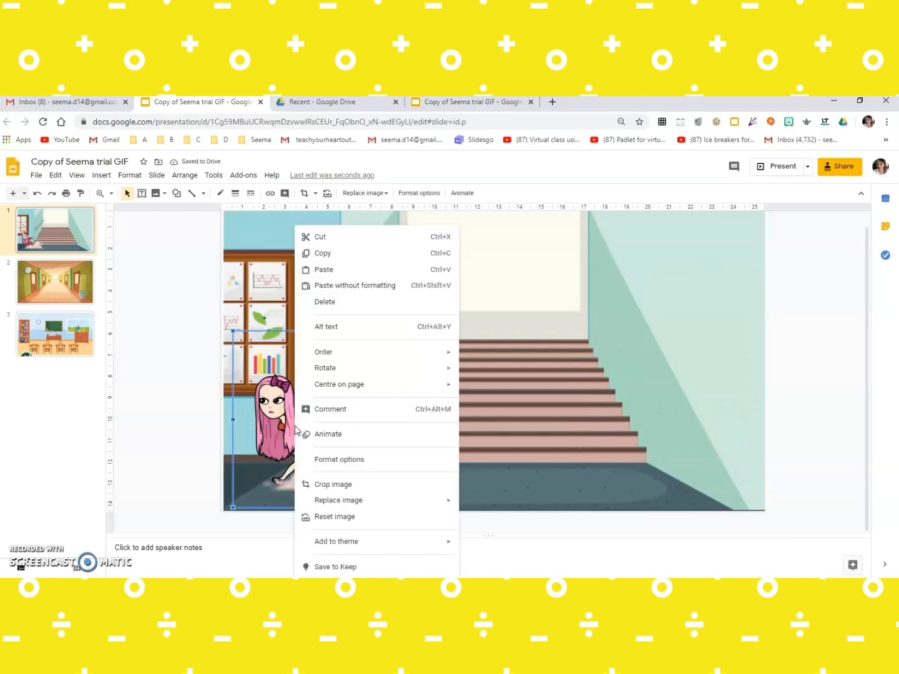
mouse_move(357, 422)
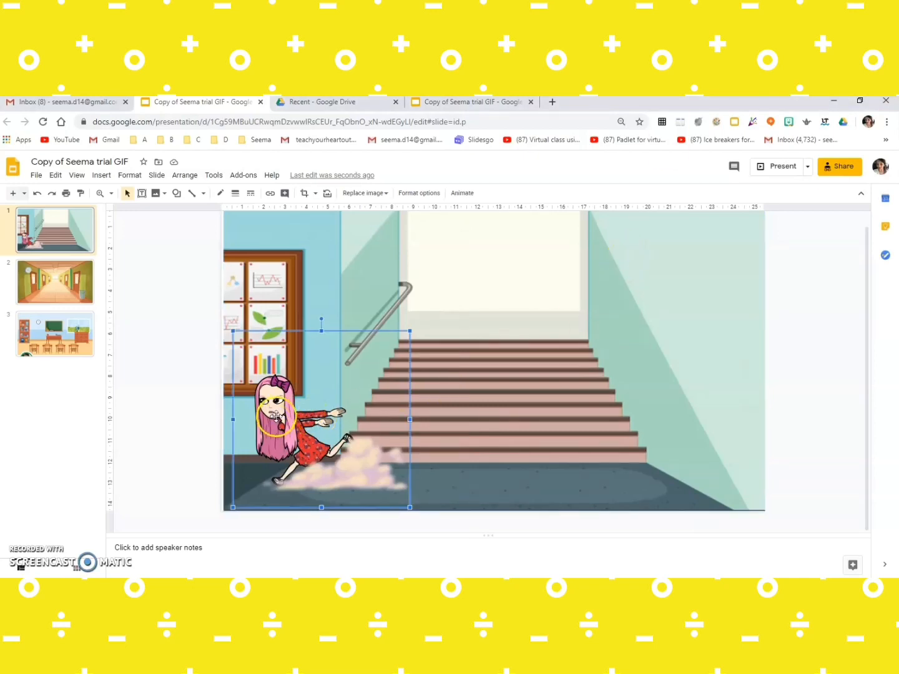
right_click(277, 418)
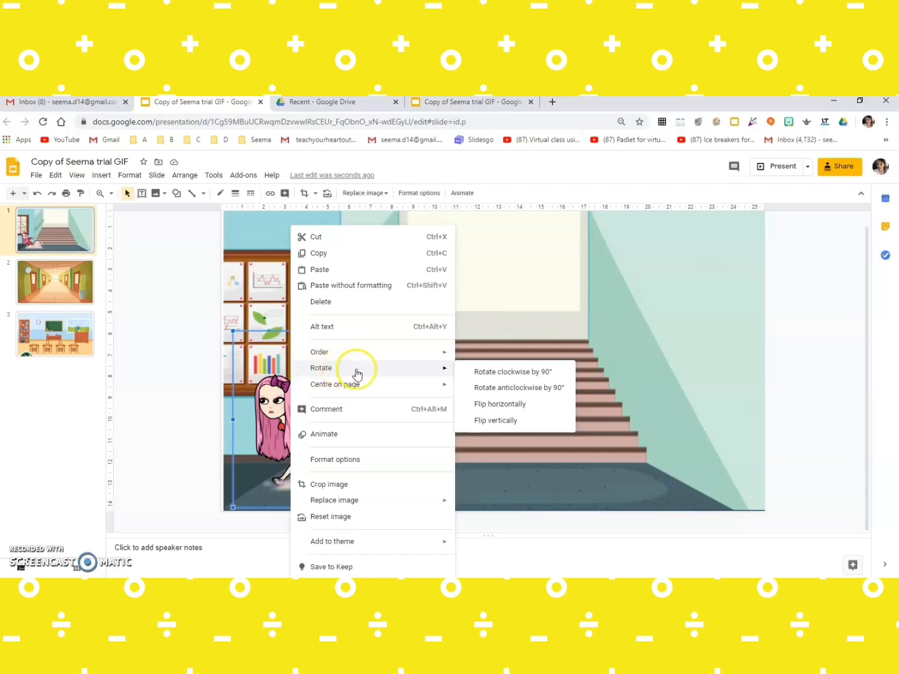
mouse_move(367, 372)
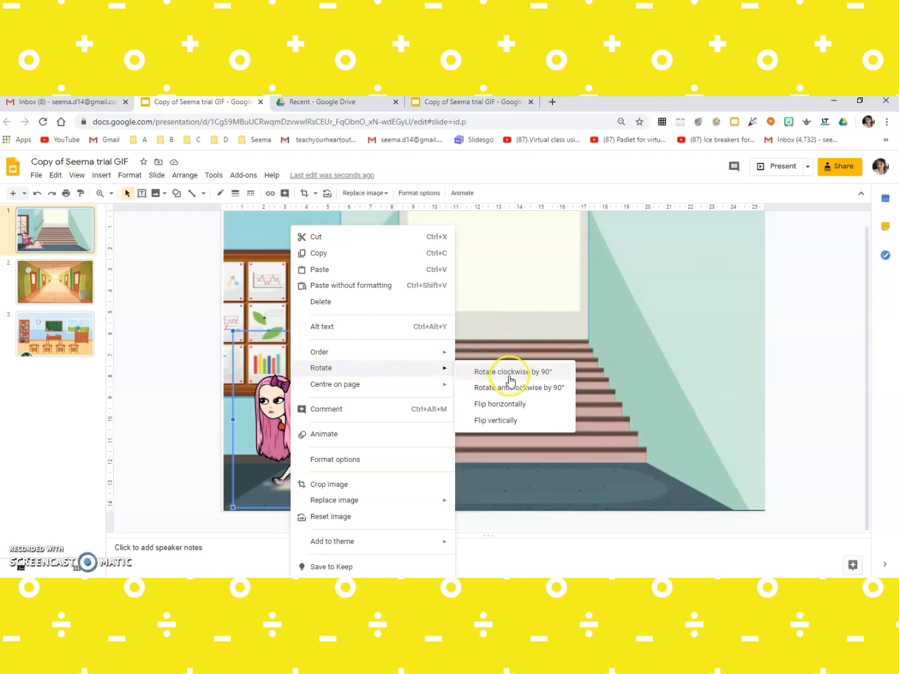
click(499, 405)
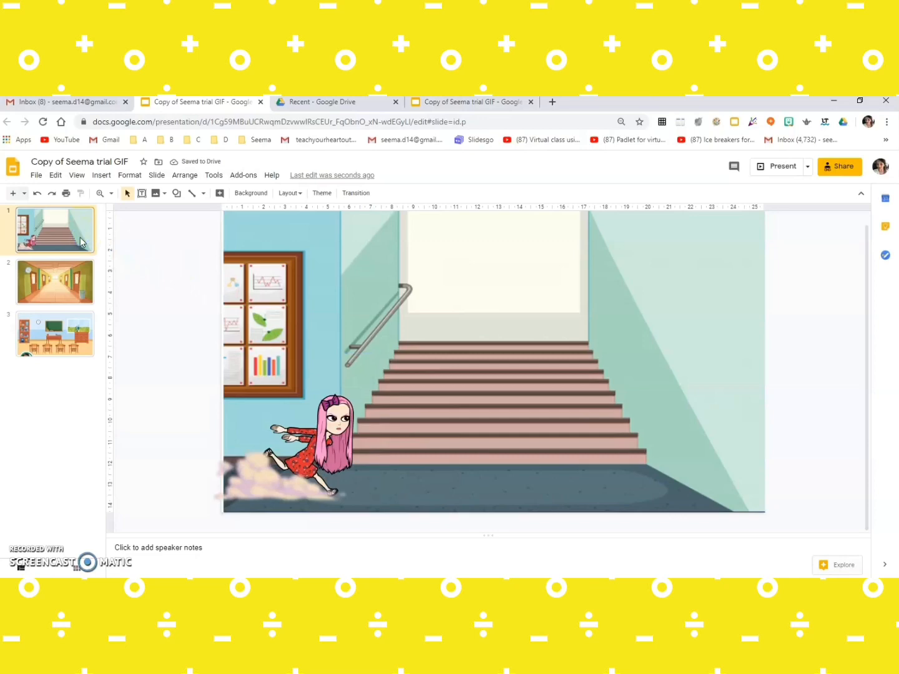
Step: Duplicate the staircase slide twice from the thumbnail menu
right_click(55, 230)
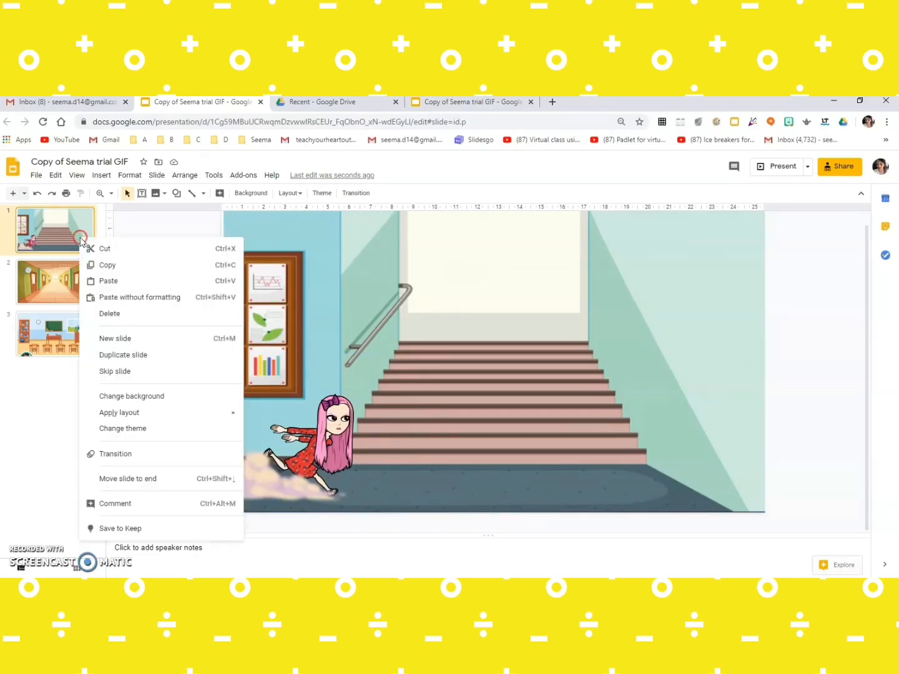
mouse_move(55, 244)
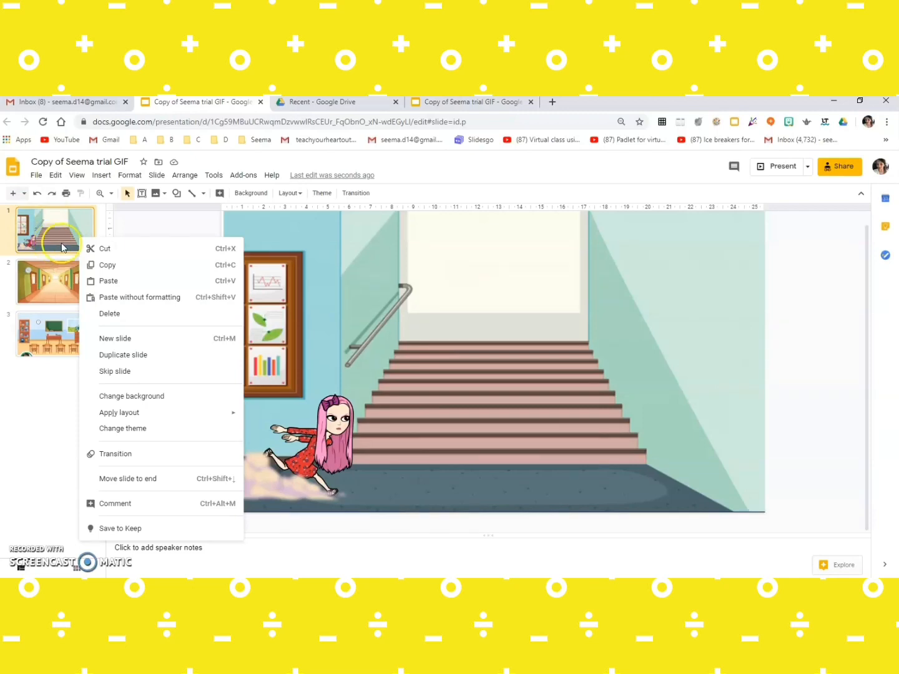
mouse_move(129, 359)
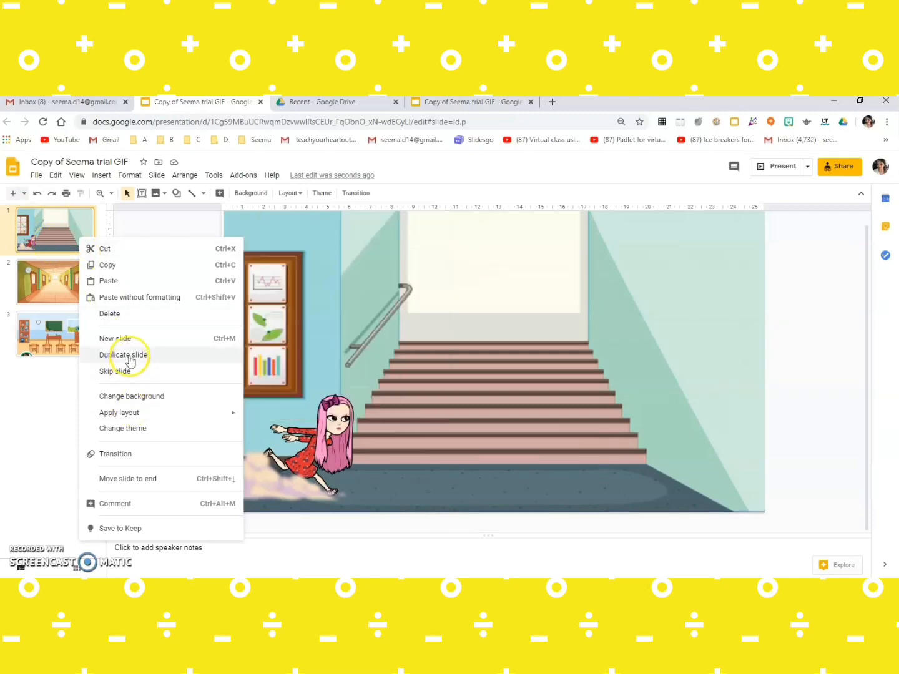
click(124, 354)
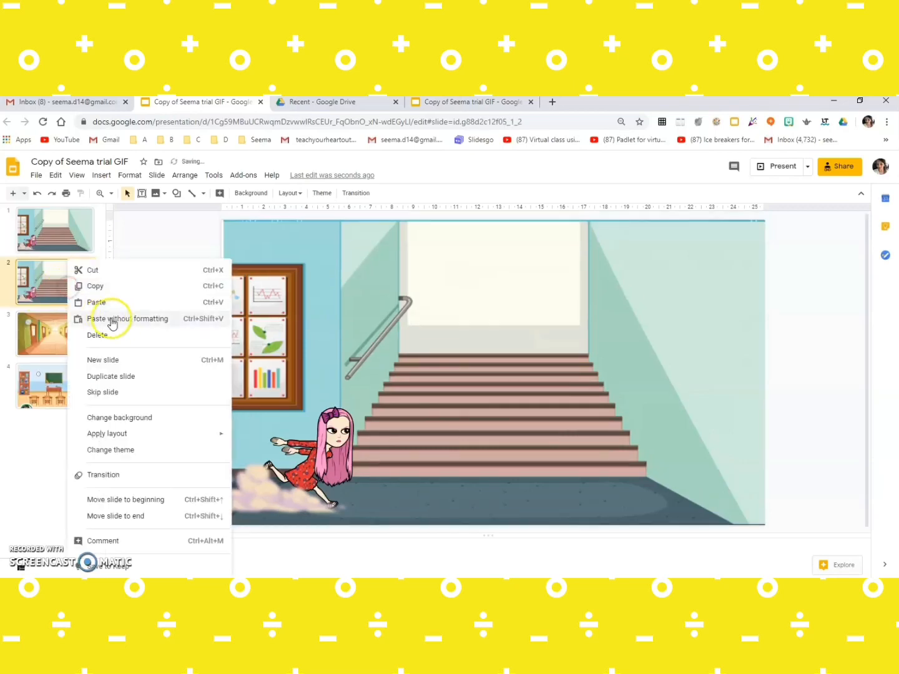
click(110, 376)
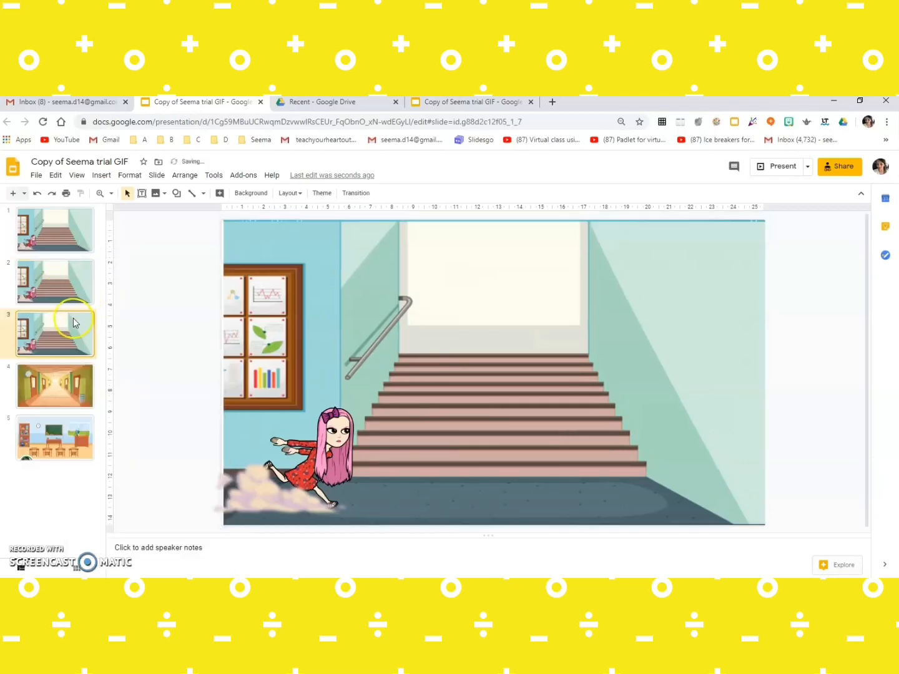
right_click(55, 332)
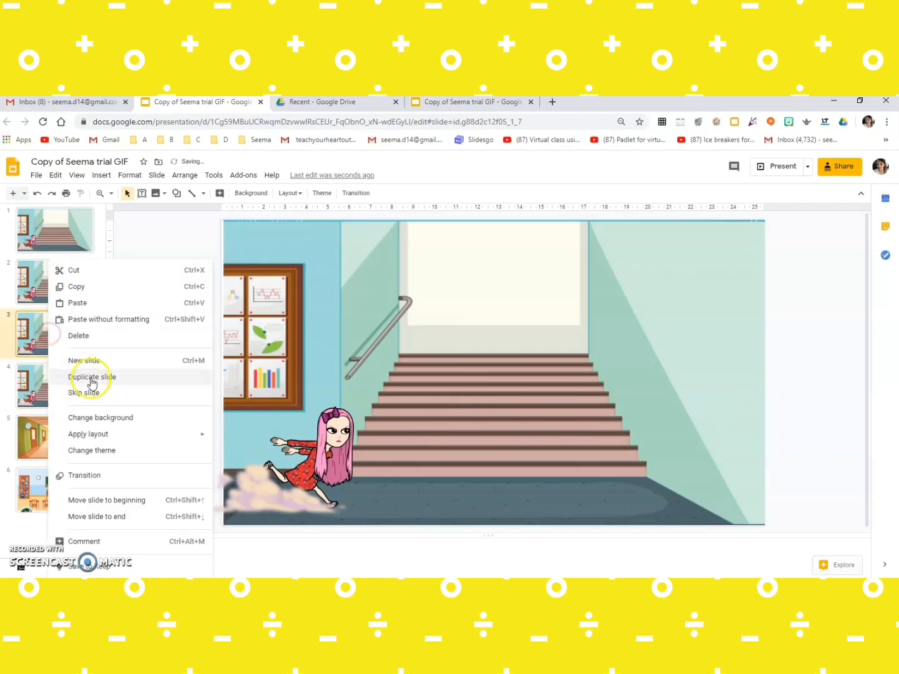
click(92, 377)
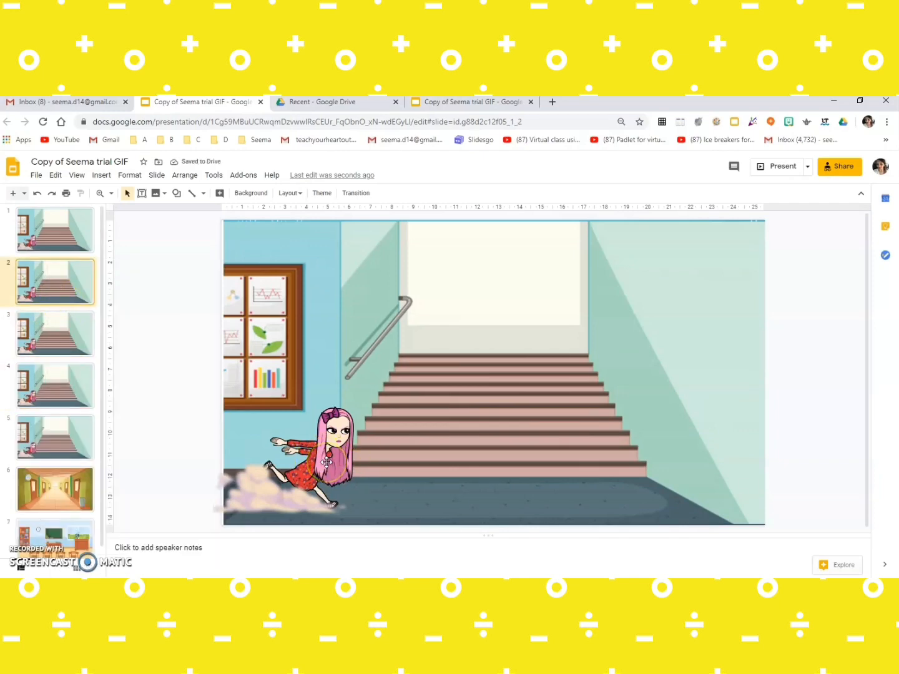
Step: Move the Bitmoji up the stairs on slide 2 and delete it from slide 3
click(55, 229)
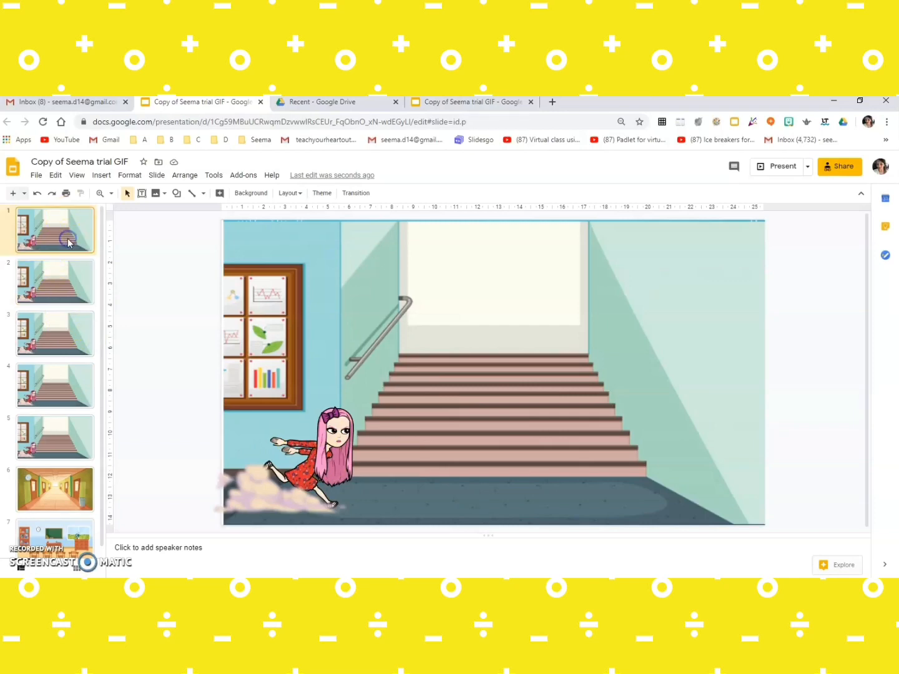
click(55, 282)
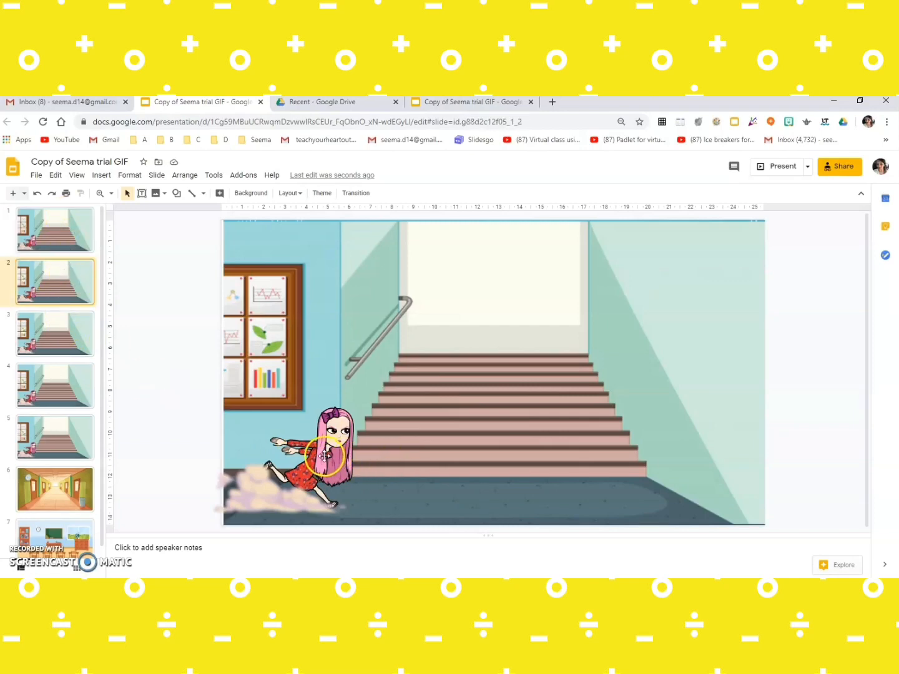
click(324, 455)
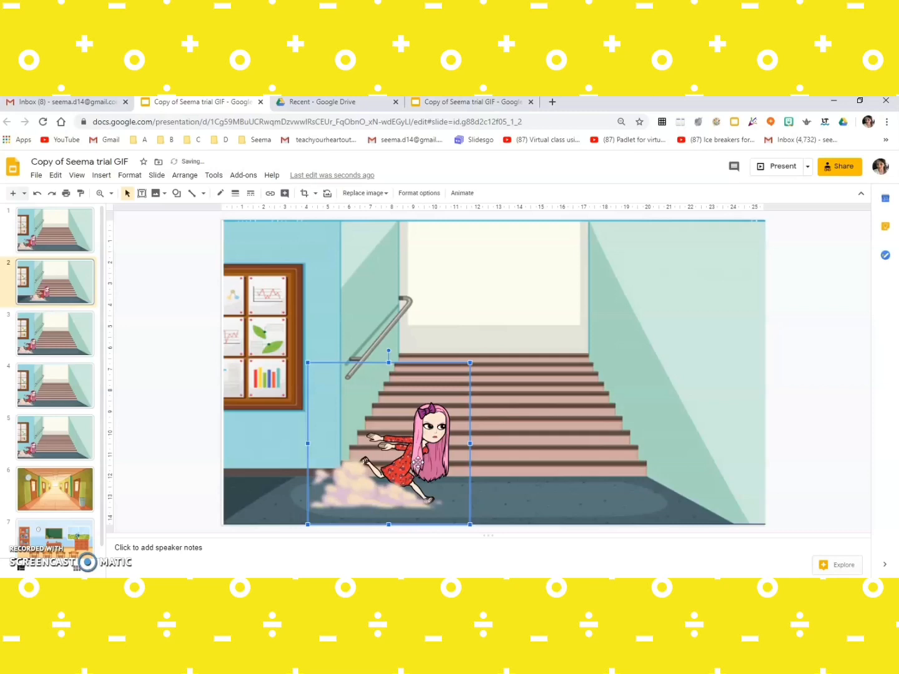
click(55, 333)
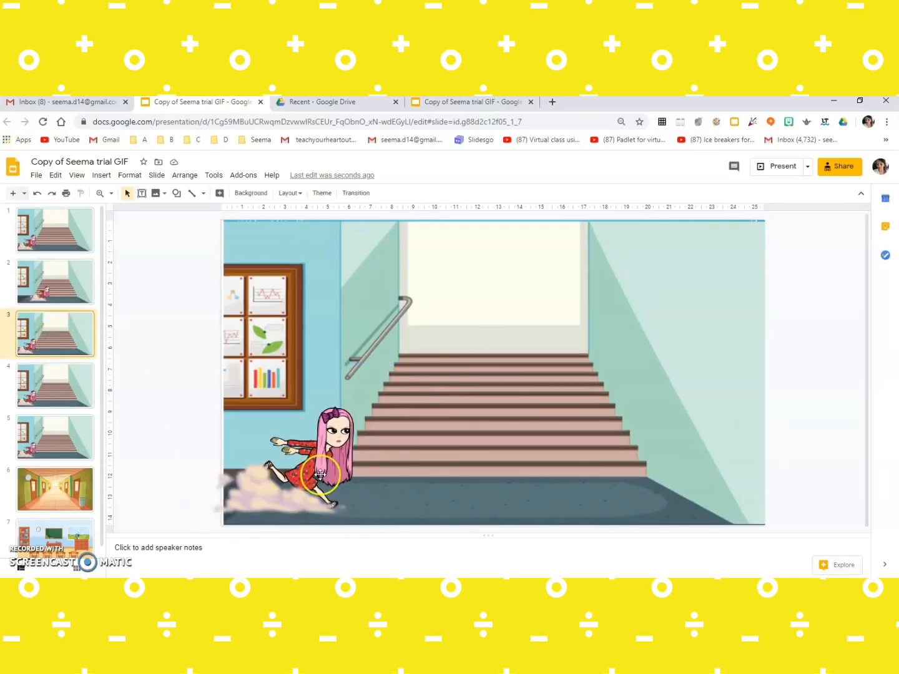
click(320, 475)
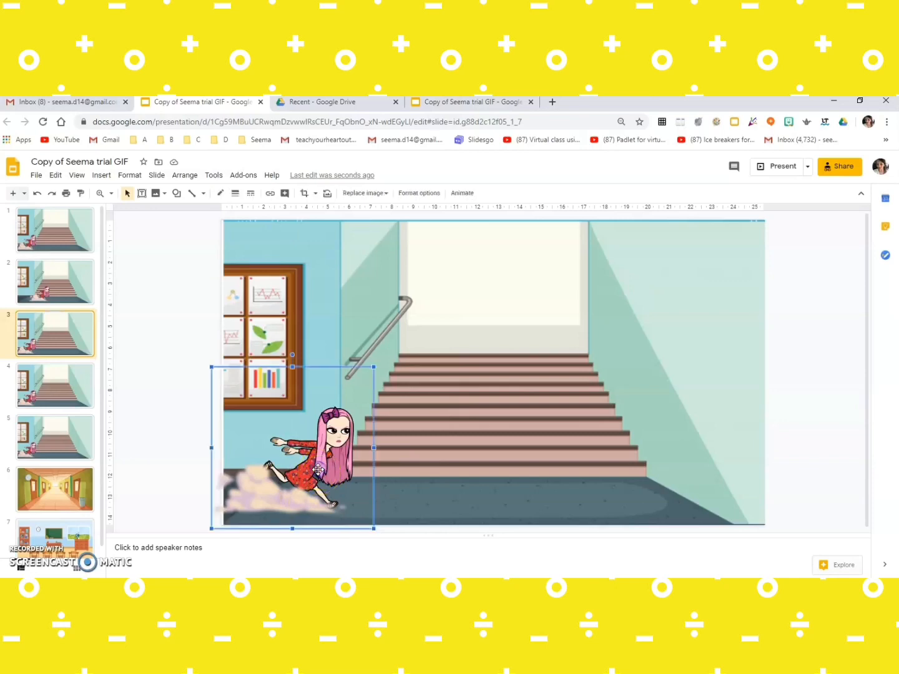
key(delete)
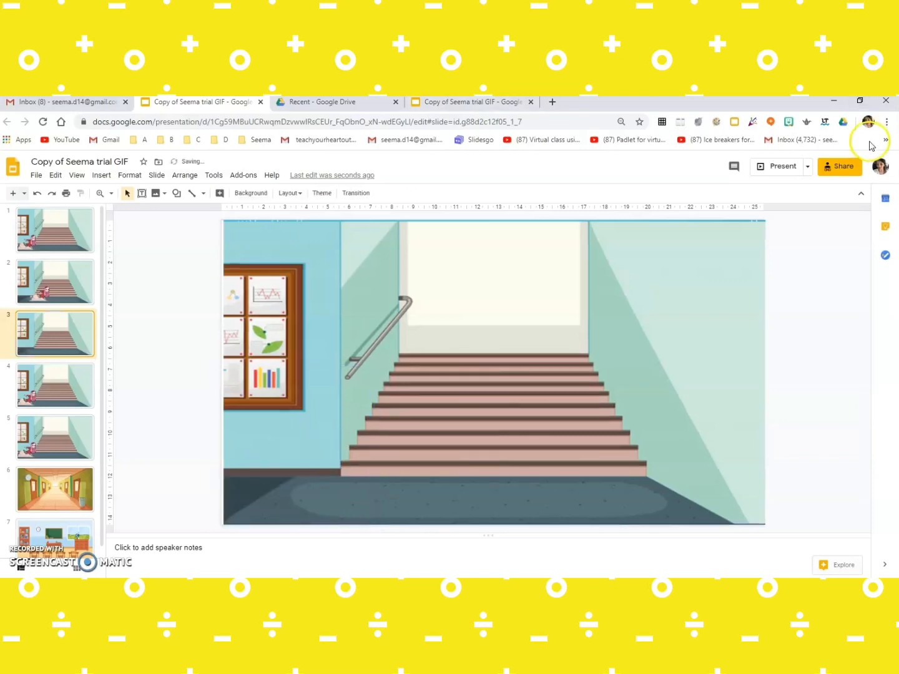
Step: Place a different 'running' Bitmoji on slide 3's stairs, then return to slide 2
click(789, 122)
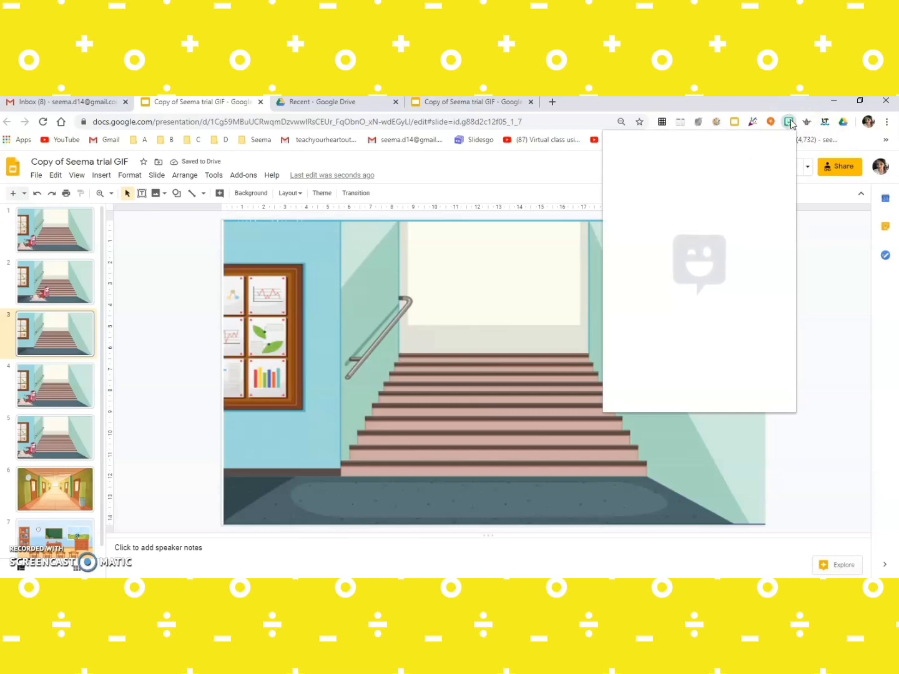
click(789, 122)
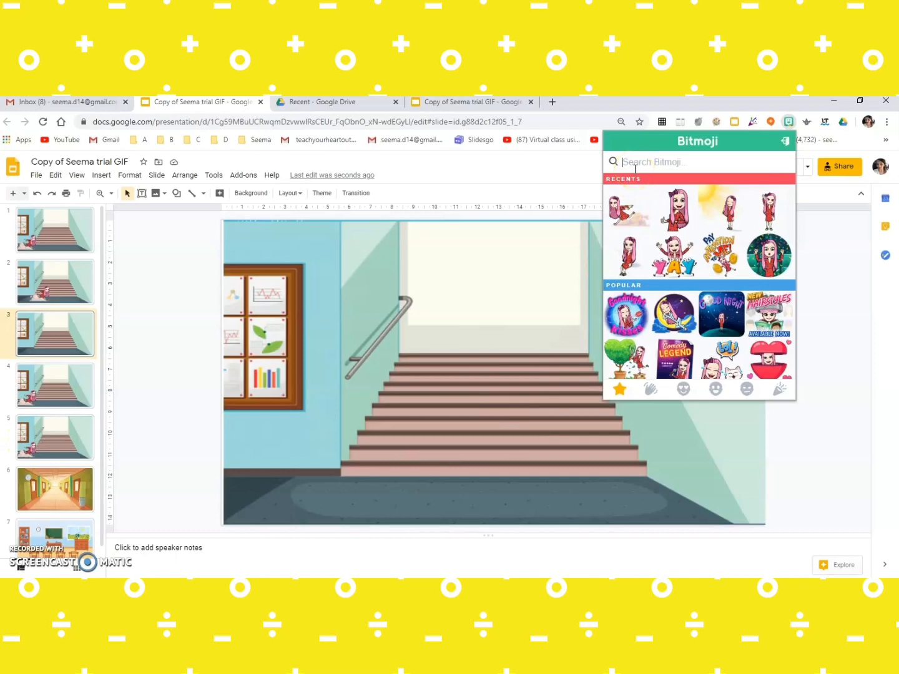
text(ru)
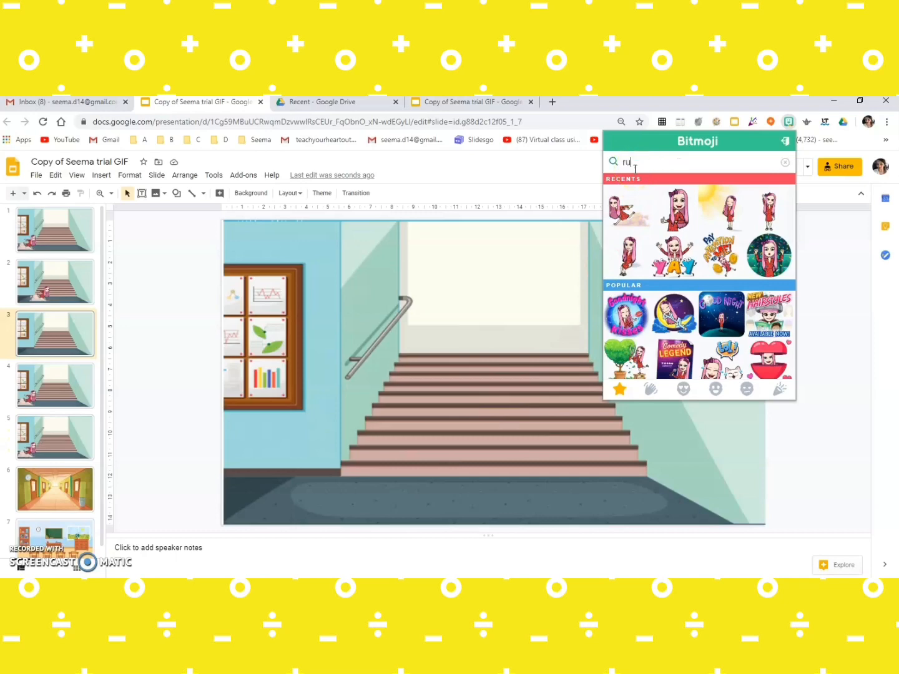
text(nning)
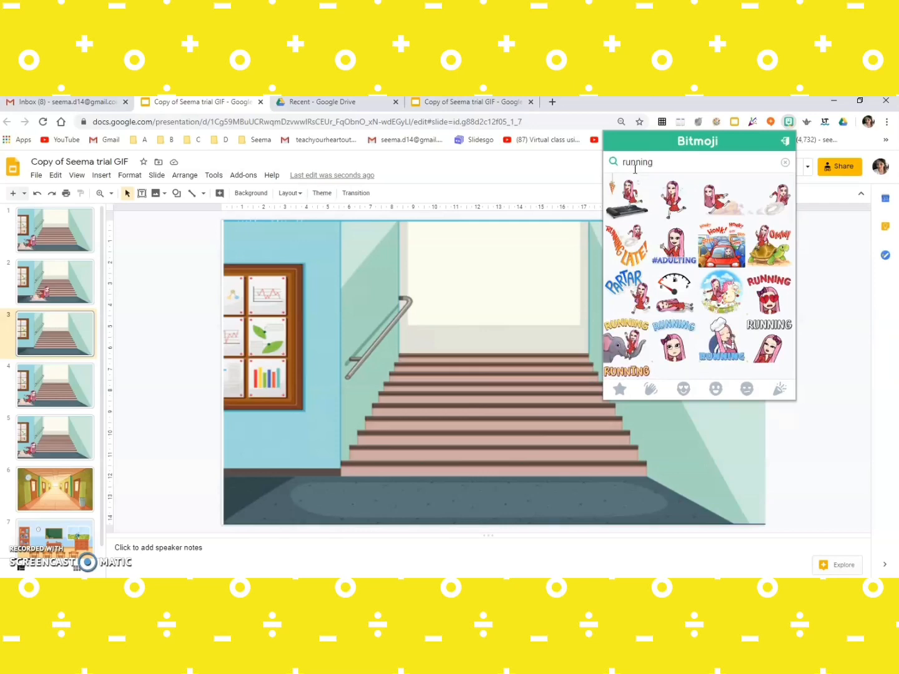
mouse_move(782, 199)
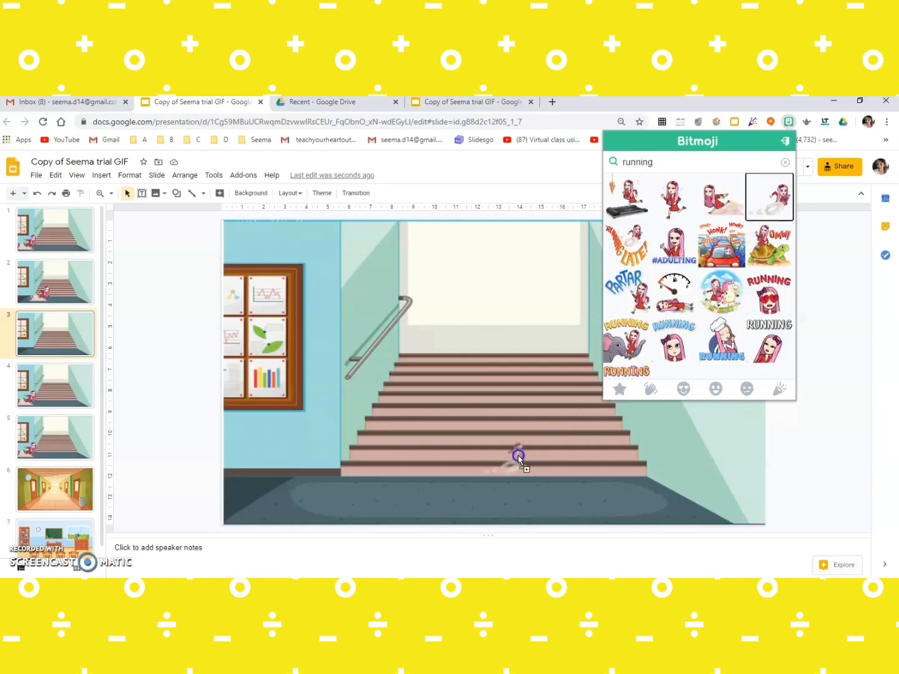
mouse_move(509, 456)
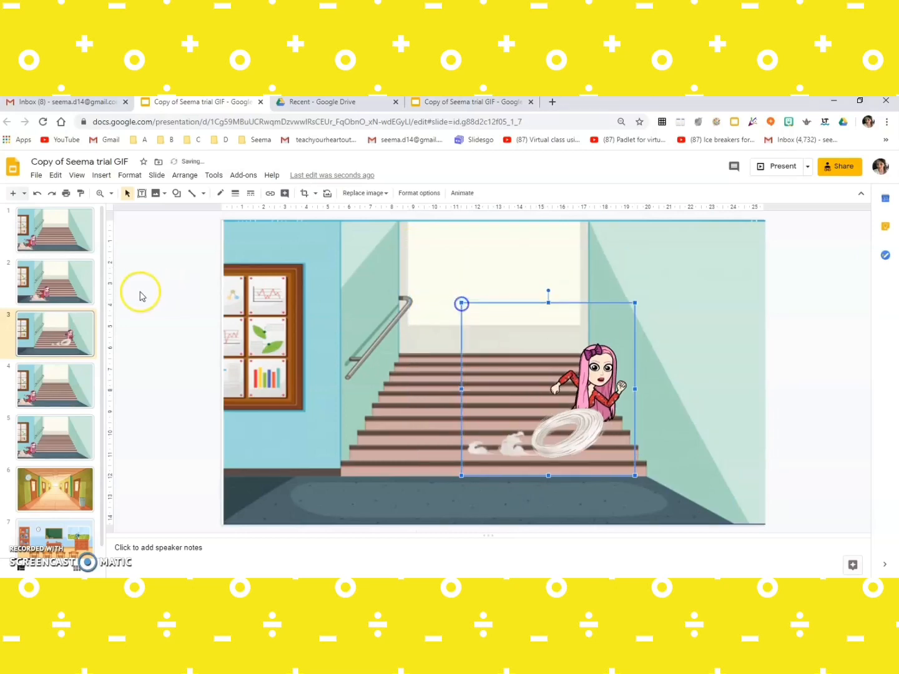
click(55, 282)
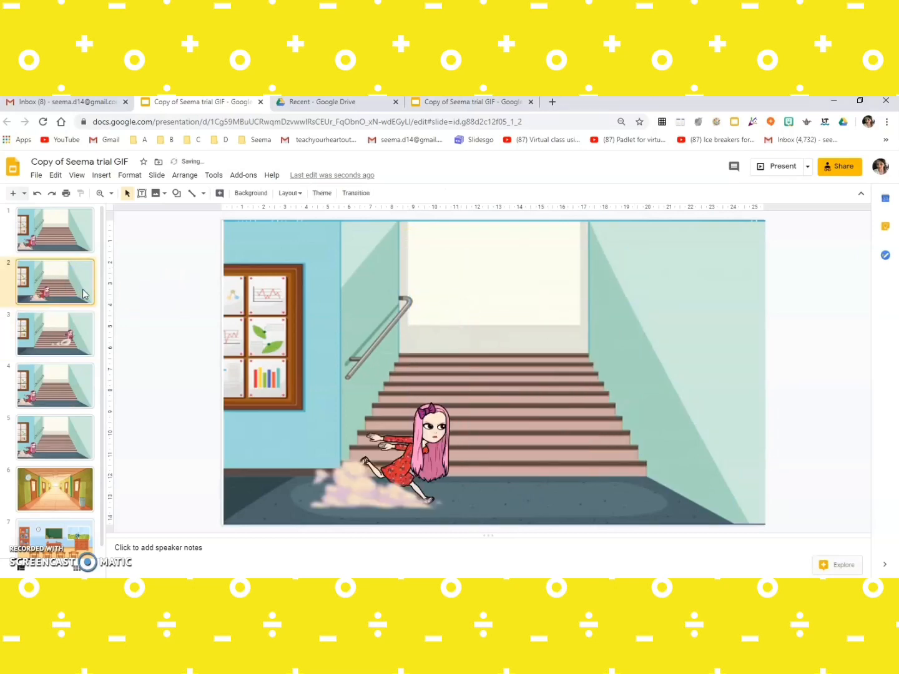
Step: Trim the extra staircase duplicates and show the corridor slide
click(55, 333)
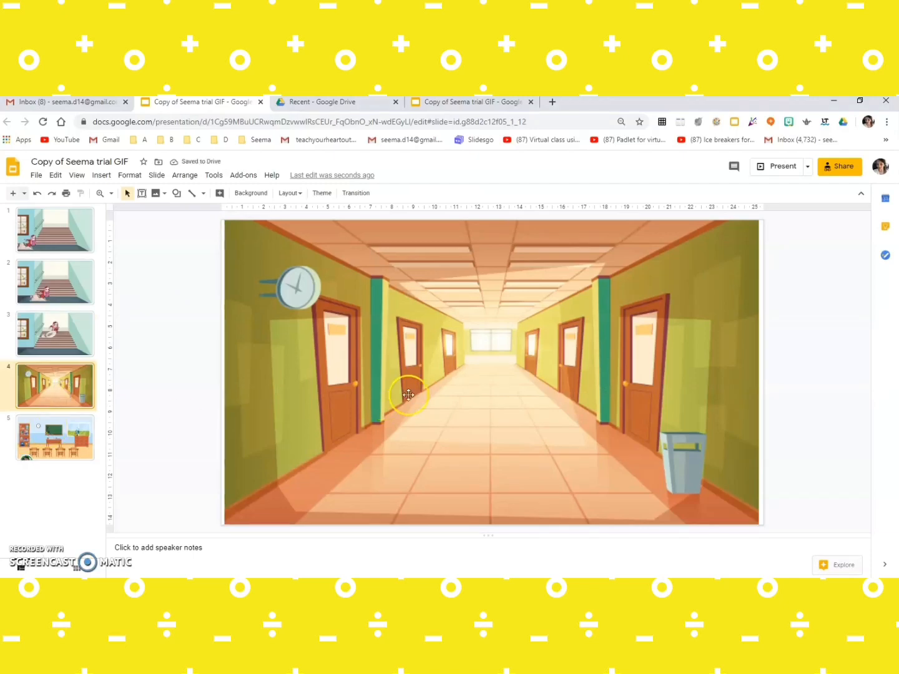
mouse_move(389, 395)
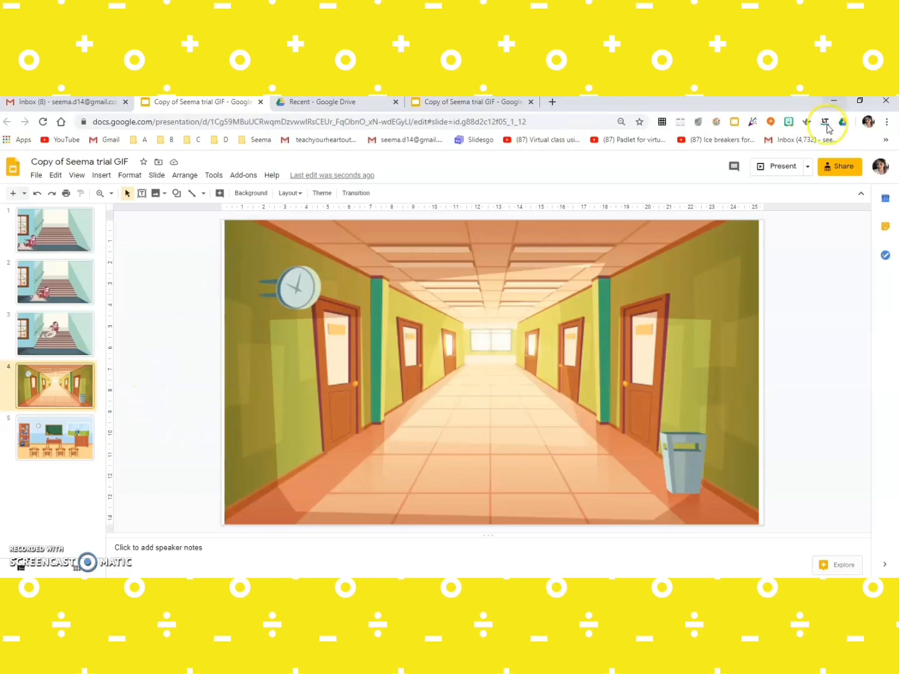
mouse_move(787, 122)
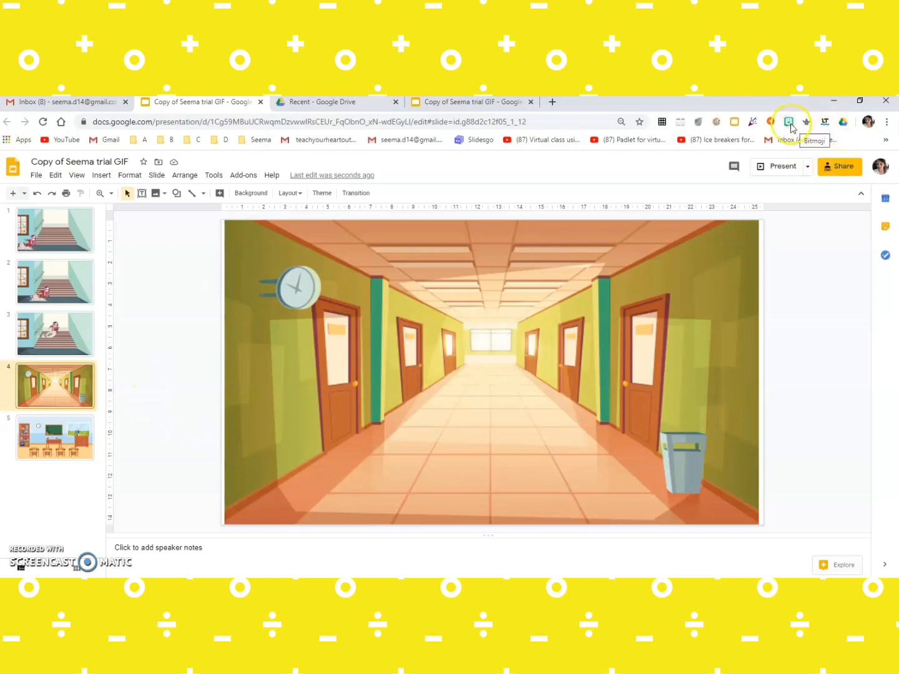
click(788, 123)
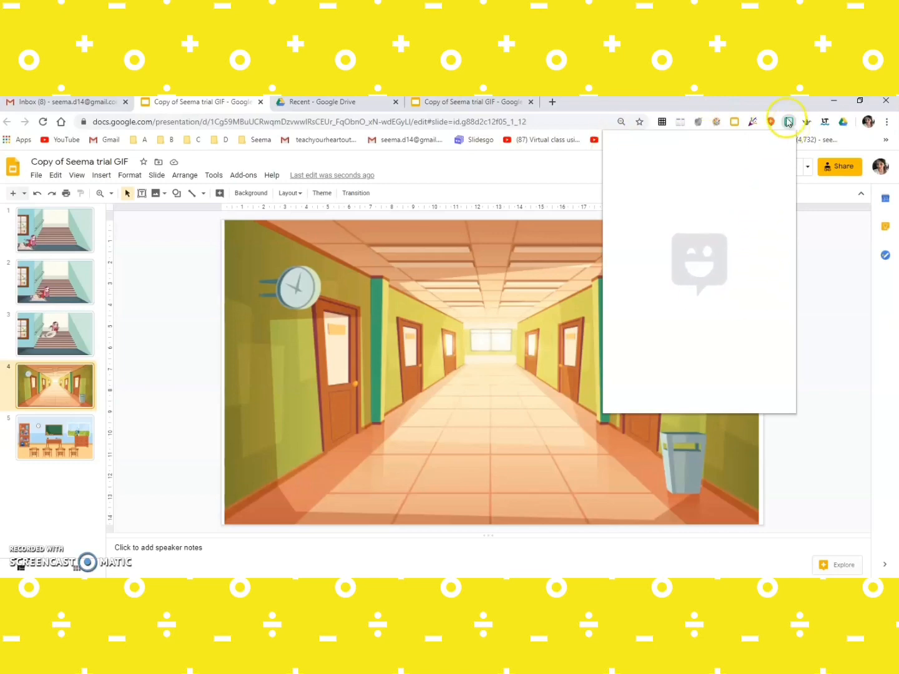
Step: Insert a 'running' Bitmoji on the hallway slide and flip it horizontally to face down the corridor
click(771, 122)
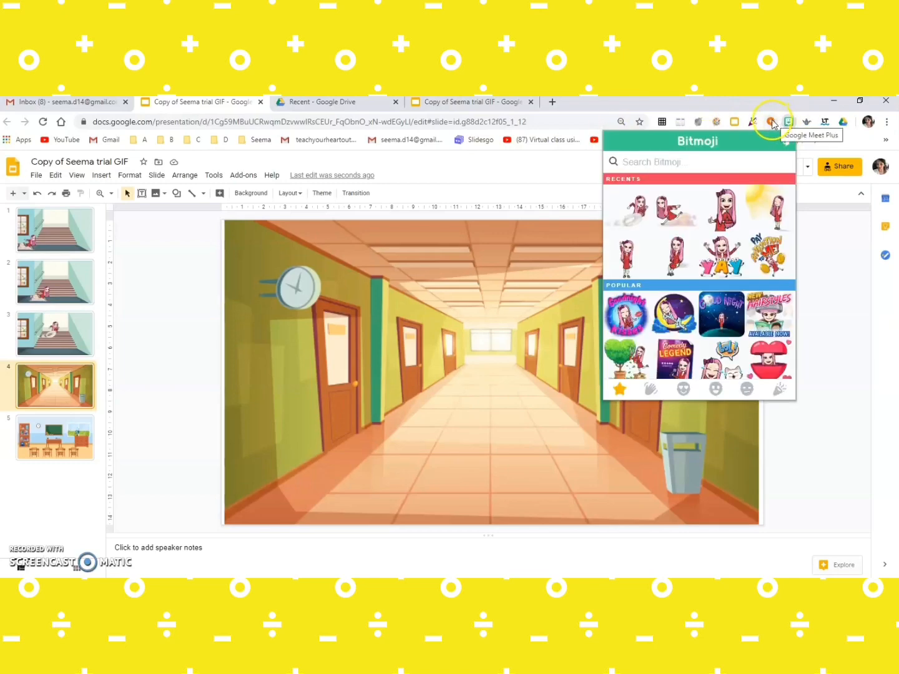
mouse_move(649, 215)
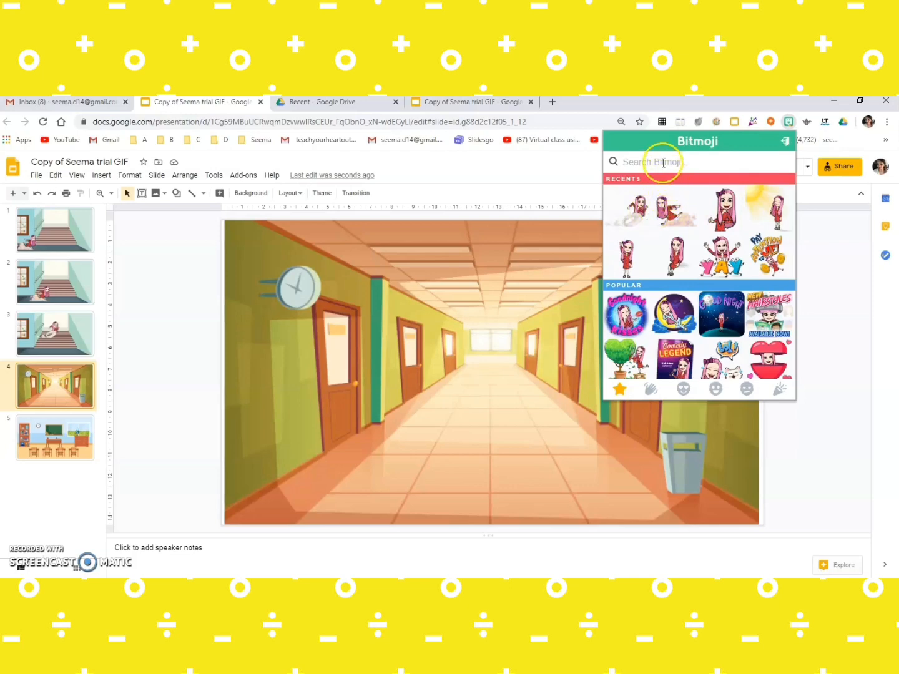
text(running)
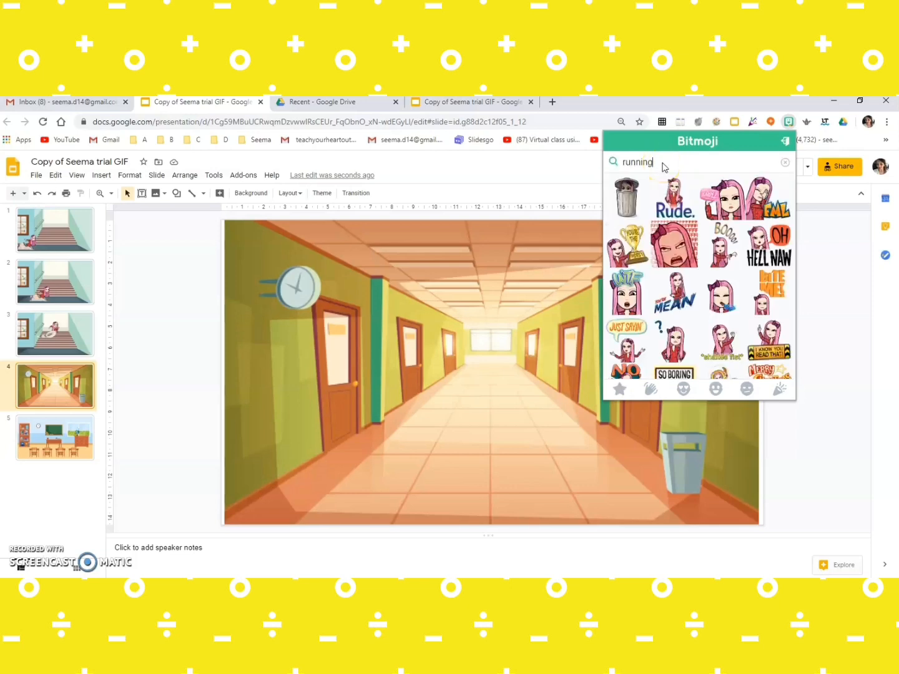
key(Return)
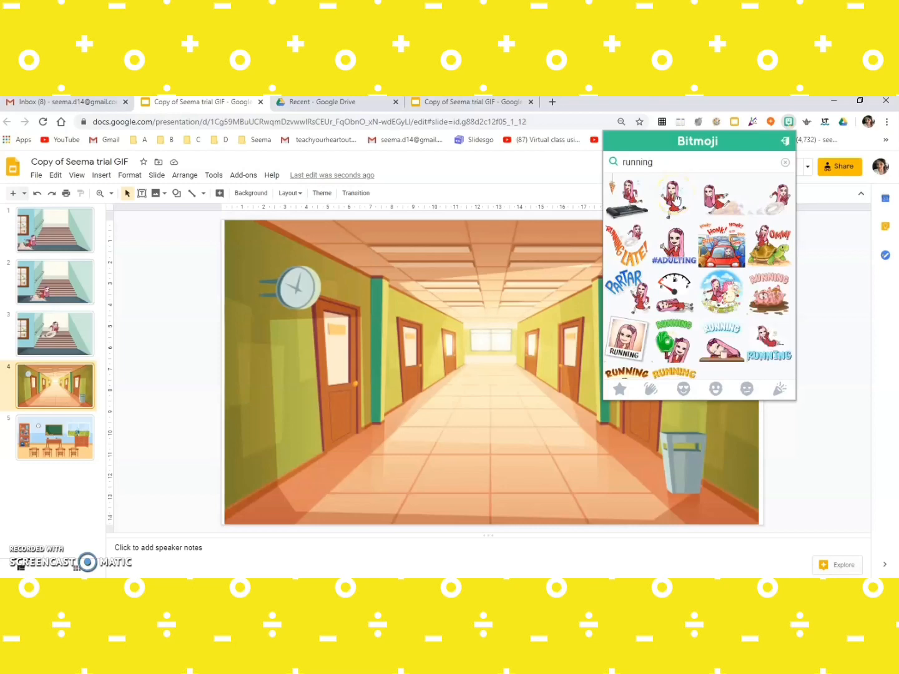
click(674, 196)
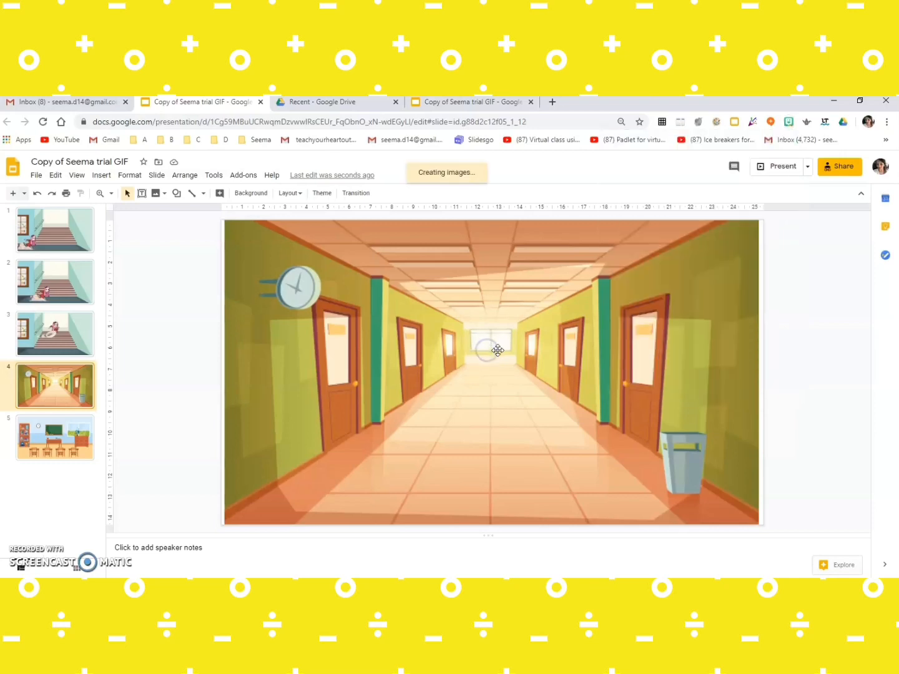
click(497, 349)
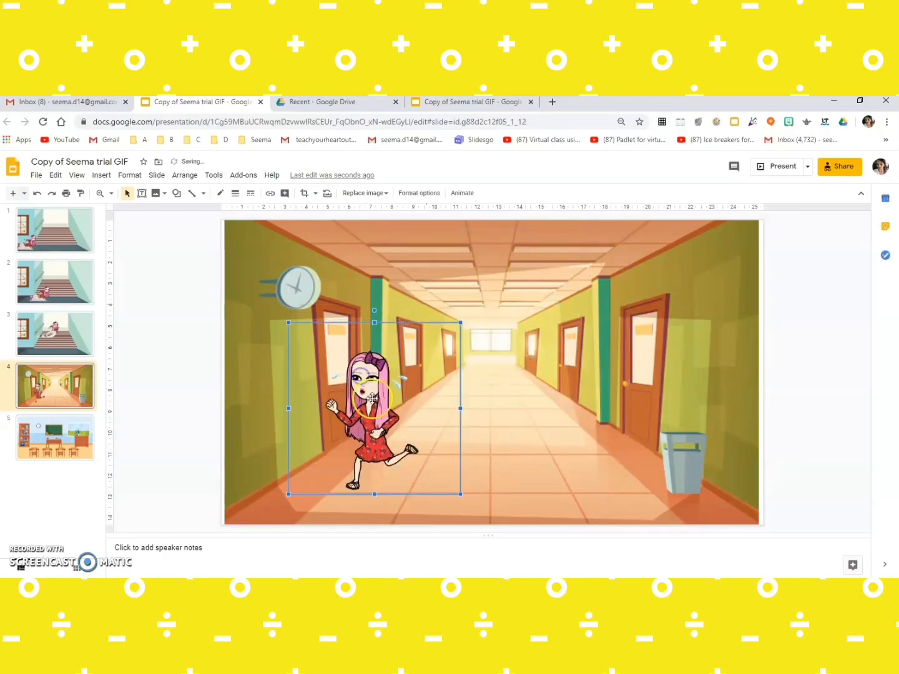
right_click(372, 397)
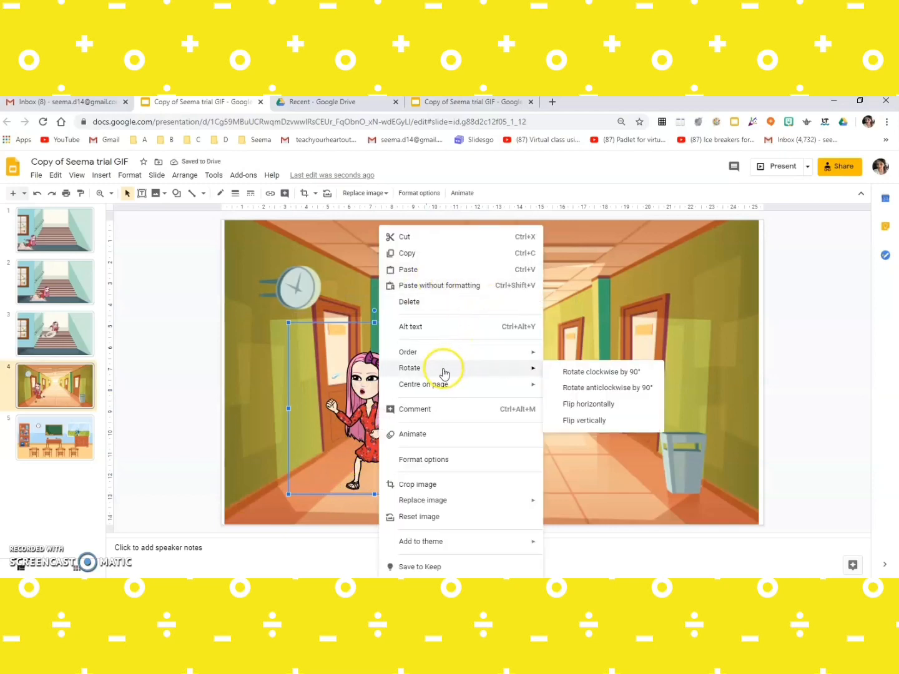
click(587, 404)
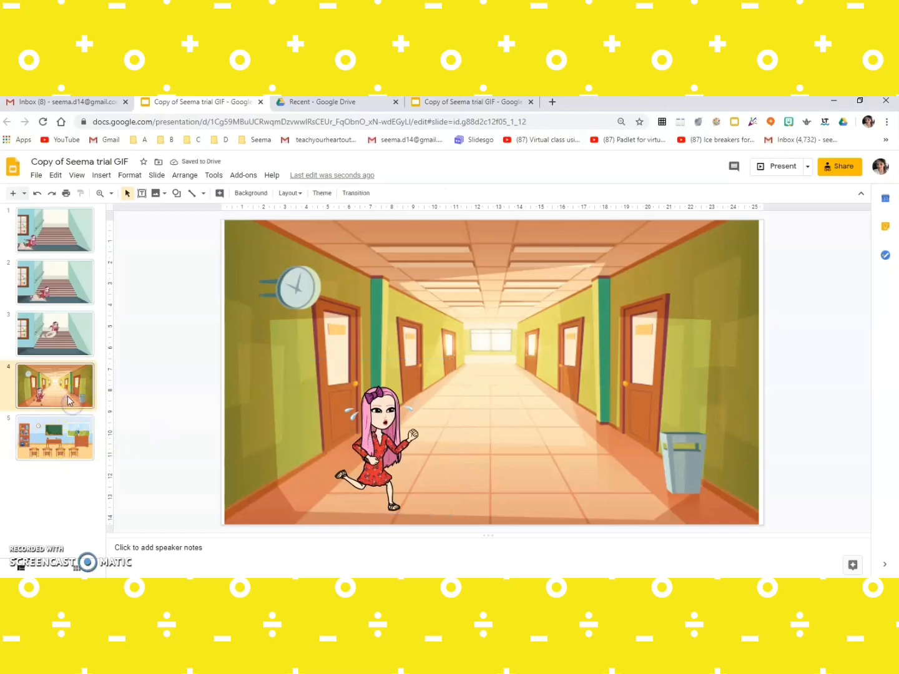
Step: Duplicate the hallway slide and delete the running Bitmoji from the copy
right_click(55, 386)
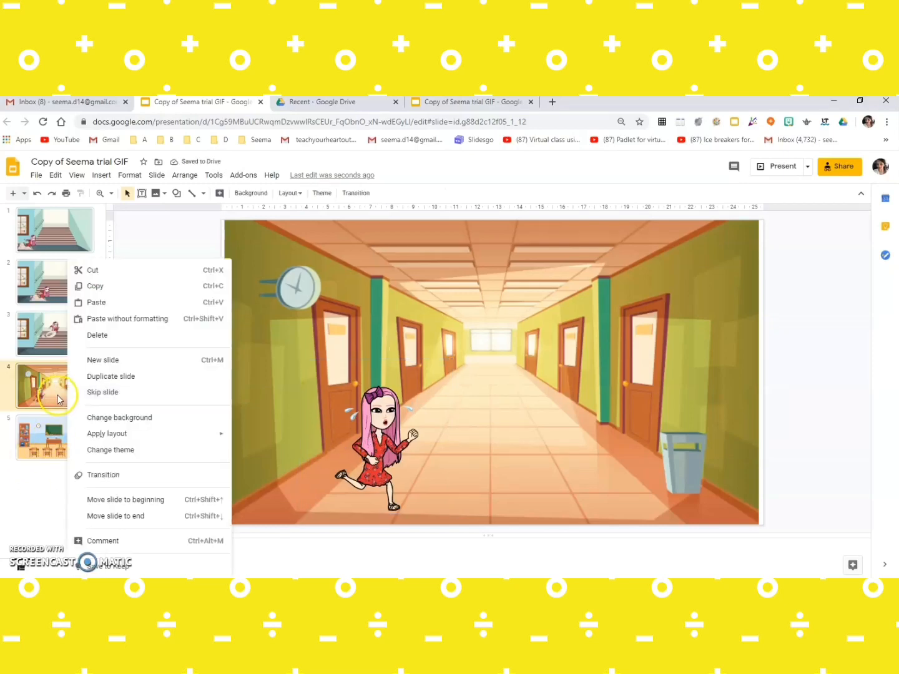
click(374, 437)
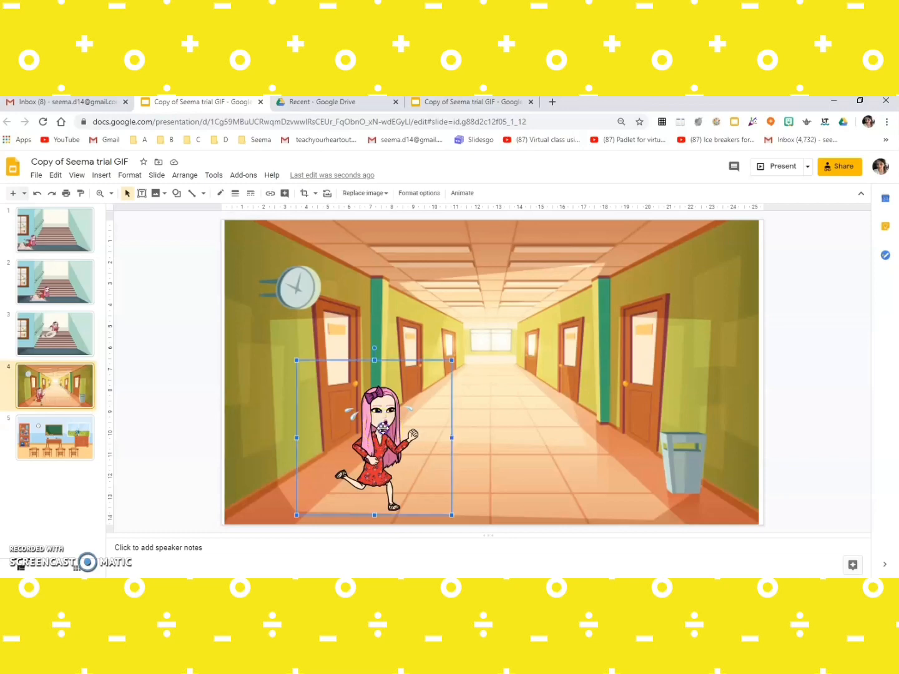
key(delete)
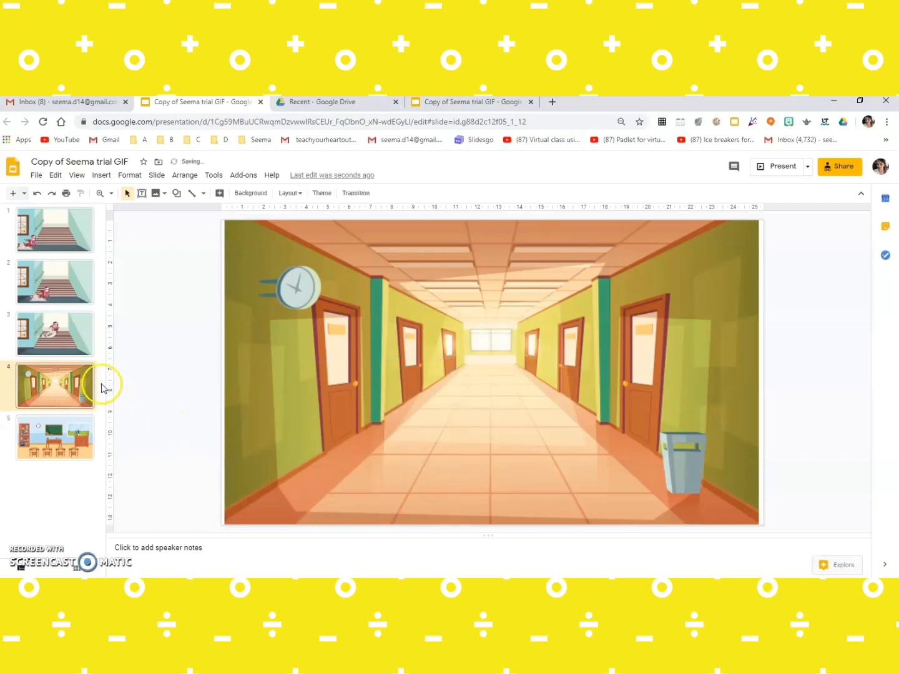
Step: Duplicate the empty corridor slide twice more and step through the resulting copies
right_click(55, 386)
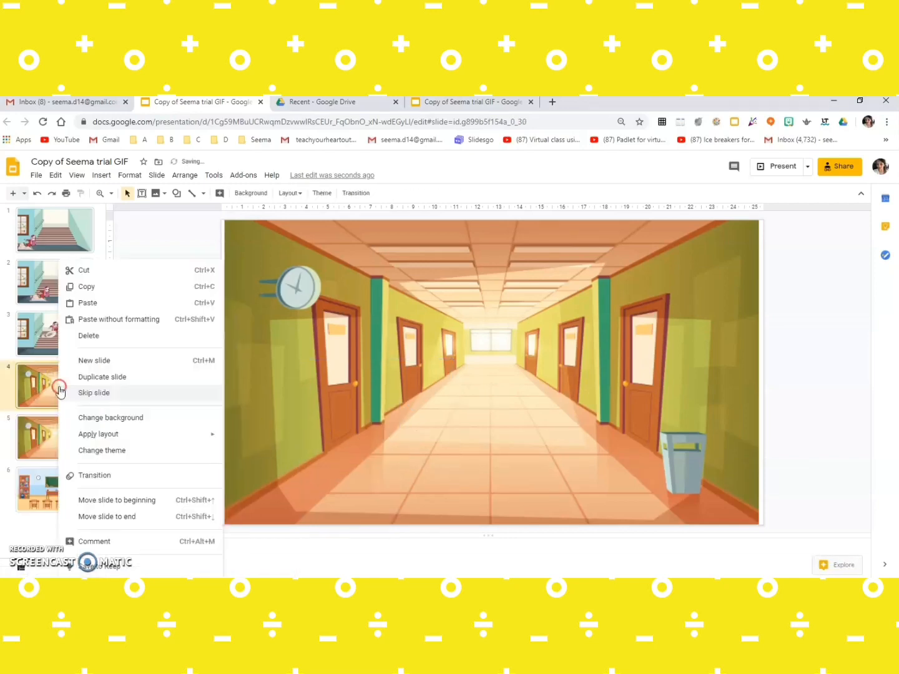
click(97, 434)
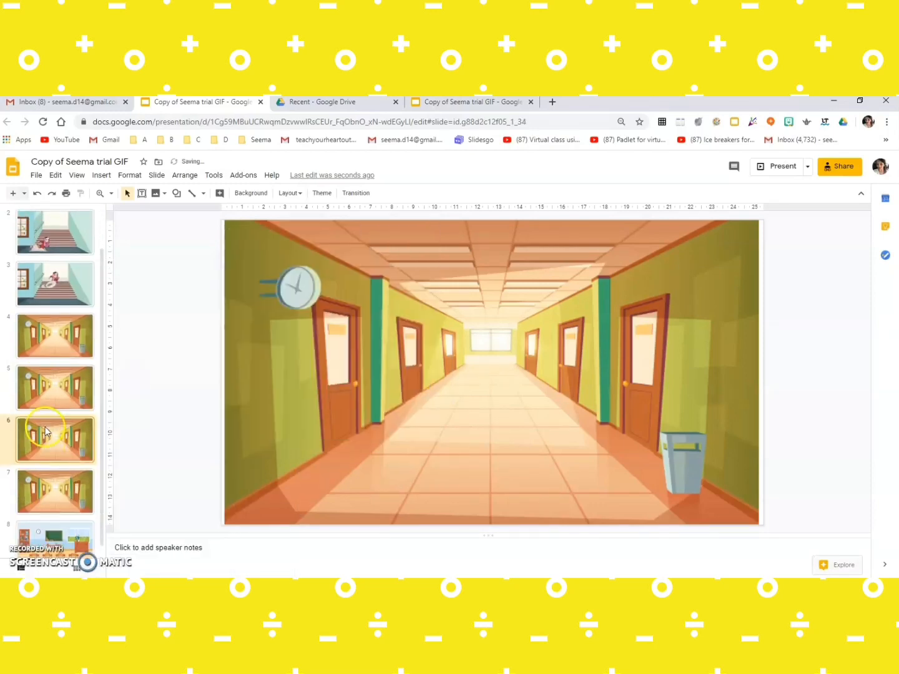
right_click(55, 440)
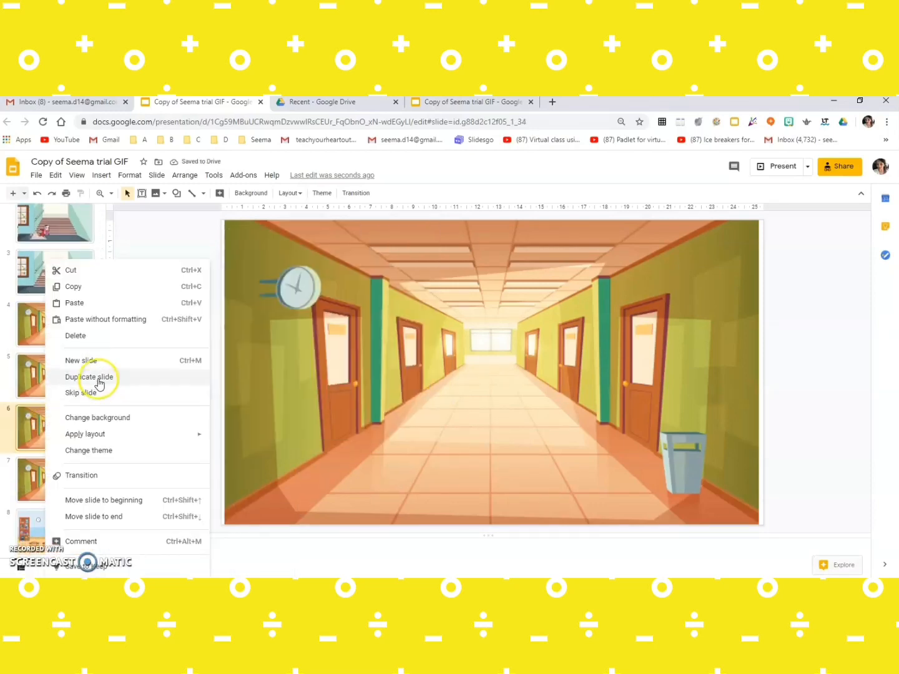
click(90, 376)
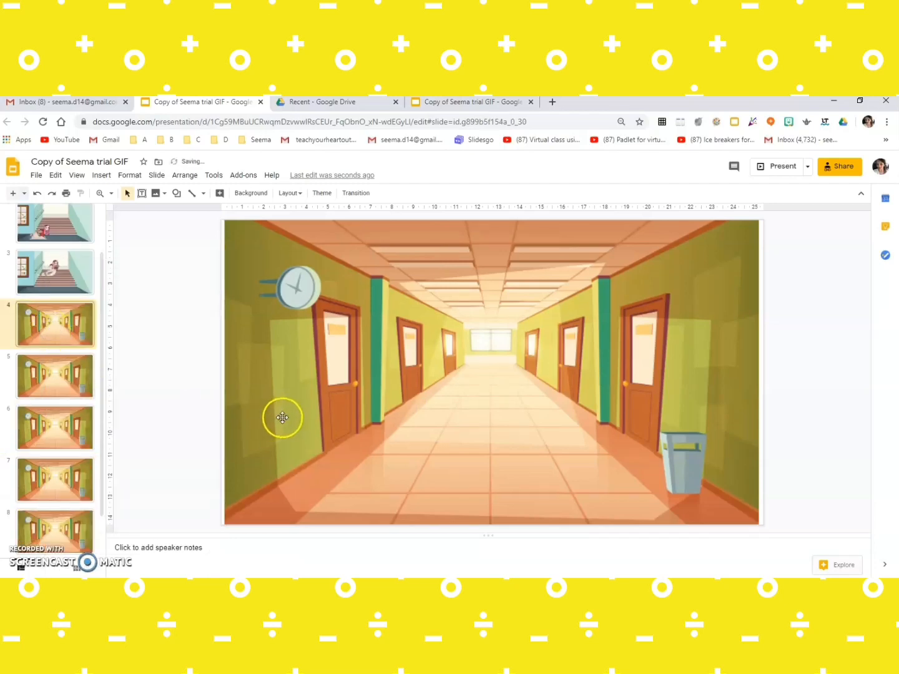
click(374, 436)
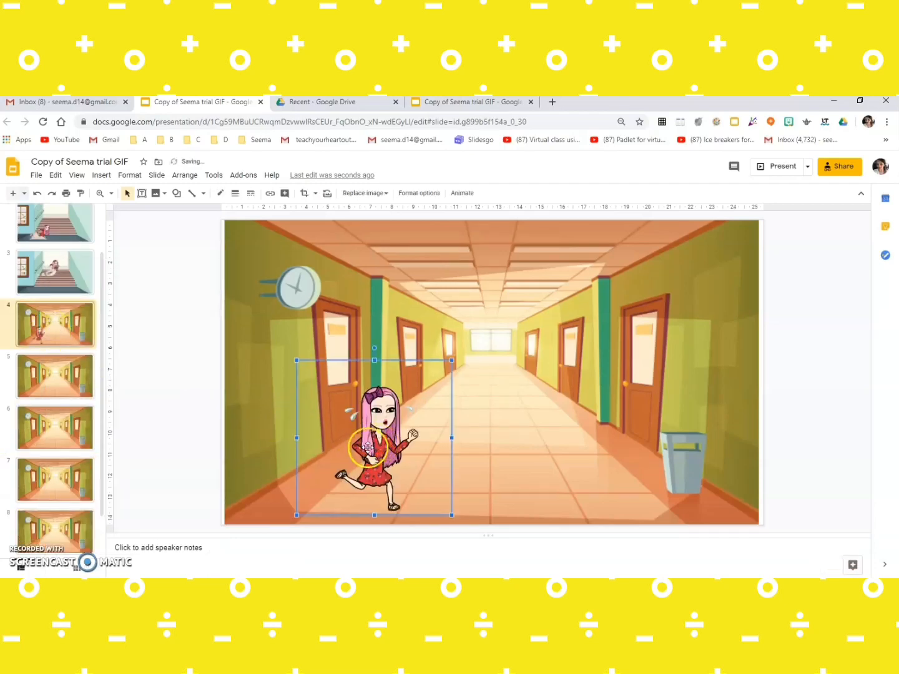
click(55, 375)
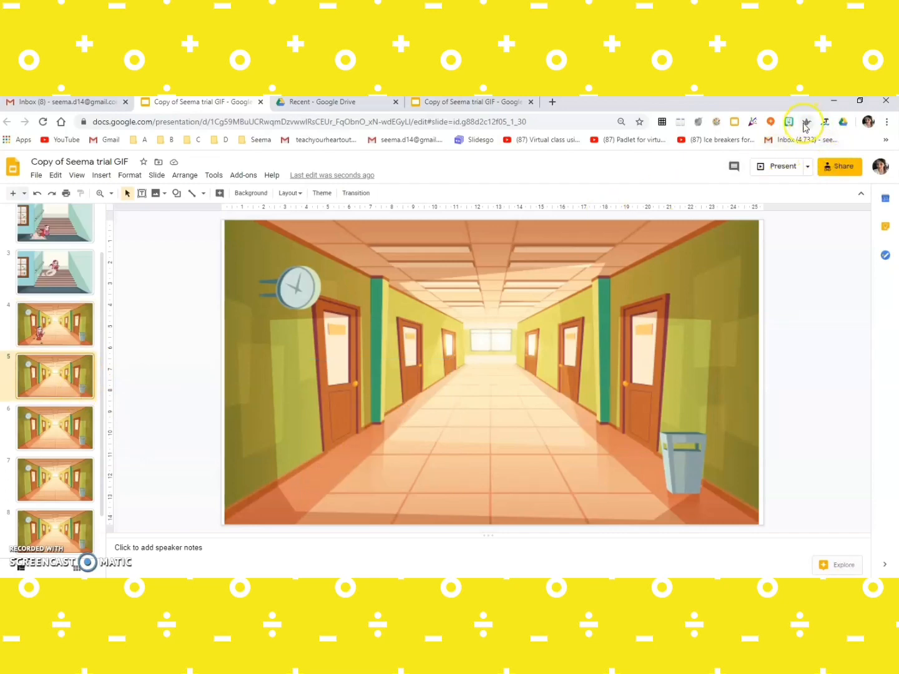
Step: Search the Bitmoji extension for 'jumping' and insert the sheep-riding sticker on a corridor copy
click(788, 122)
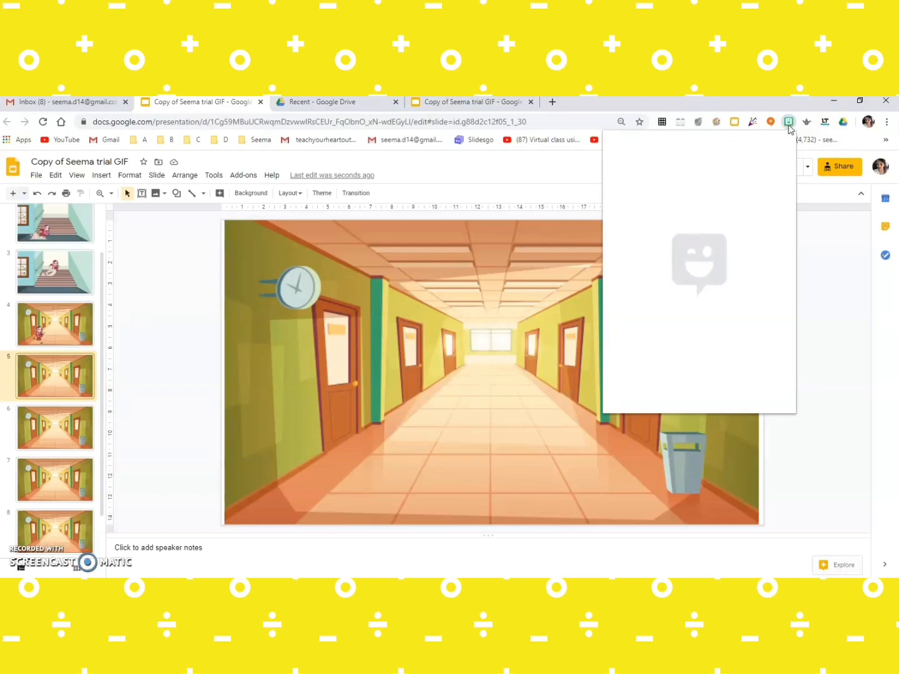
click(789, 122)
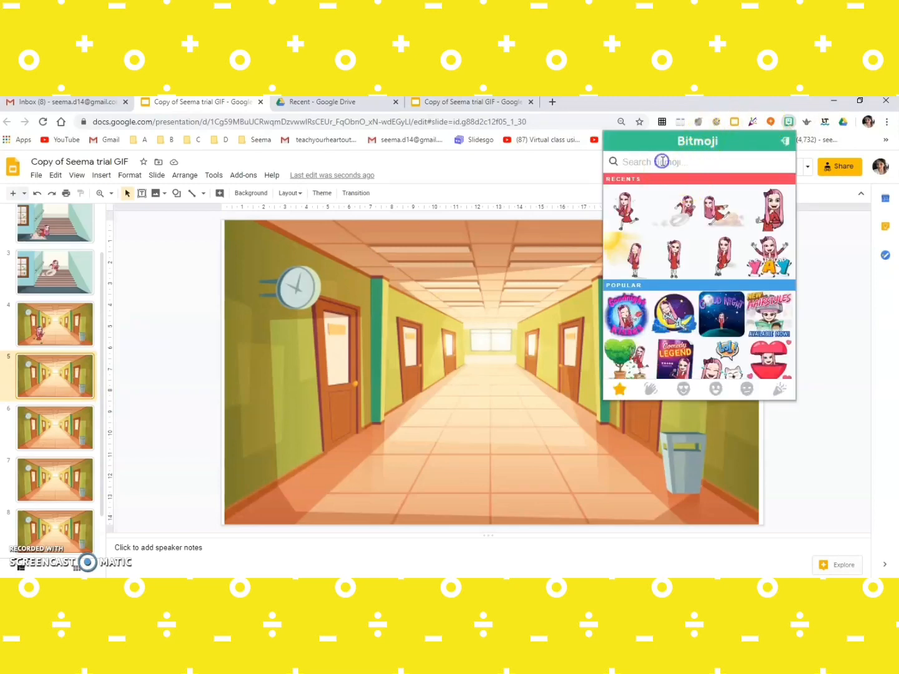
text(jumping)
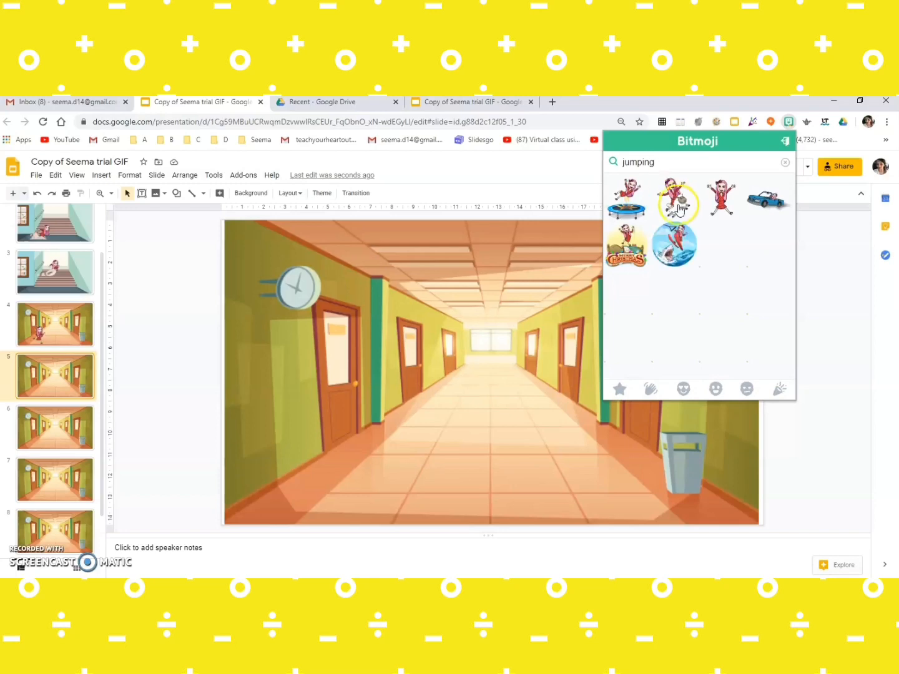
click(674, 197)
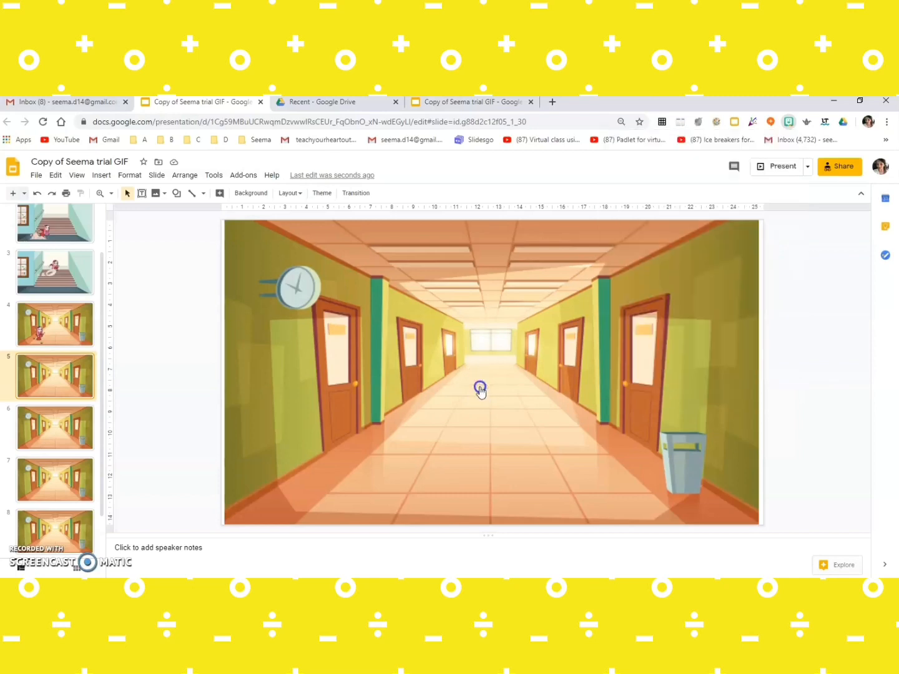
click(479, 386)
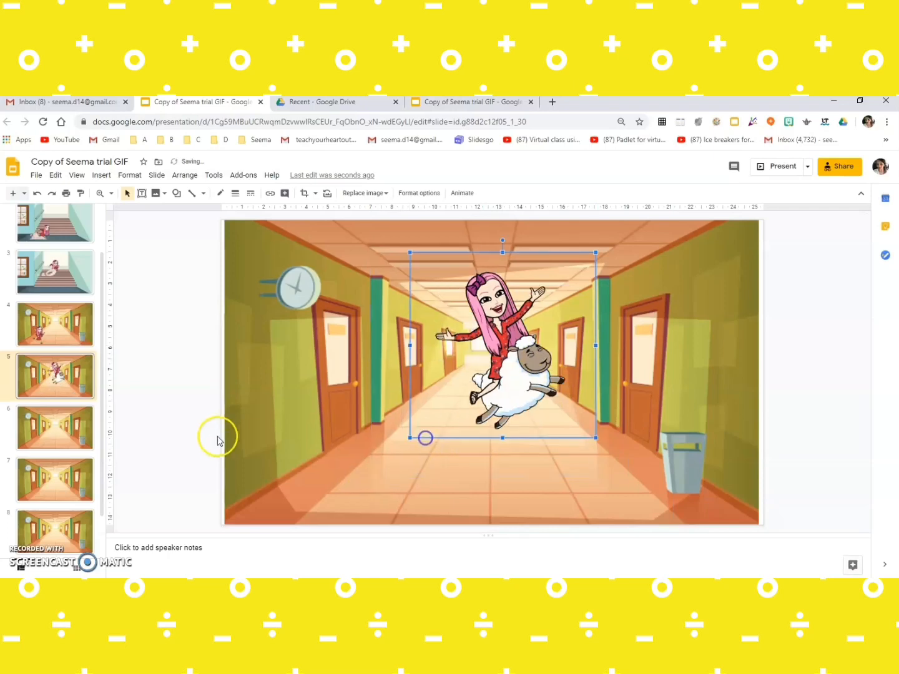
Step: Position the stickers along the corridor across the successive hallway slides
click(55, 325)
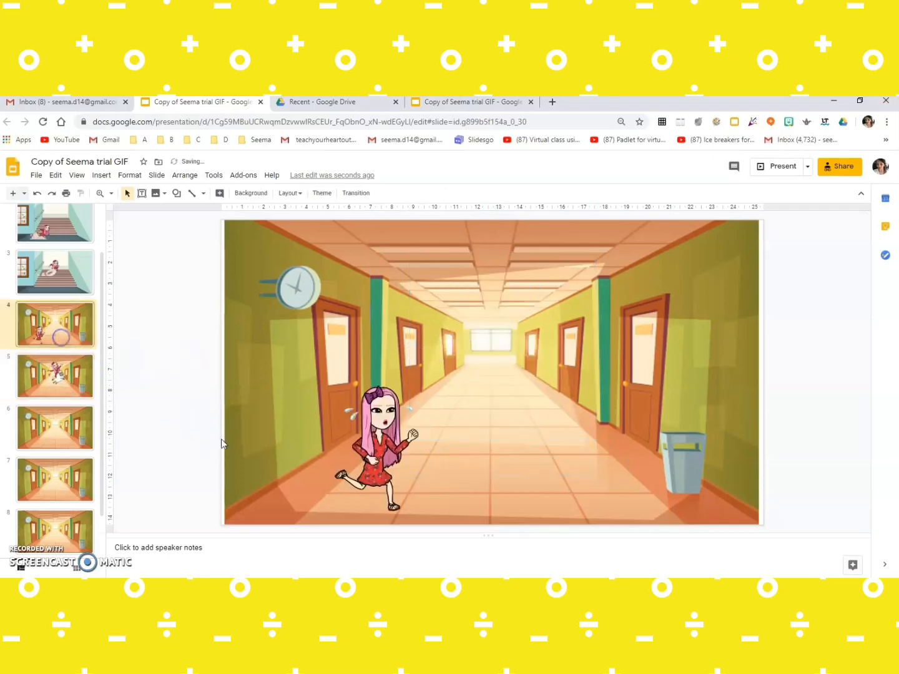
click(55, 376)
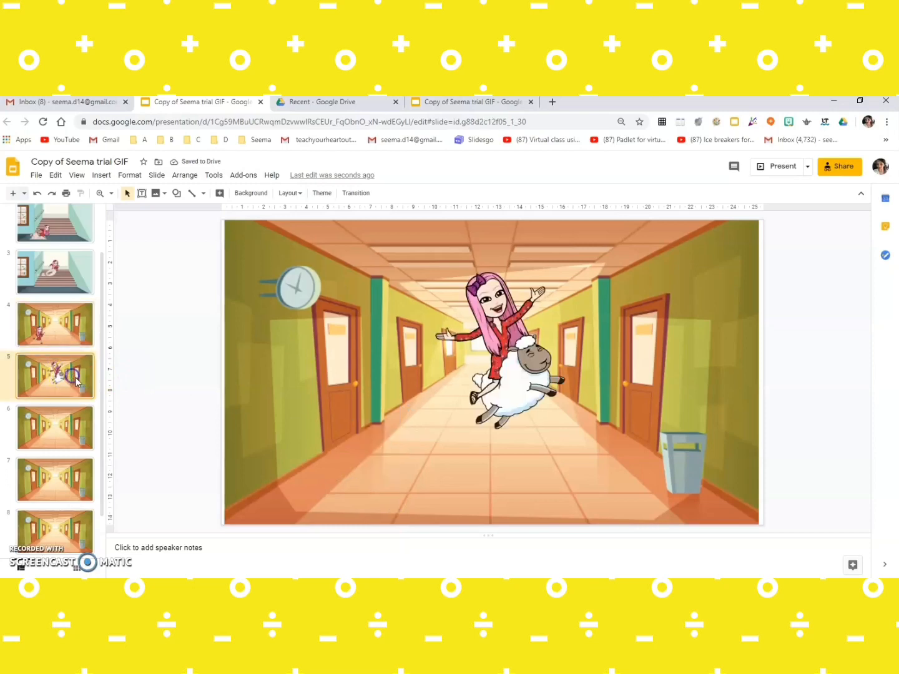
click(499, 337)
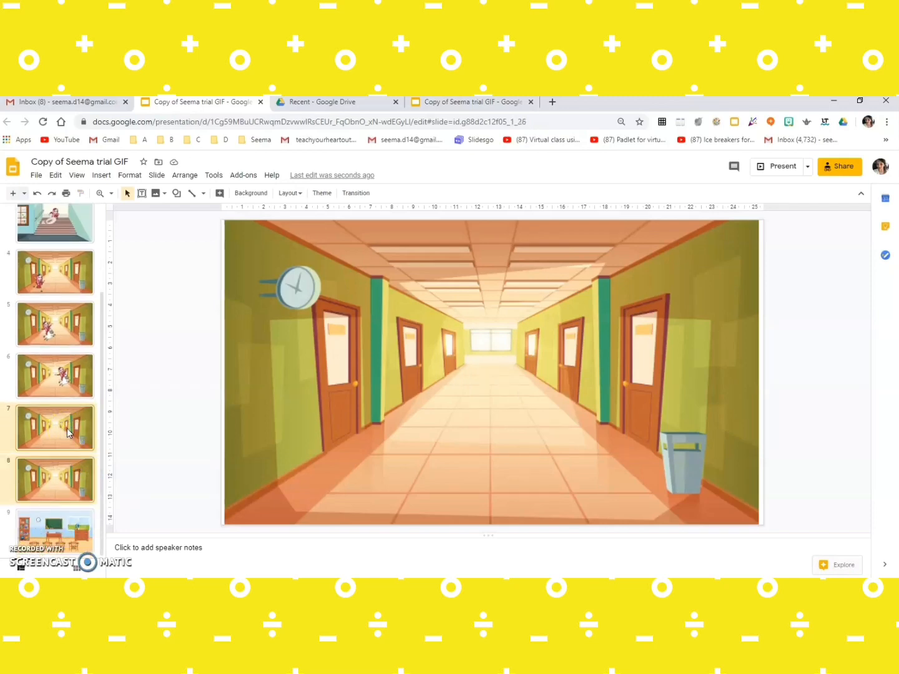
Step: Duplicate the classroom slide twice, carrying the sheep-riding character further right each time
click(55, 531)
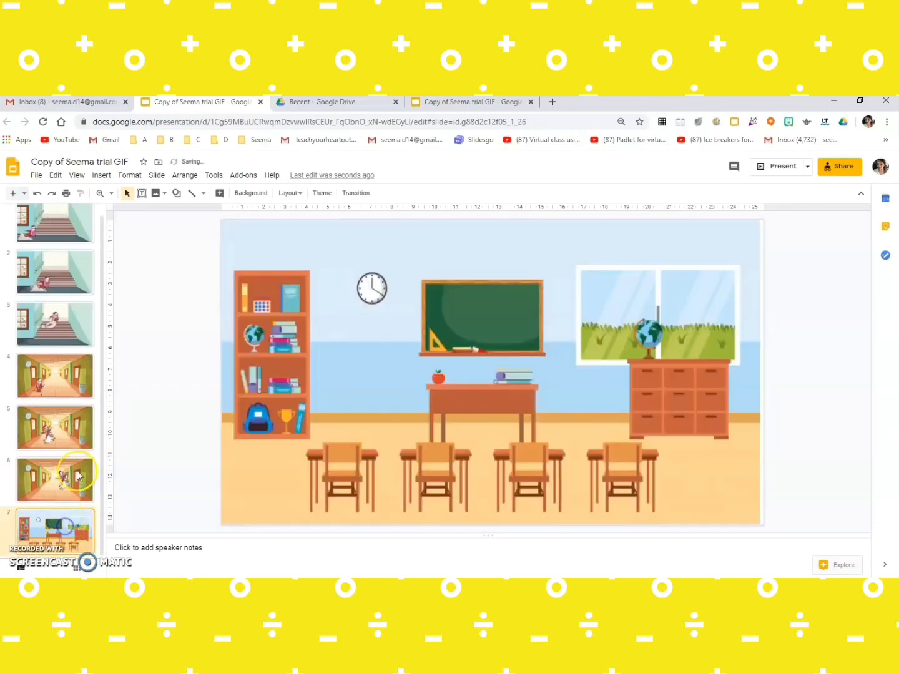
click(55, 479)
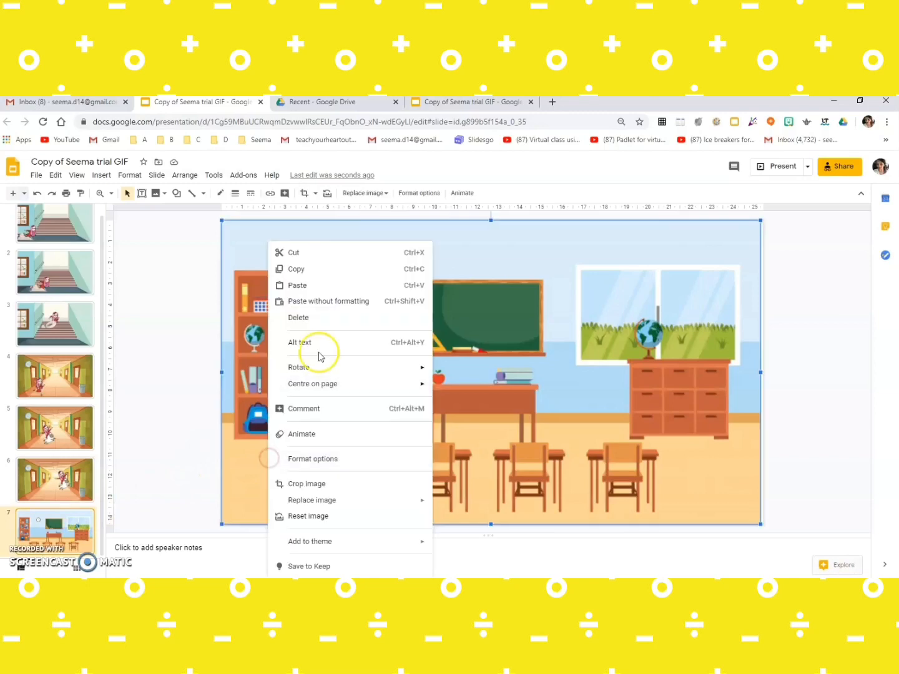
click(297, 284)
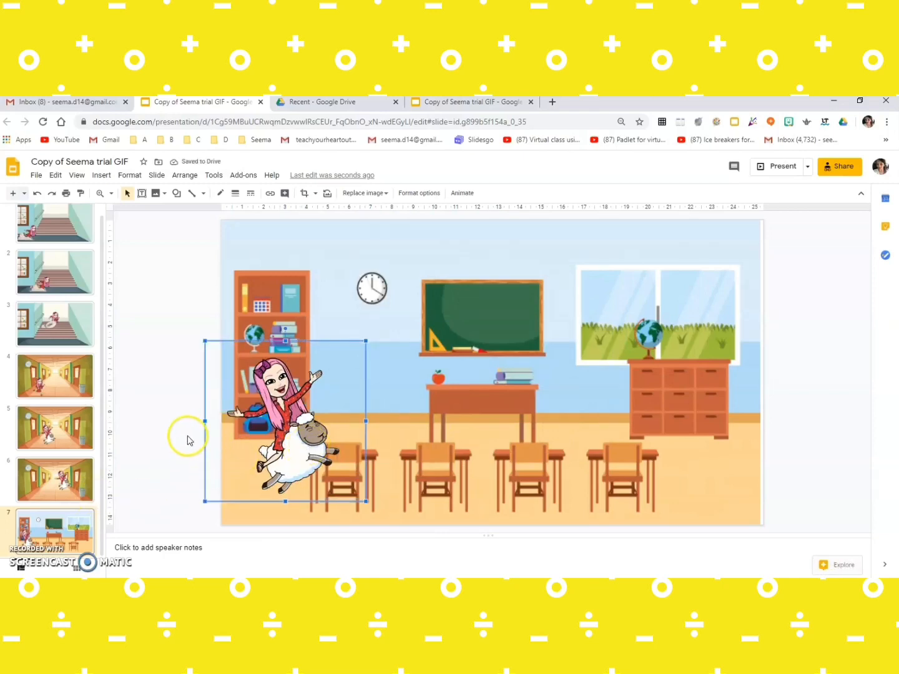
right_click(55, 531)
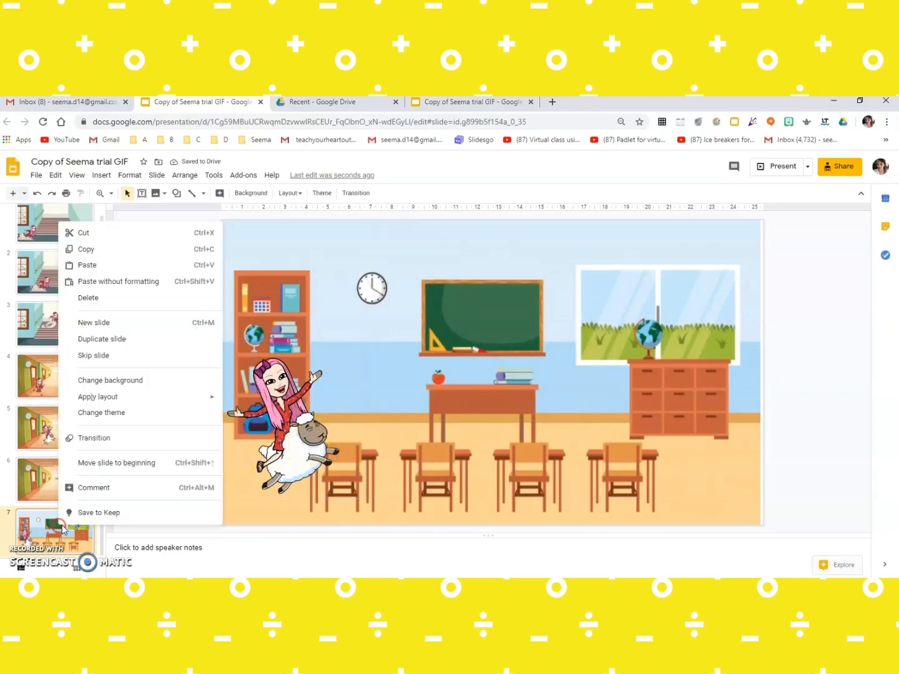
mouse_move(102, 340)
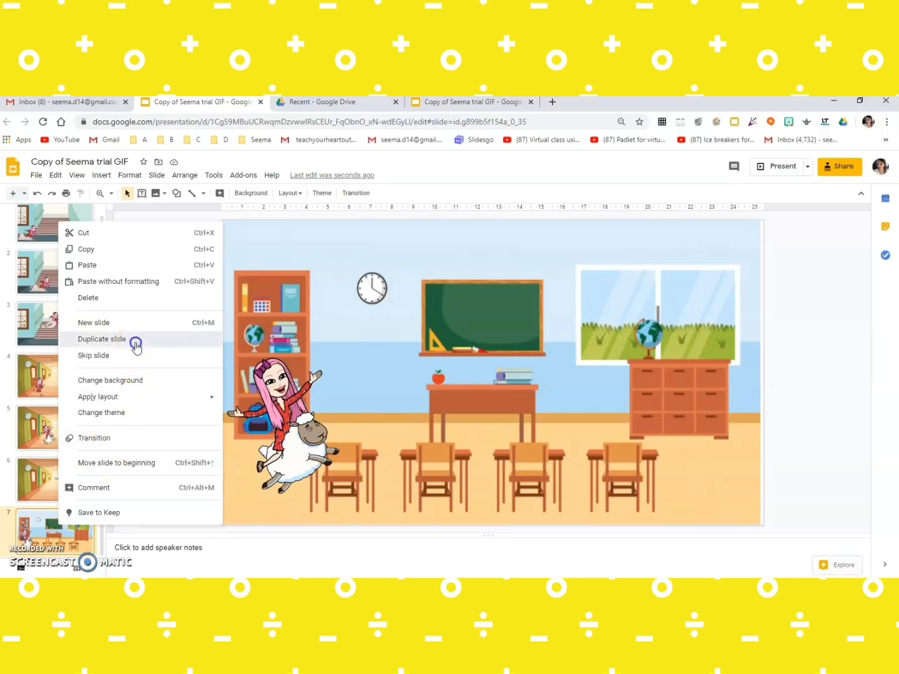
click(102, 340)
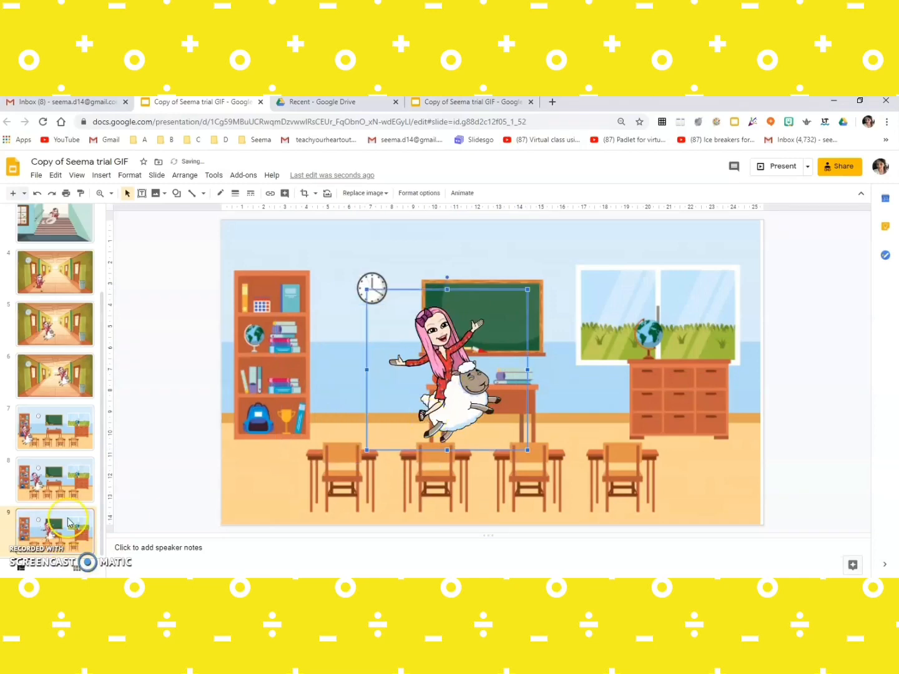
right_click(55, 530)
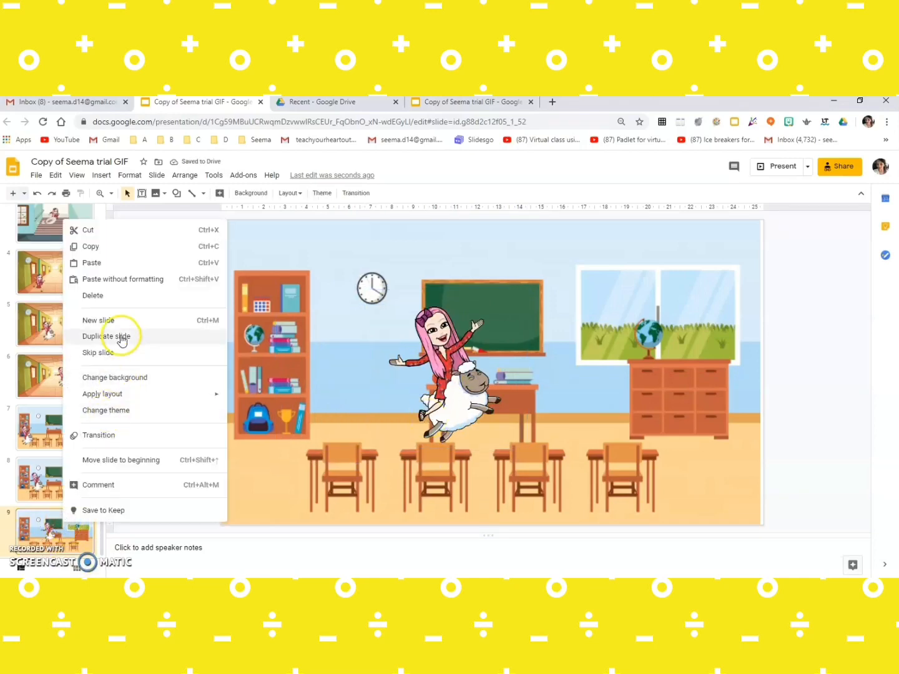
click(108, 336)
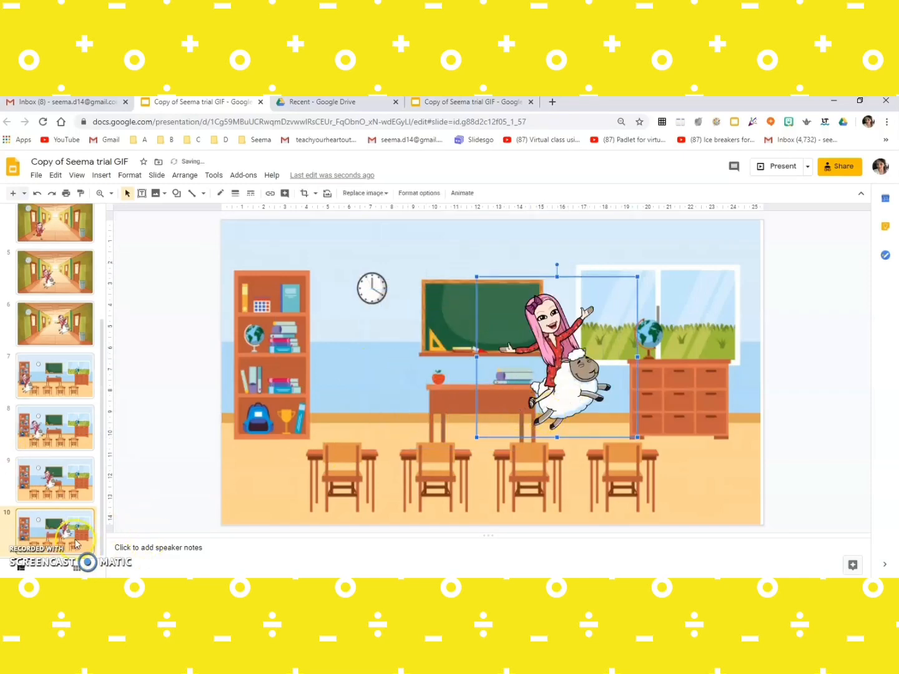
Step: Delete the sheep-riding character from the final copy, leaving the classroom empty
click(153, 347)
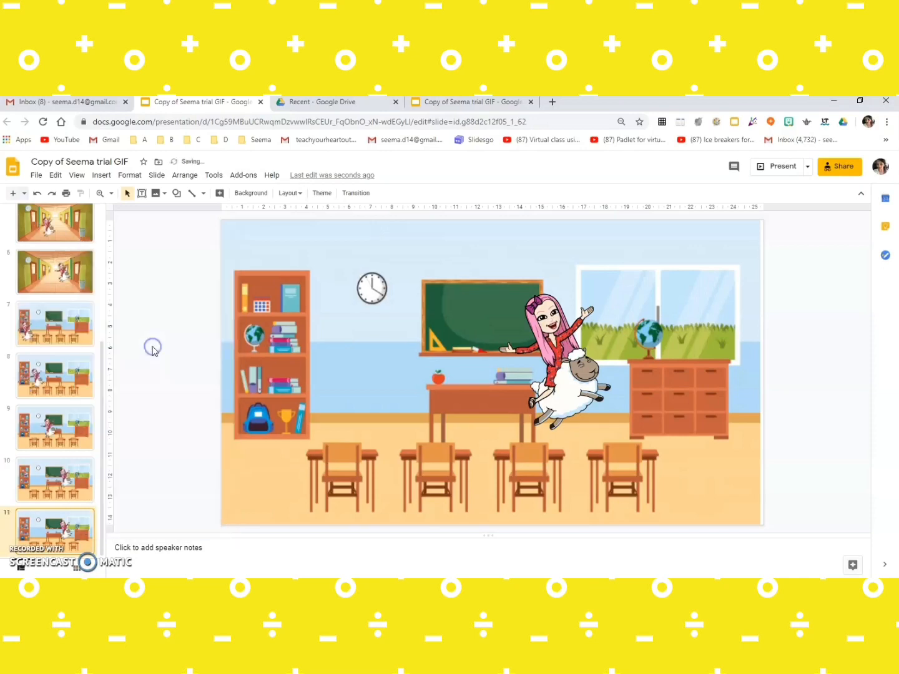
click(562, 387)
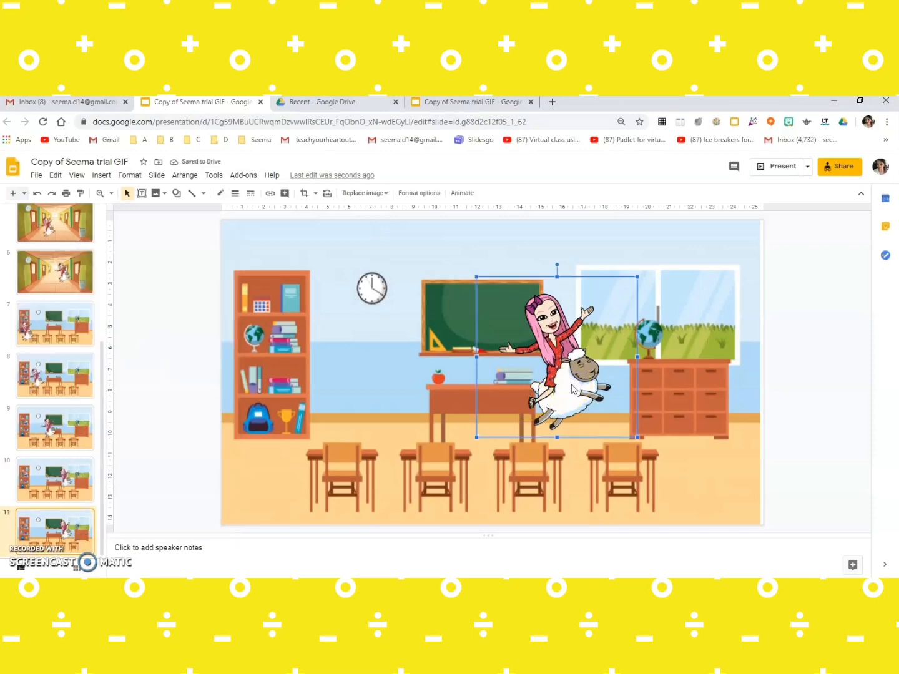
key(Delete)
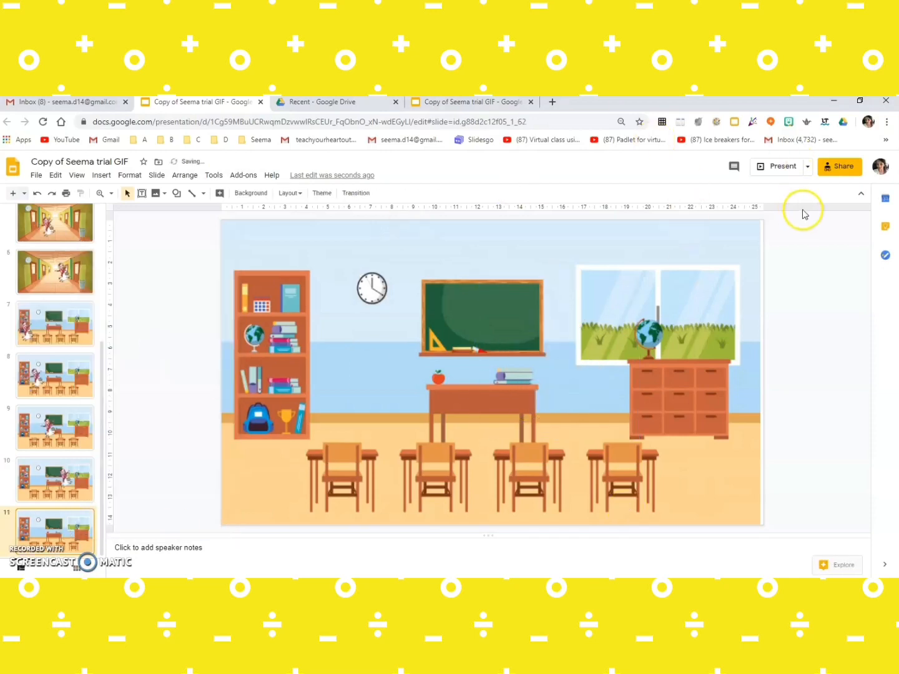
Step: Place a thumbs-up Bitmoji from the extension at the lower right of the empty classroom slide
click(788, 122)
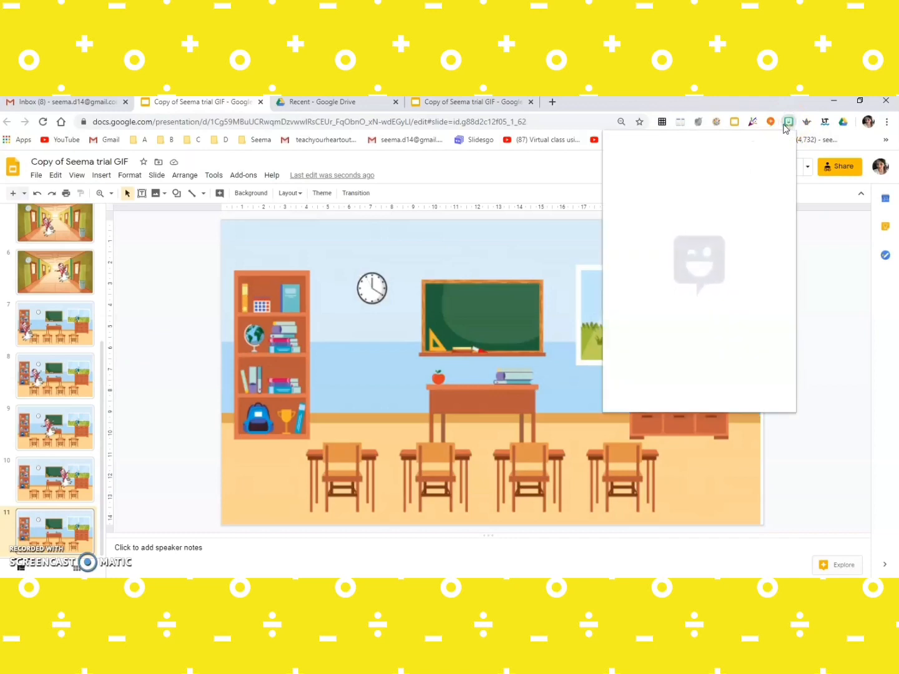
click(789, 122)
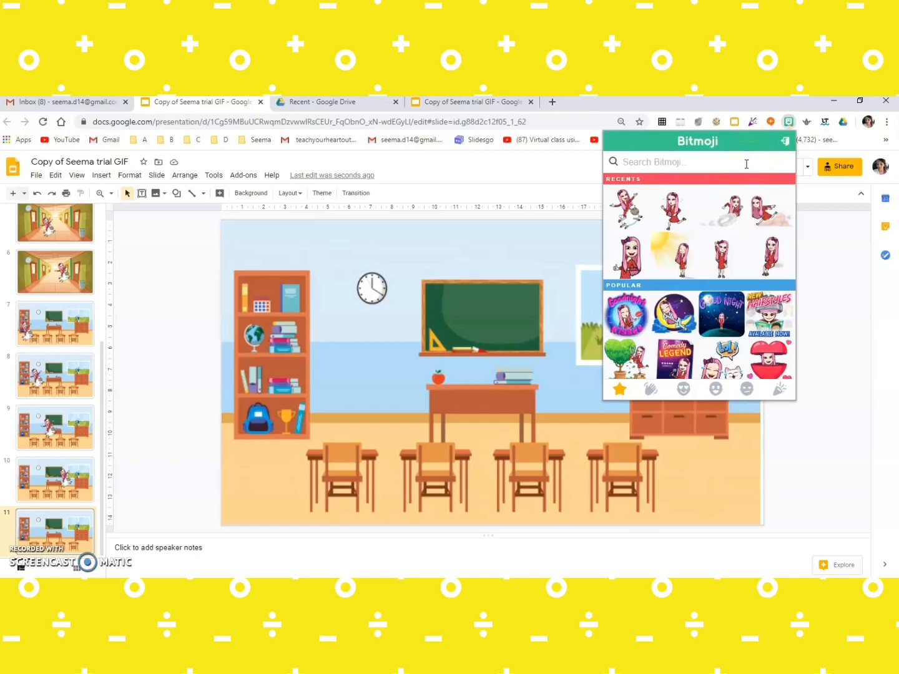
mouse_move(627, 256)
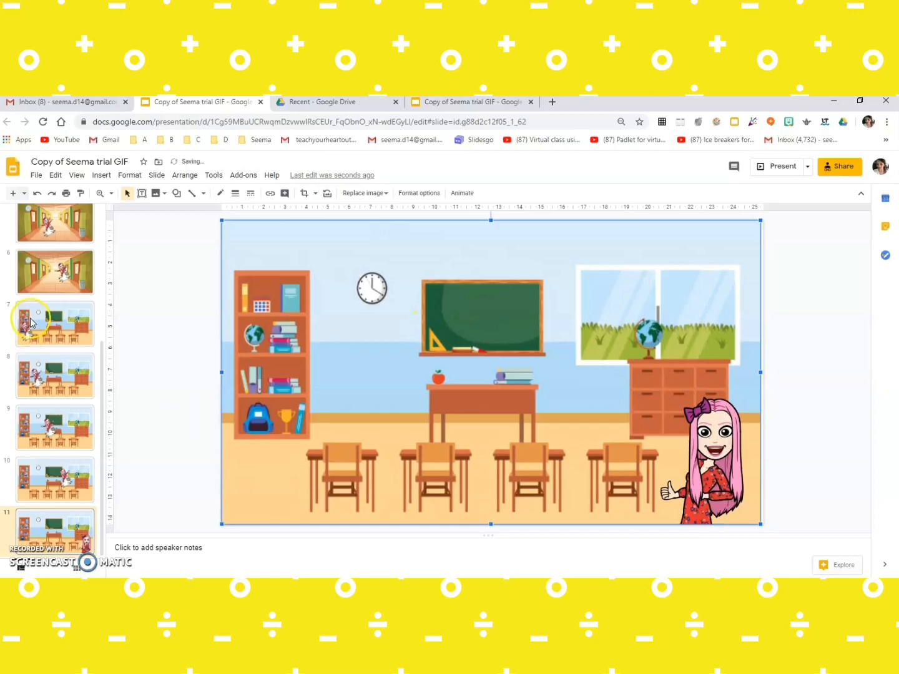
scroll(up, 3)
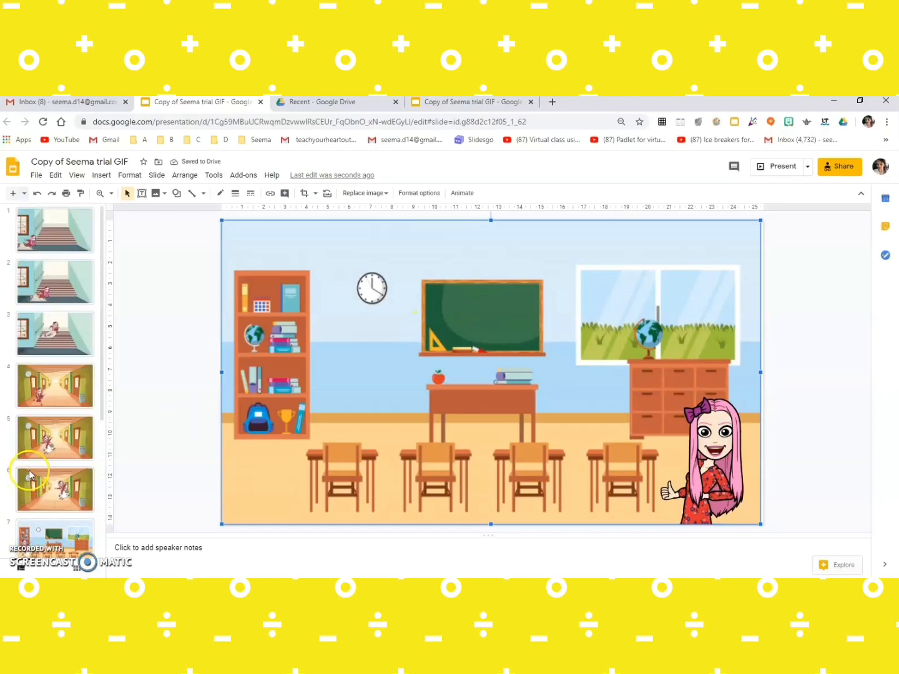
mouse_move(28, 365)
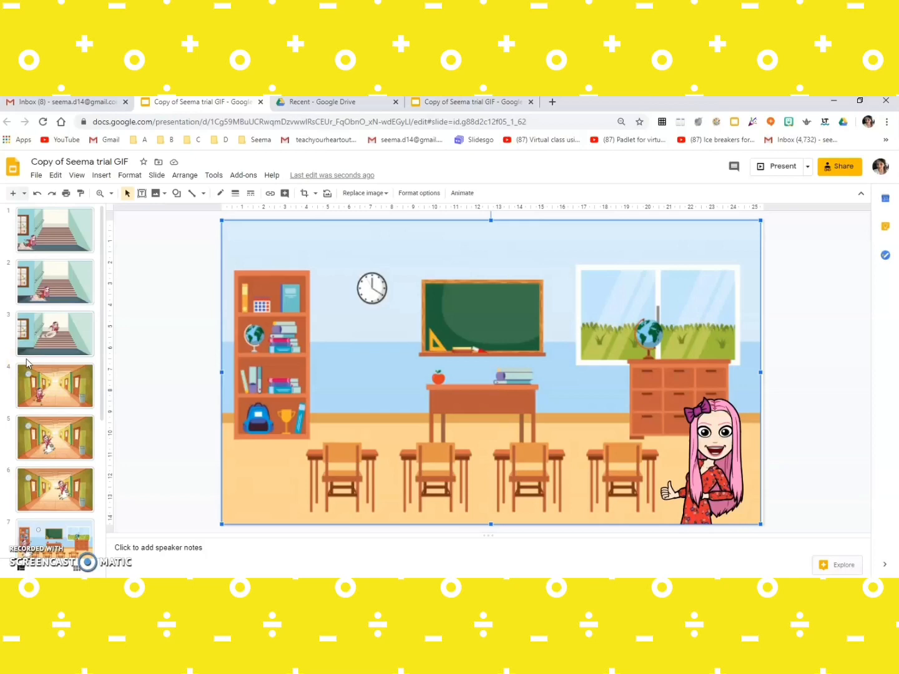
click(236, 447)
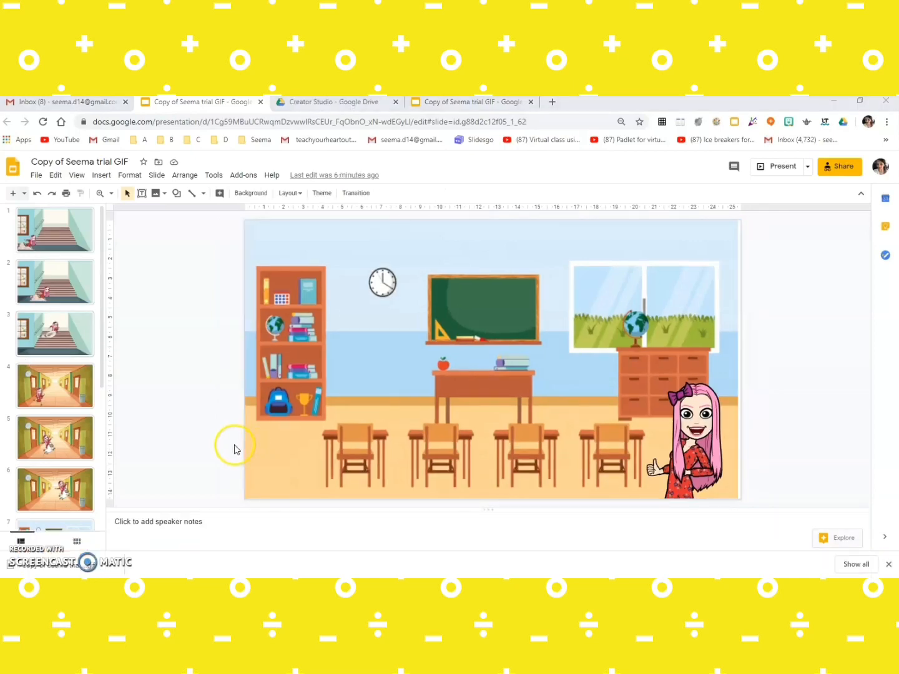
mouse_move(129, 175)
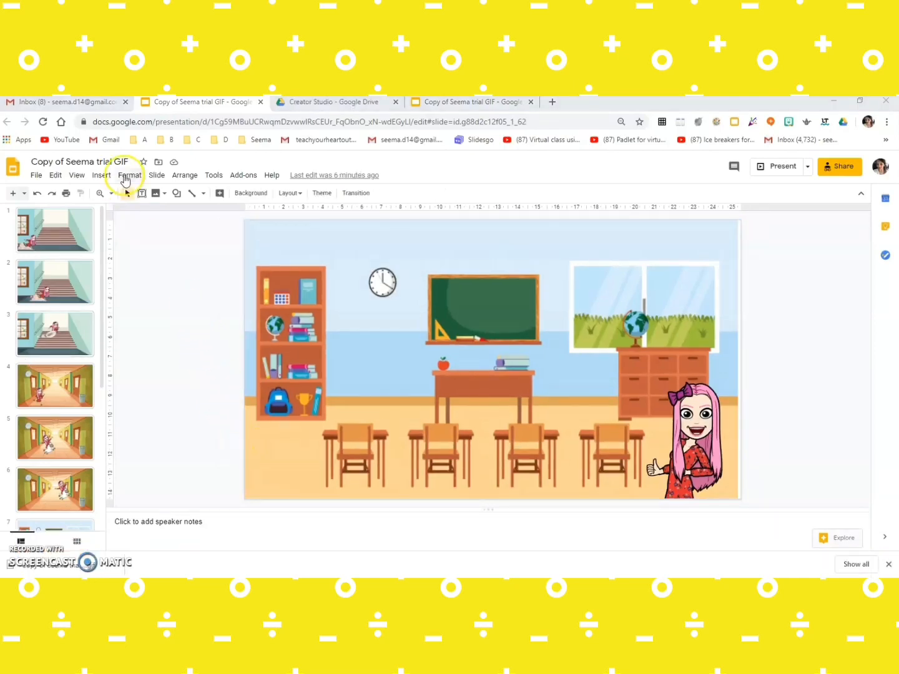
Step: Rename the presentation to 'Hello people' in the title field
click(81, 161)
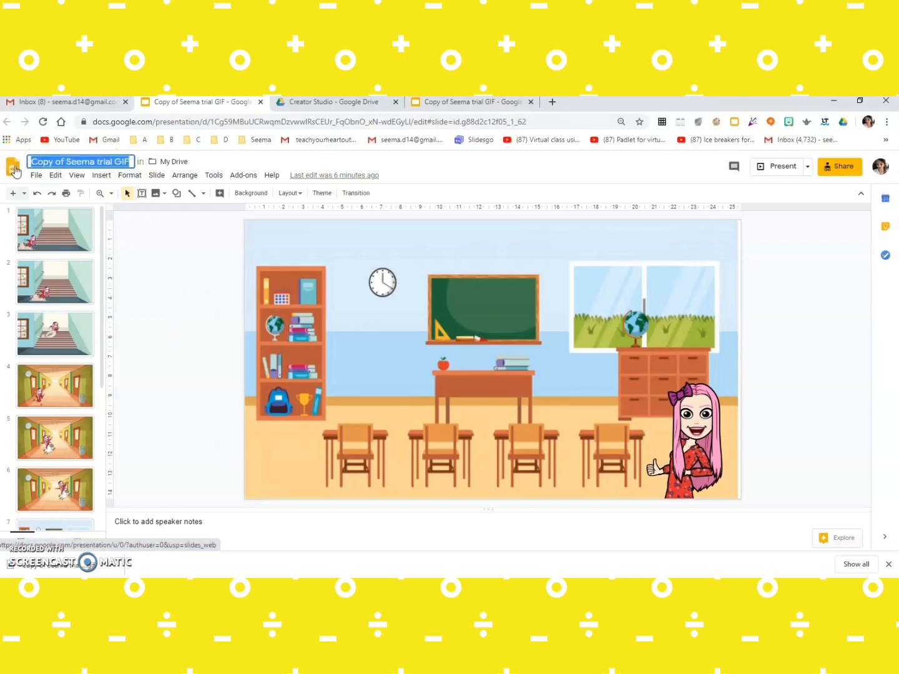
text(He)
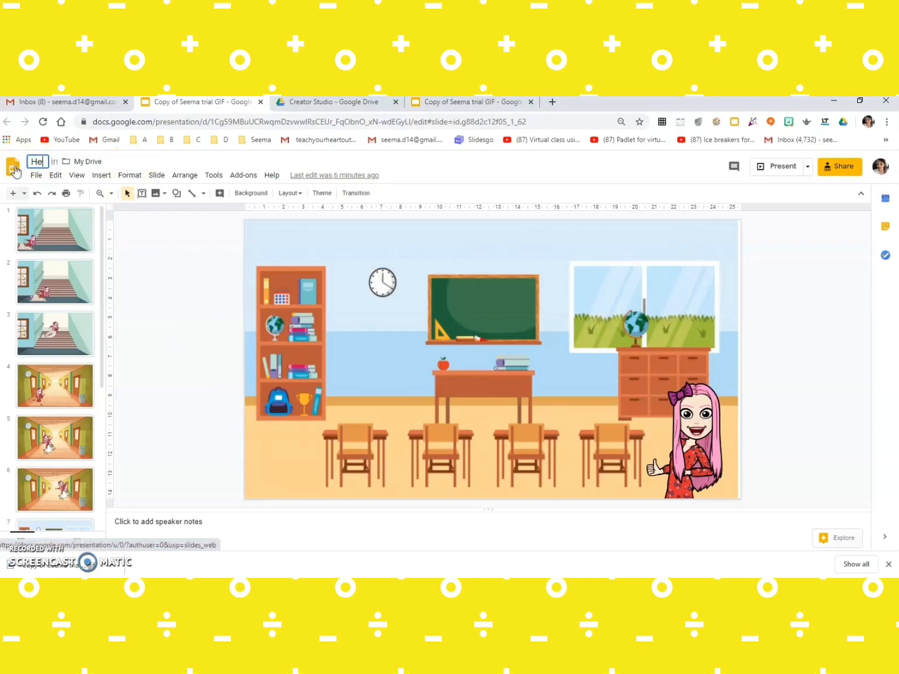
text(llo)
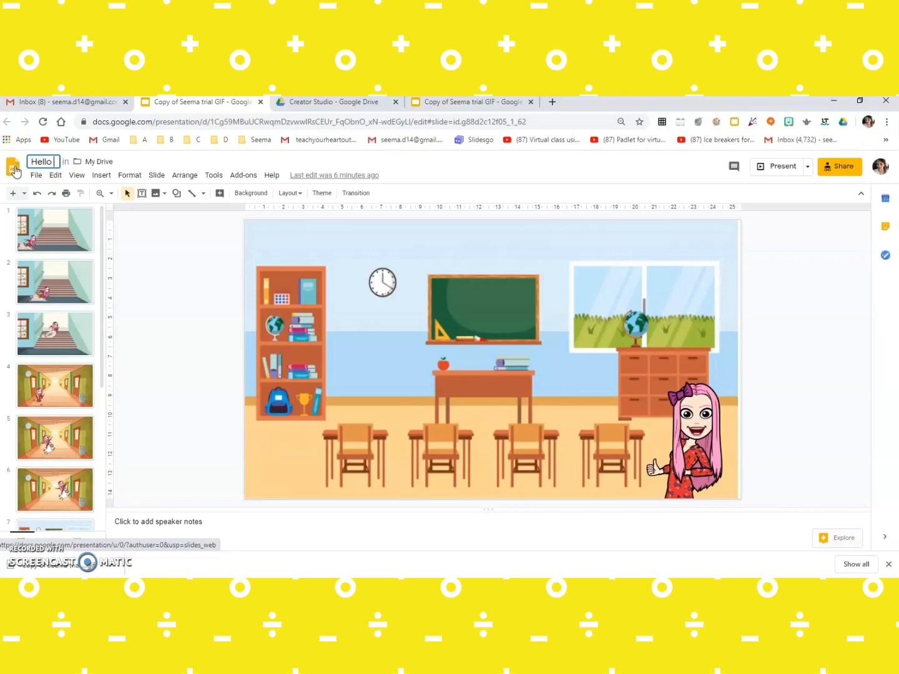
text(people)
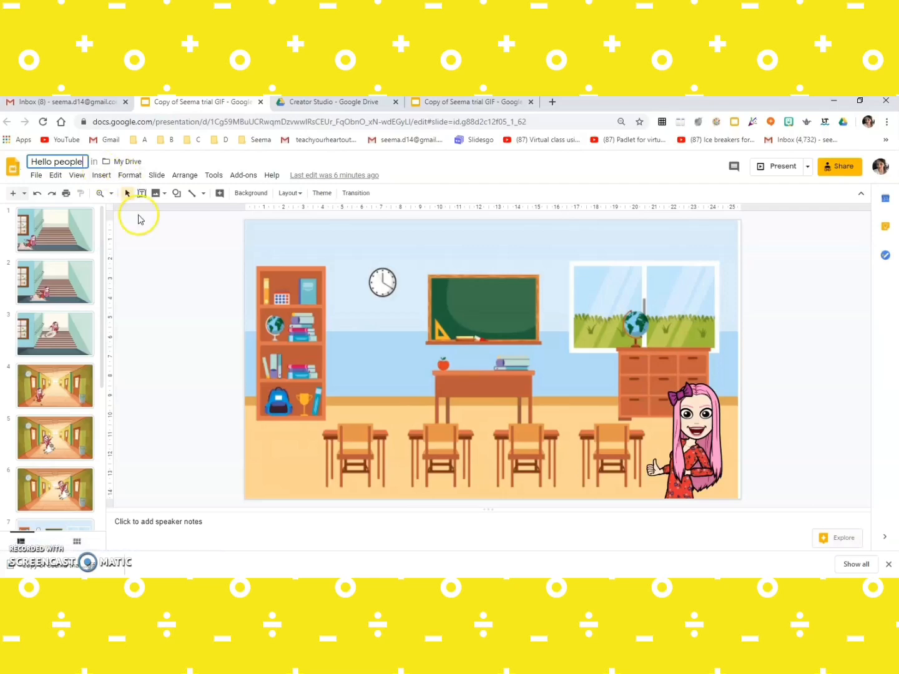
mouse_move(162, 274)
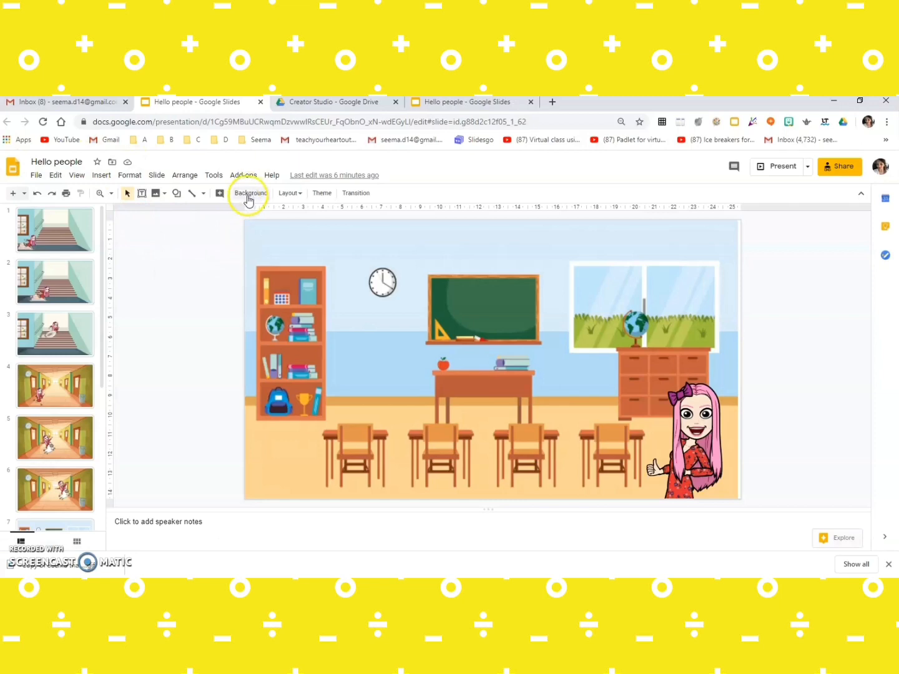
mouse_move(243, 175)
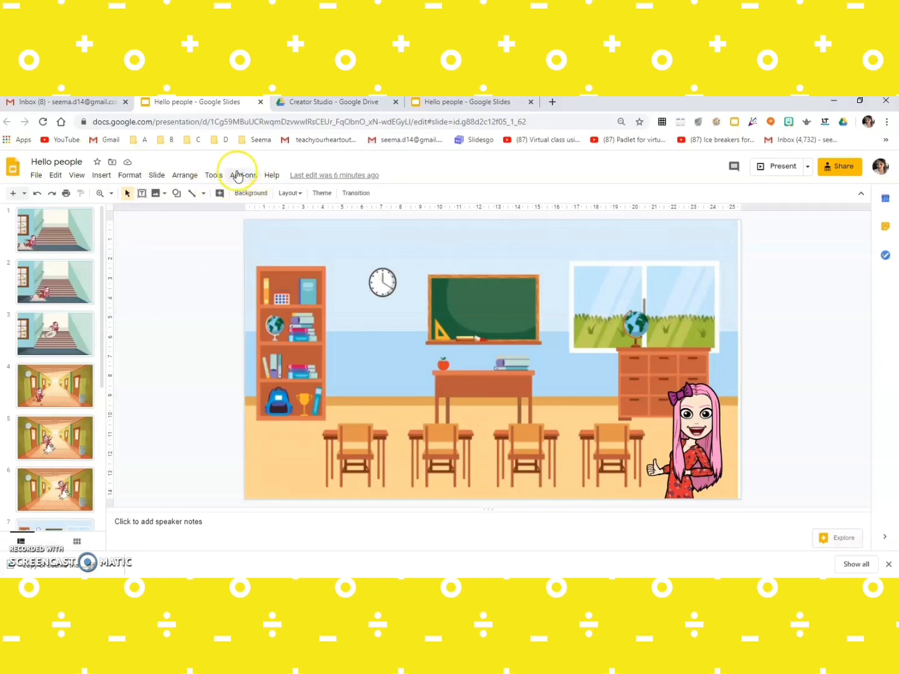
Step: Launch Creator Studio from the add-ons and set the interval to 0.5 seconds per slide
click(242, 175)
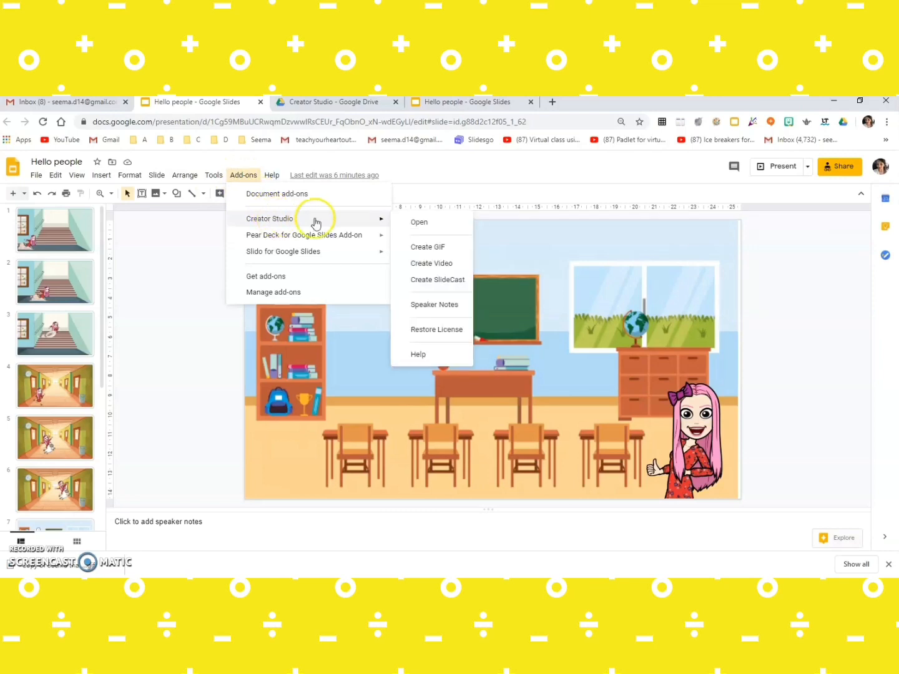
mouse_move(421, 251)
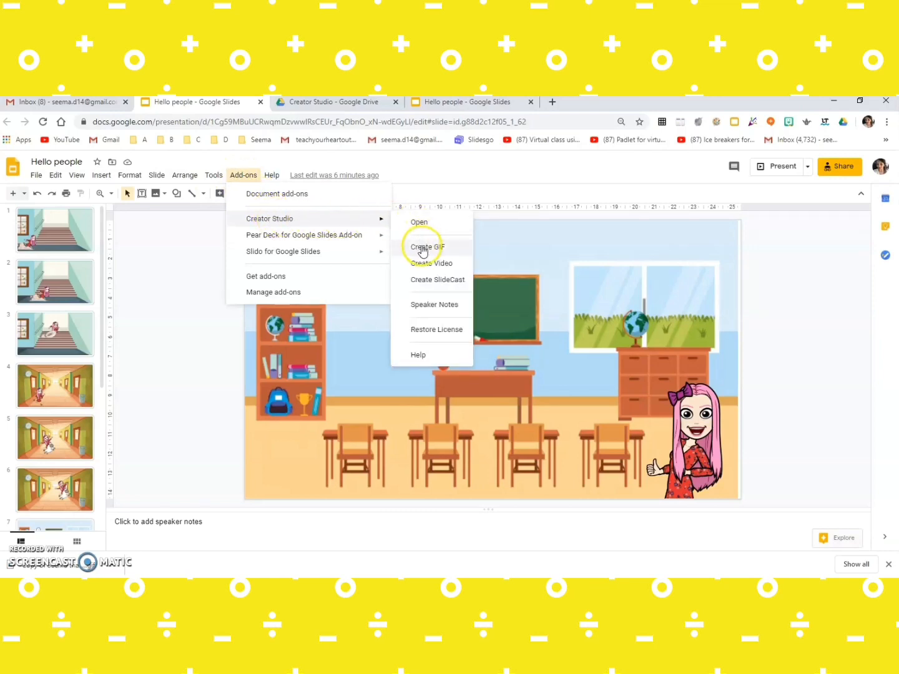
click(427, 247)
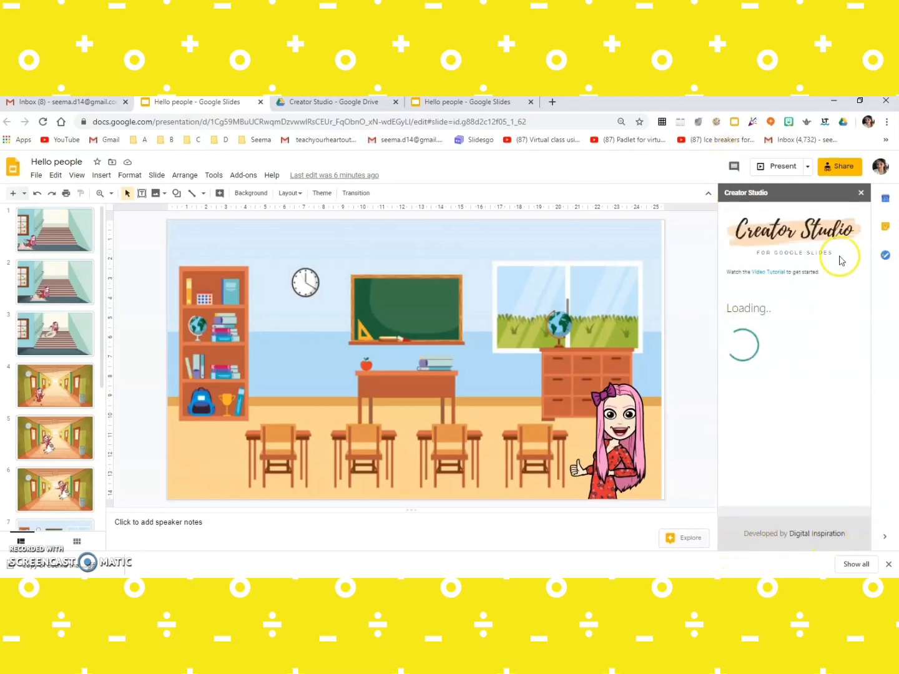
mouse_move(780, 534)
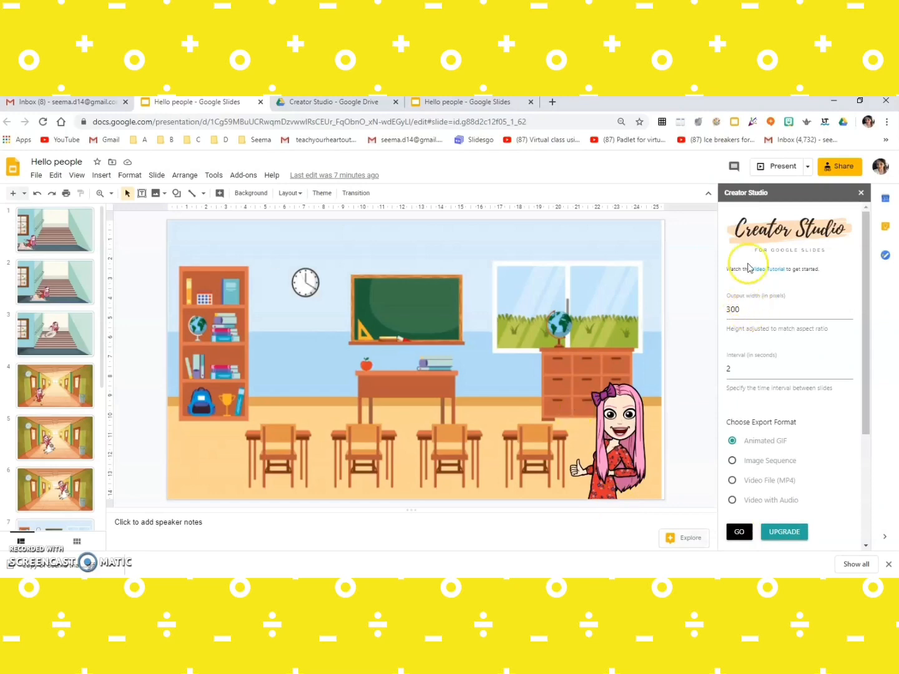
mouse_move(761, 251)
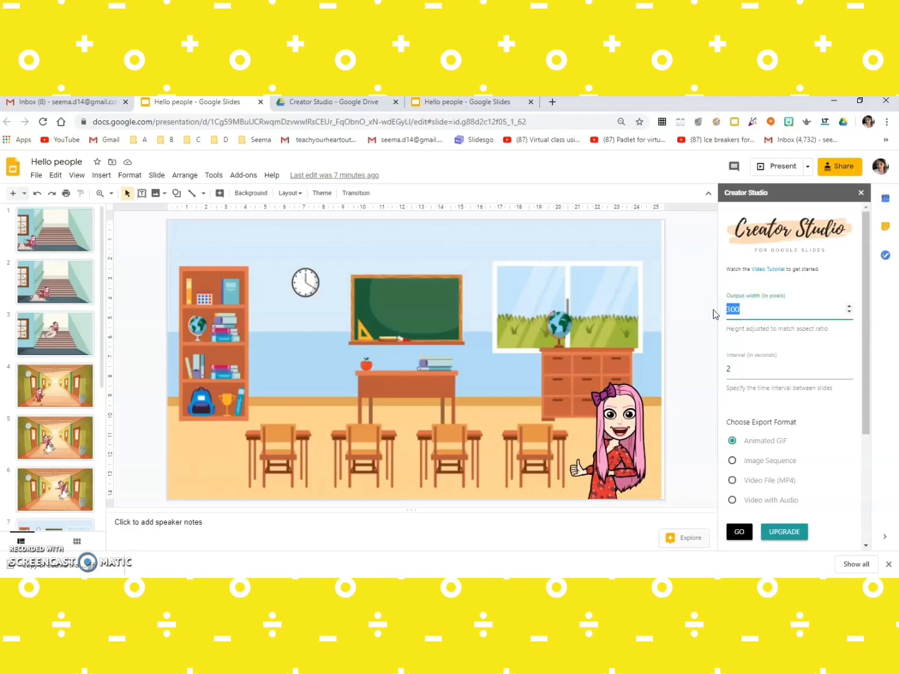
text(1600)
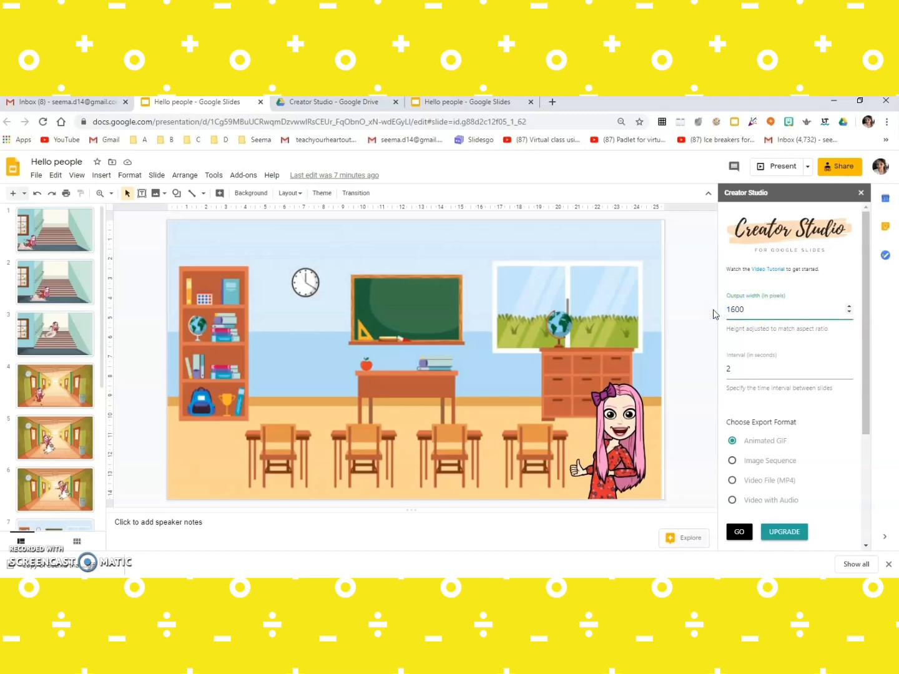
triple_click(789, 369)
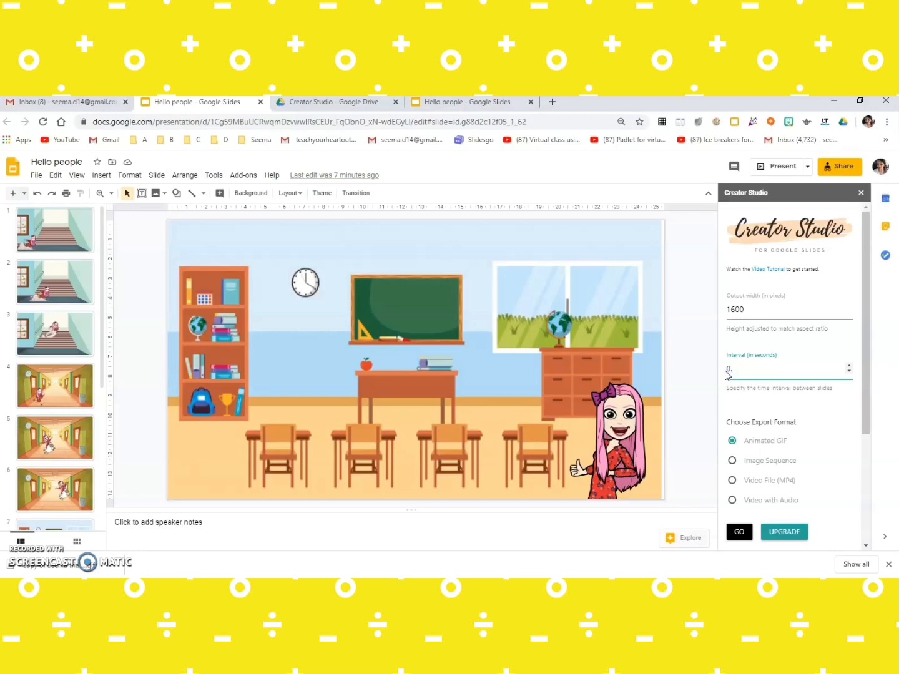
text(0.5)
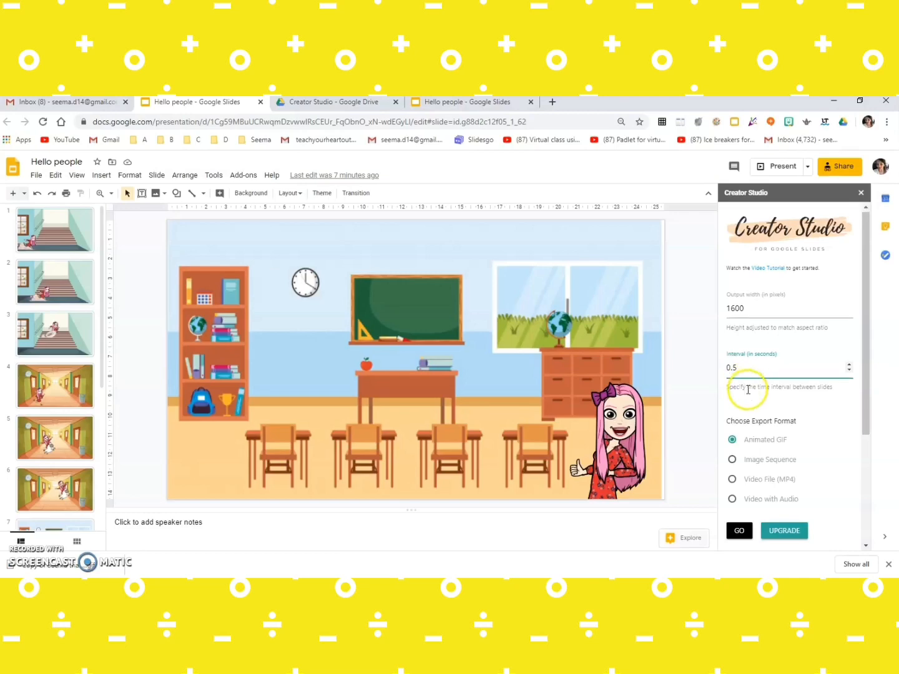
Step: Choose Animated GIF as the export format and start the export with GO
scroll(down, 3)
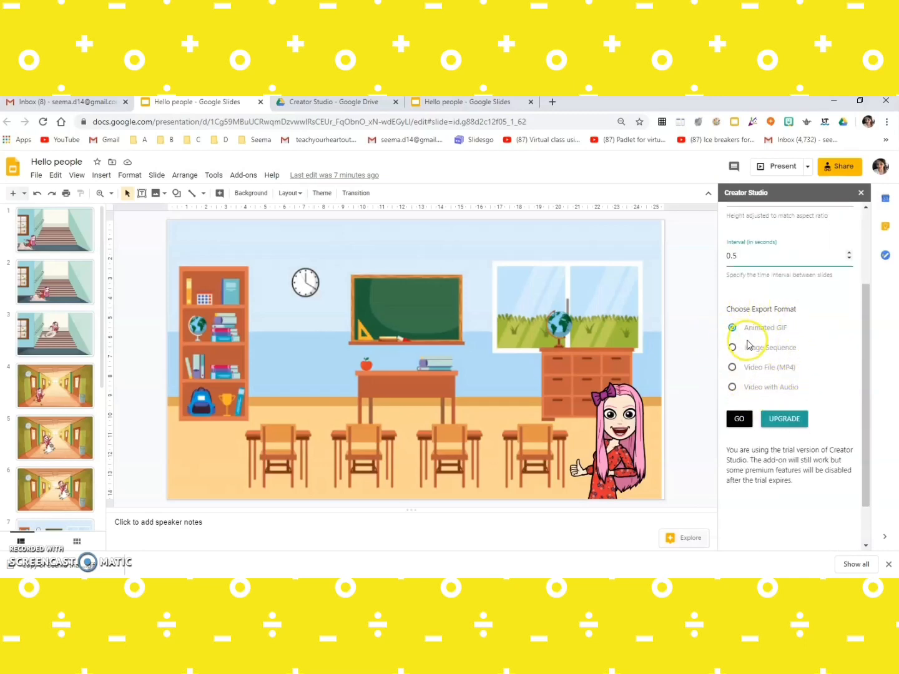
click(732, 327)
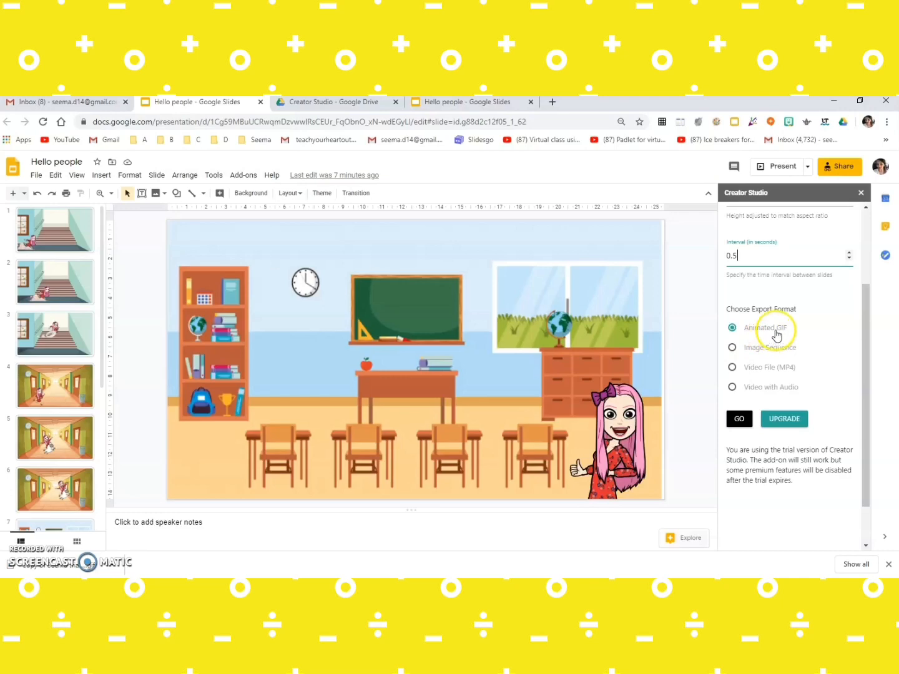
mouse_move(763, 339)
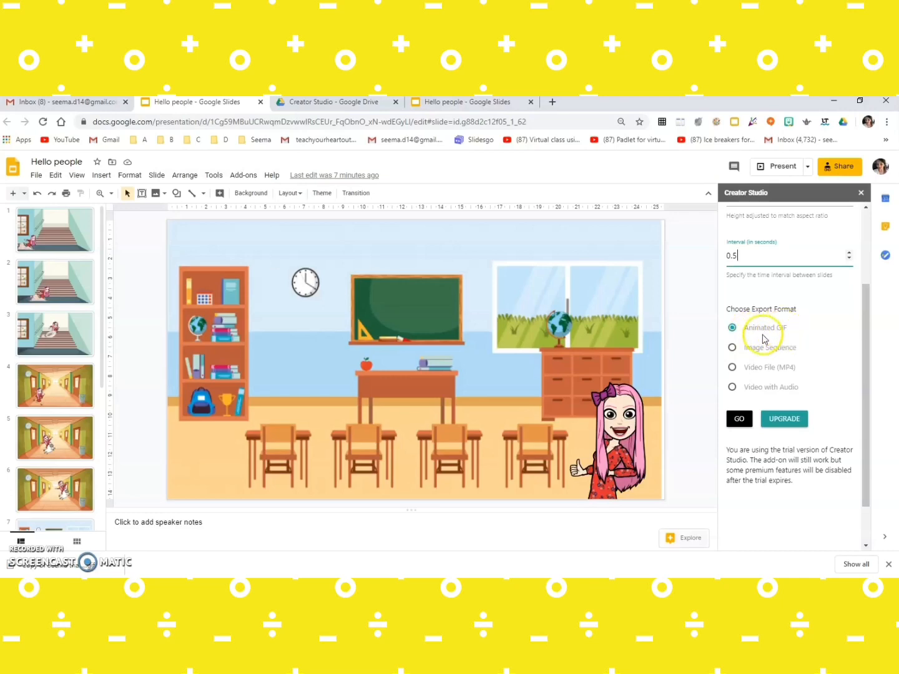
mouse_move(817, 357)
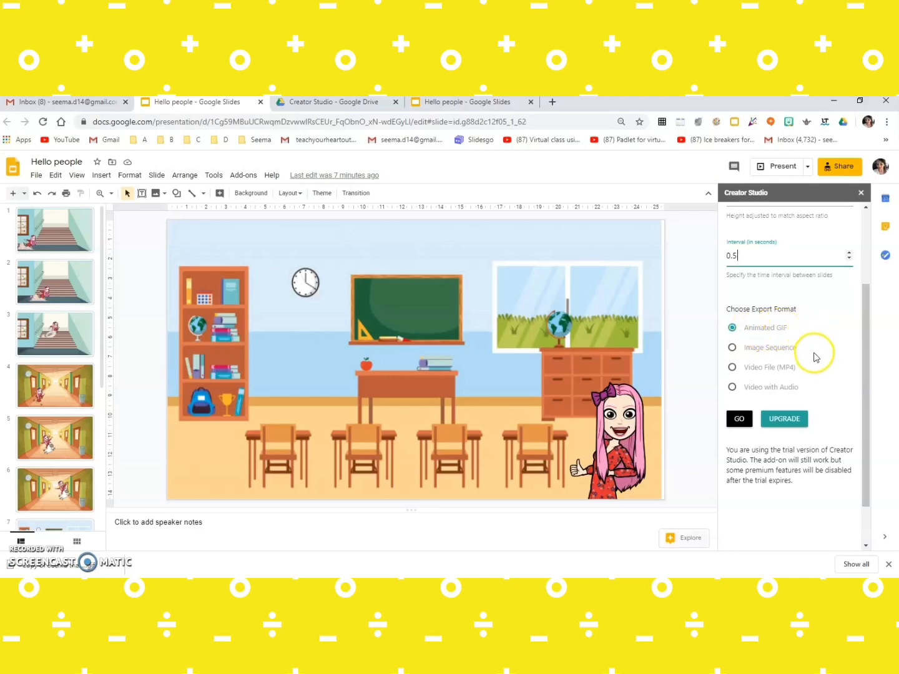
scroll(up, 3)
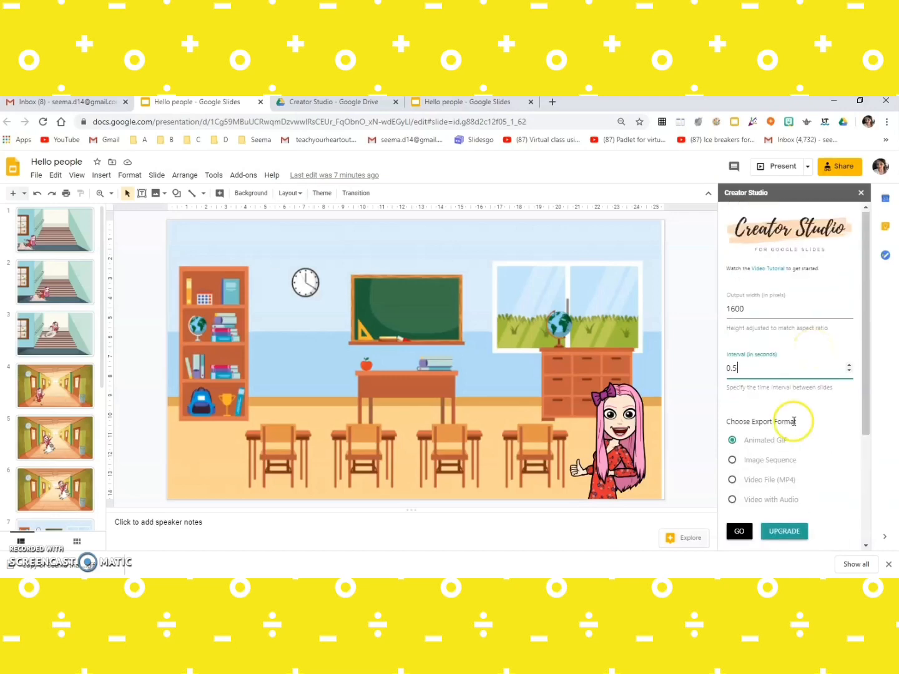
click(739, 532)
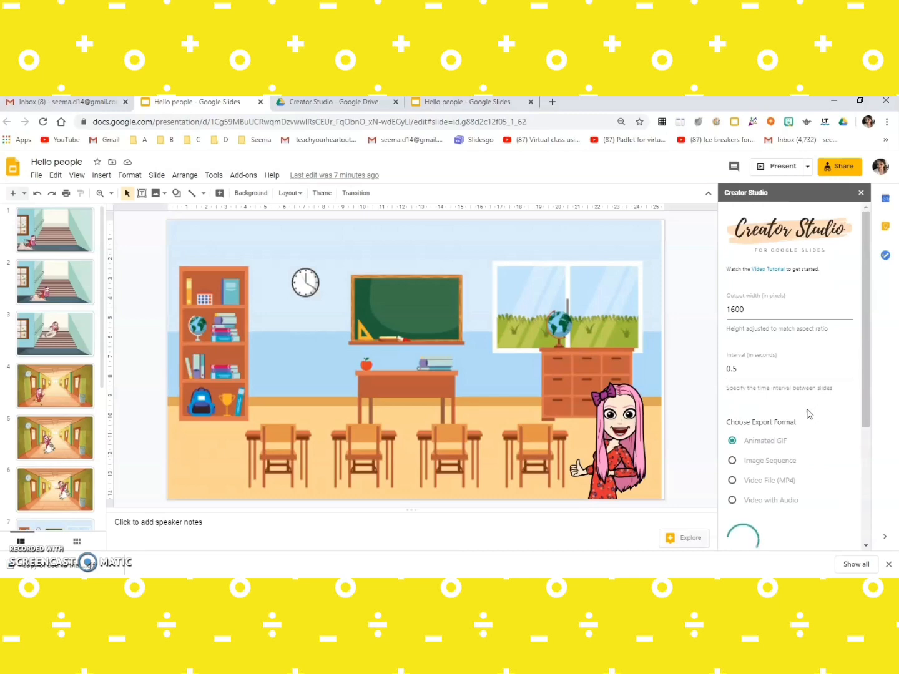
mouse_move(859, 411)
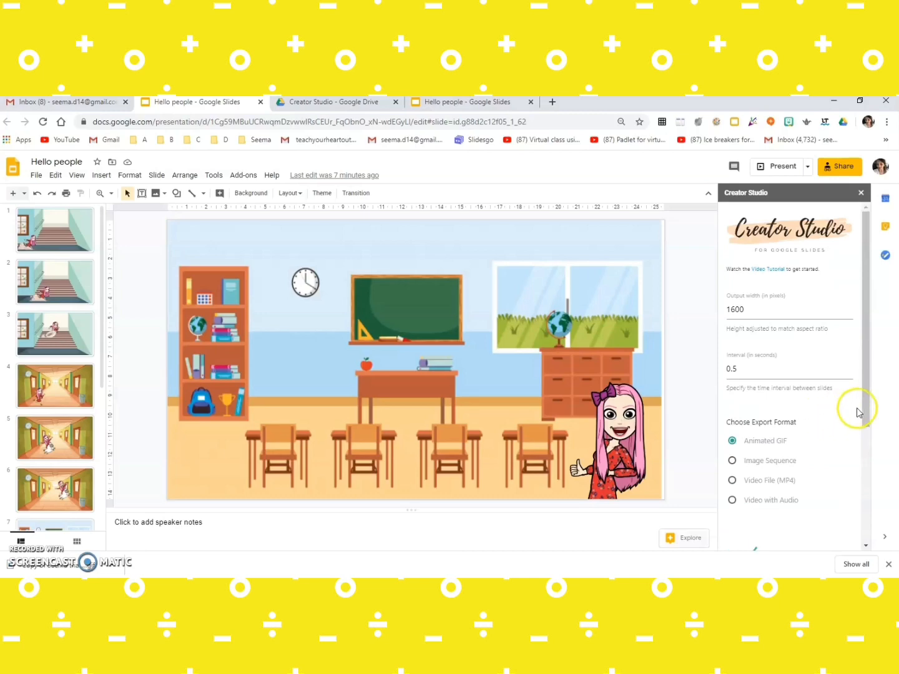
scroll(down, 3)
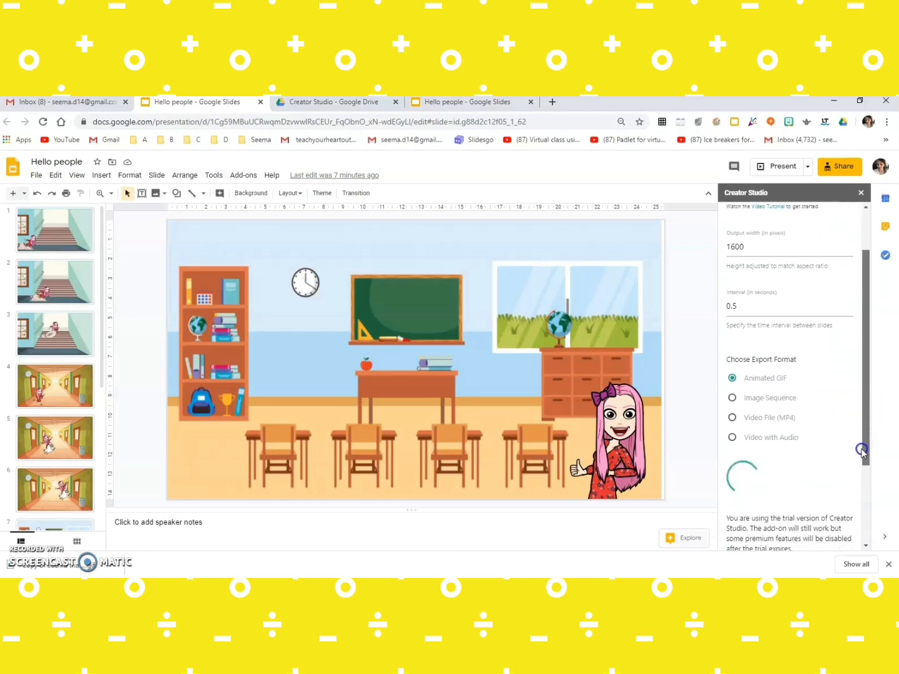
Step: Scroll the Creator Studio panel while the animated GIF export finishes
scroll(down, 3)
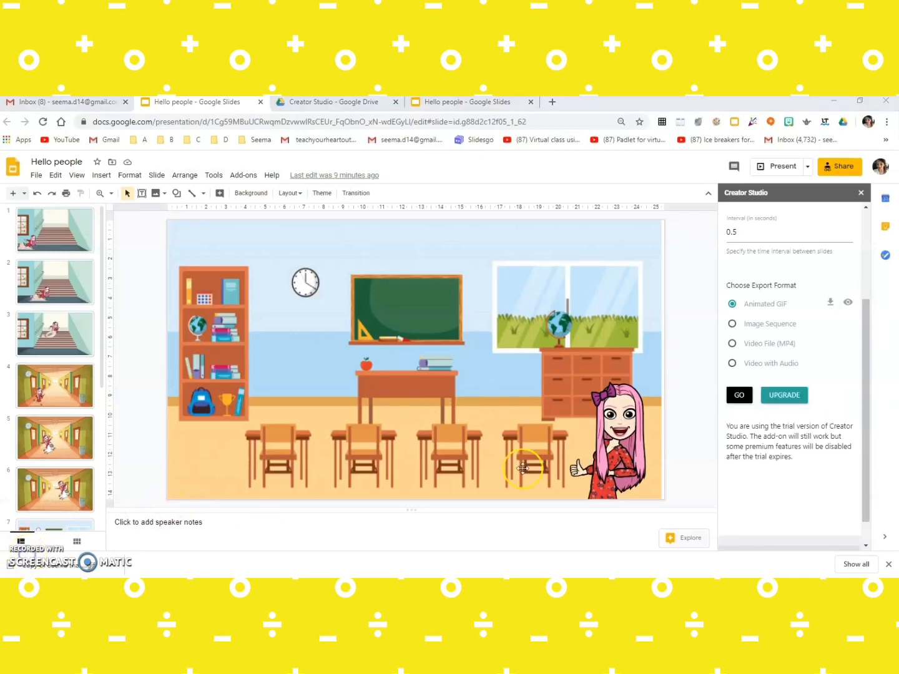
mouse_move(721, 367)
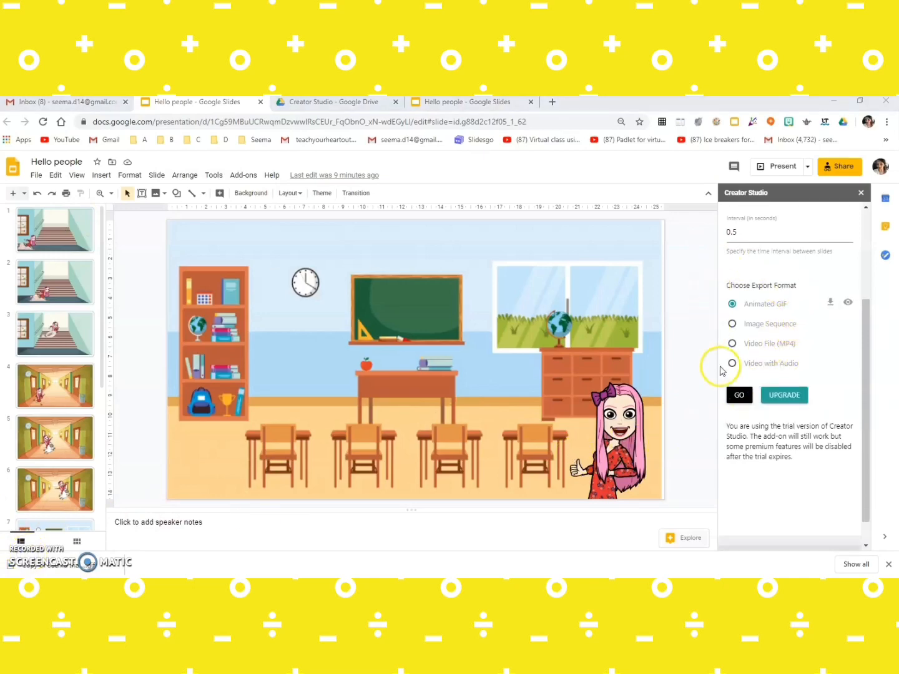
mouse_move(830, 327)
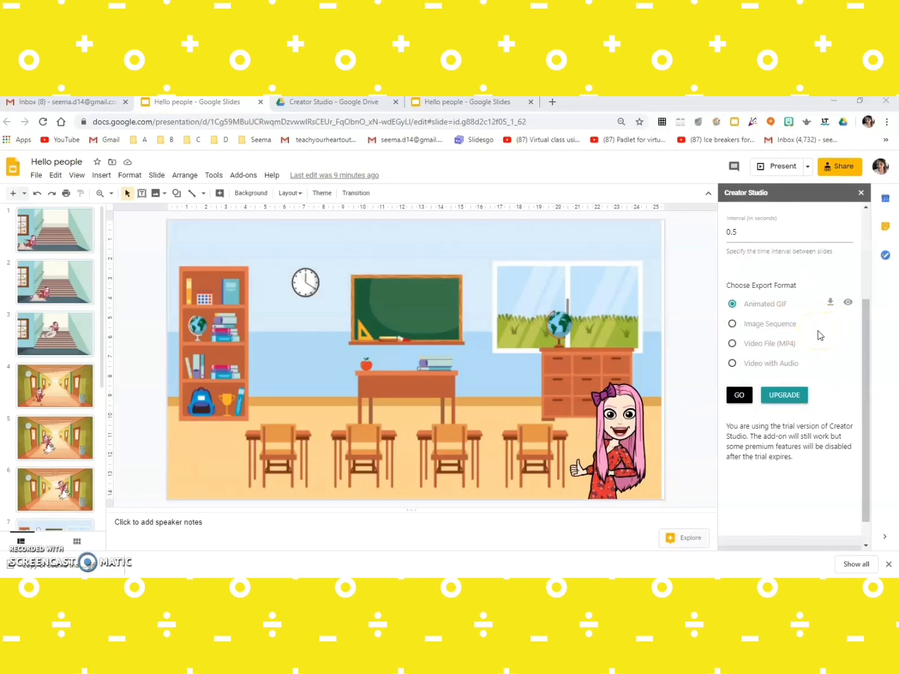
mouse_move(847, 332)
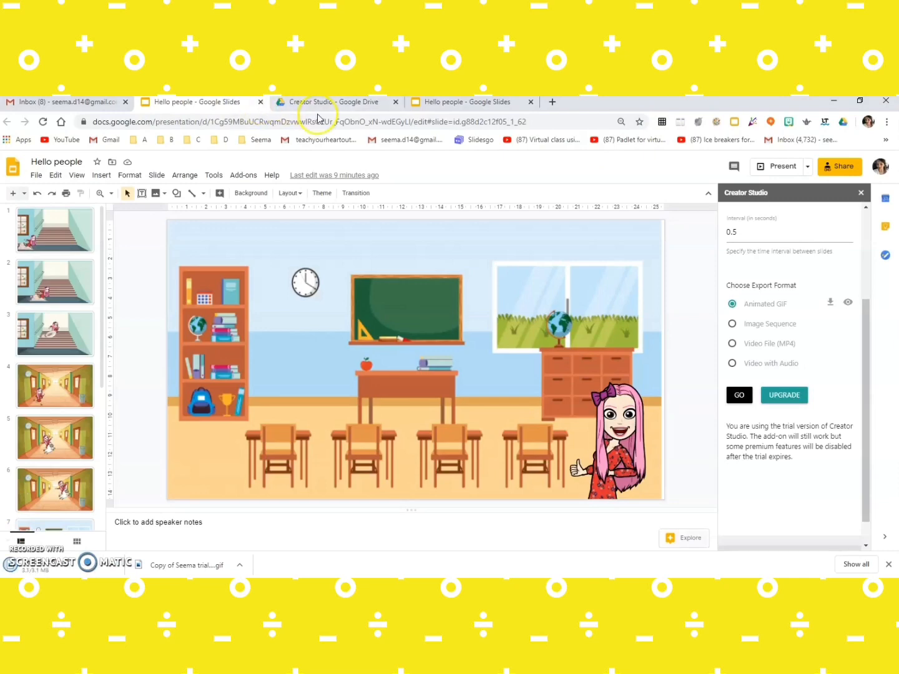
mouse_move(322, 103)
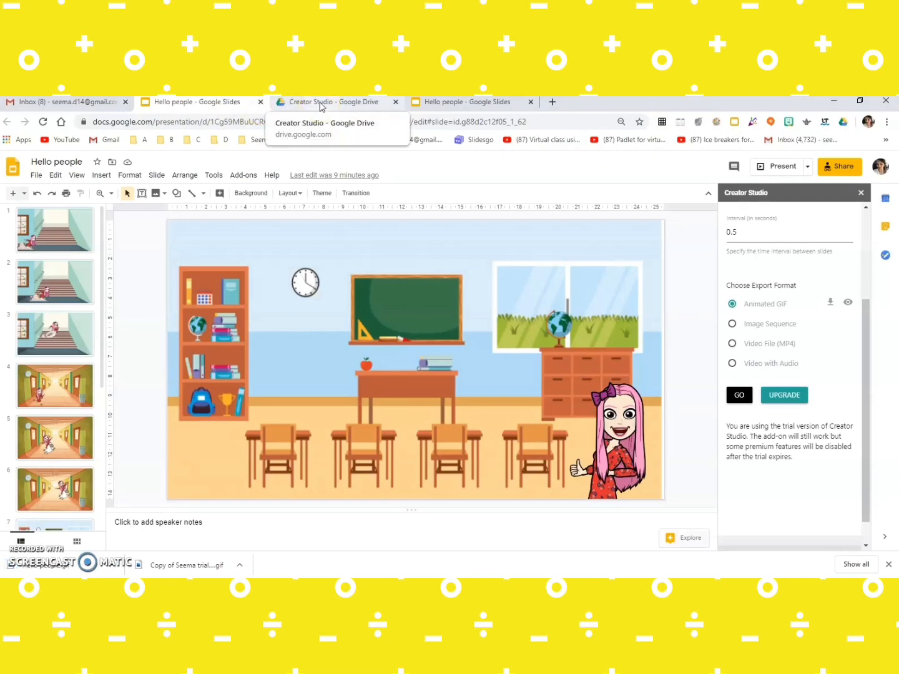
Step: In Drive's Creator Studio folder, preview the newly exported Hello people.gif
click(337, 103)
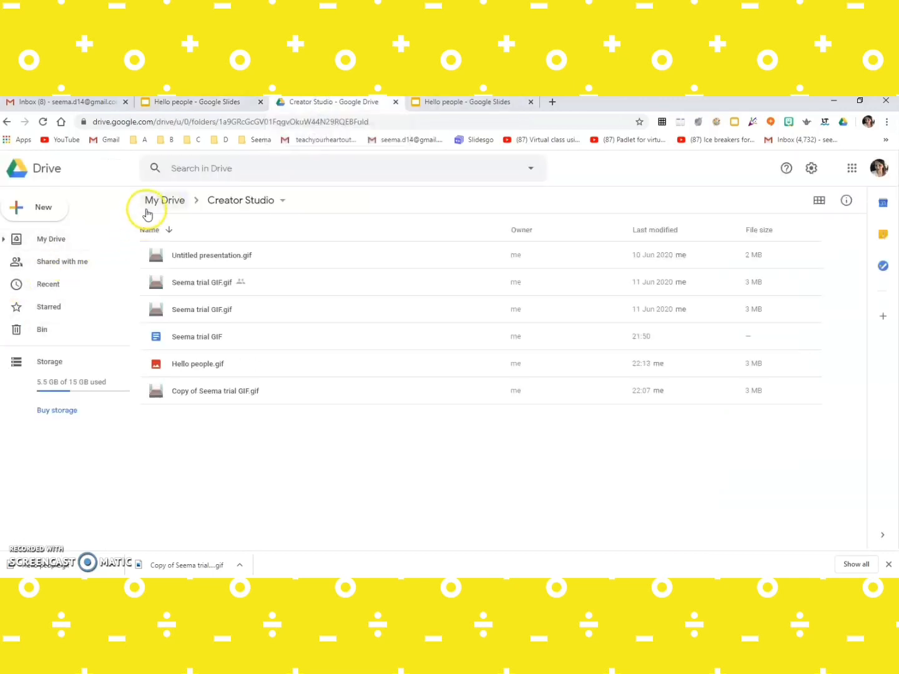
click(165, 200)
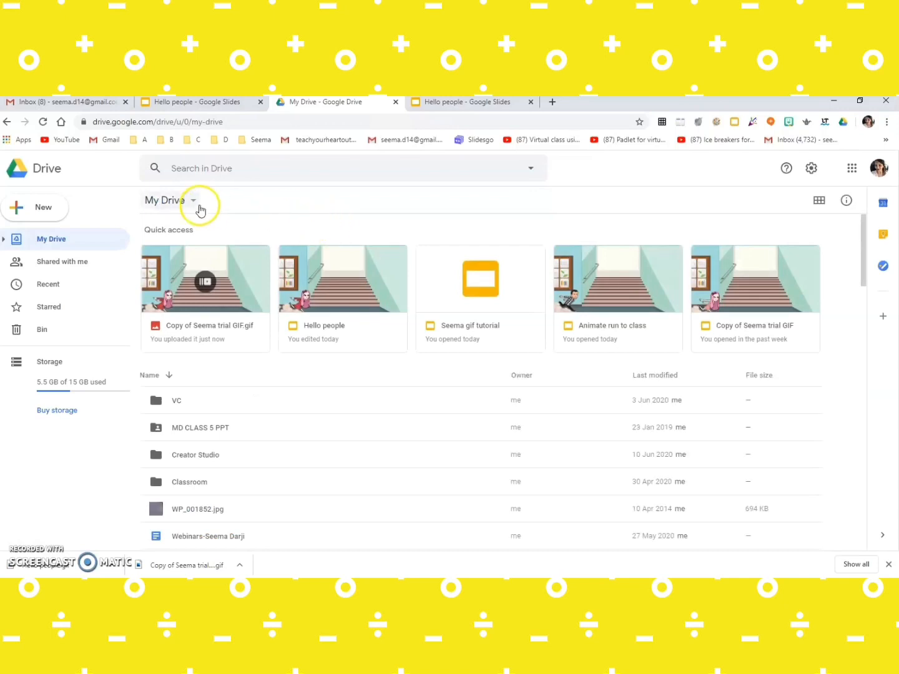
mouse_move(305, 155)
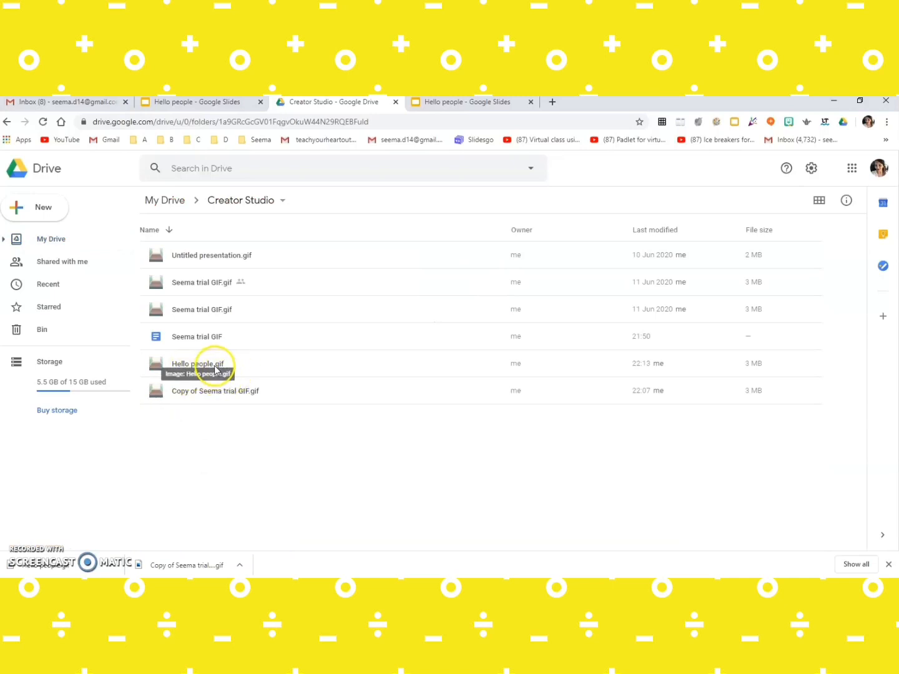
double_click(196, 363)
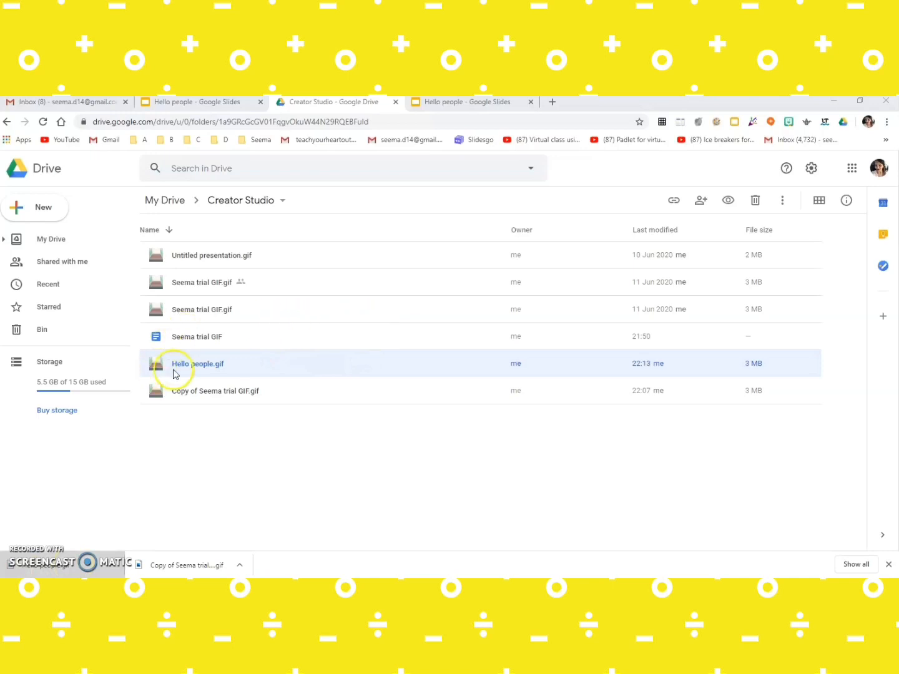
mouse_move(272, 381)
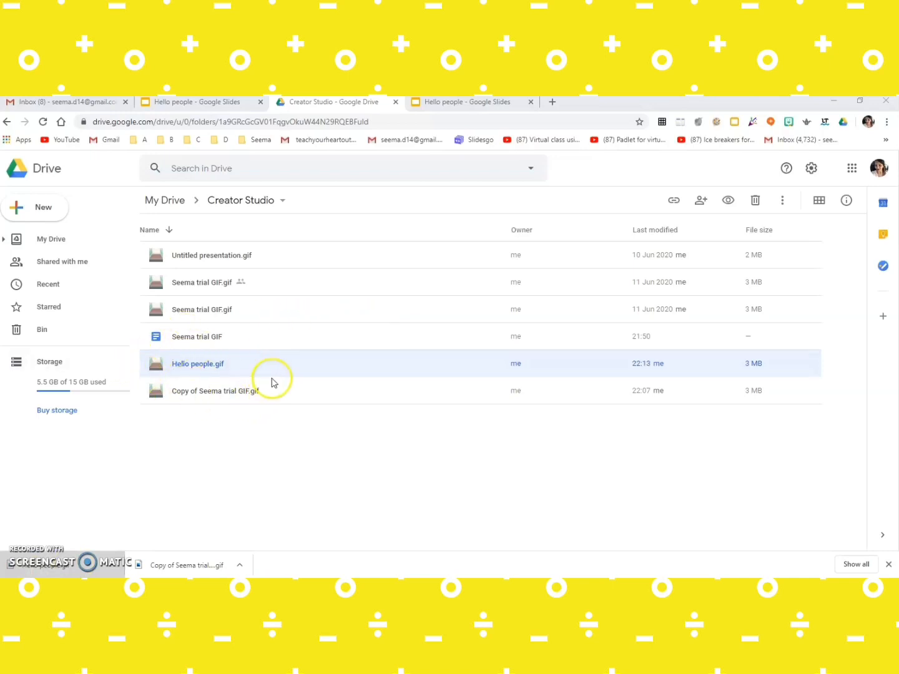
mouse_move(237, 340)
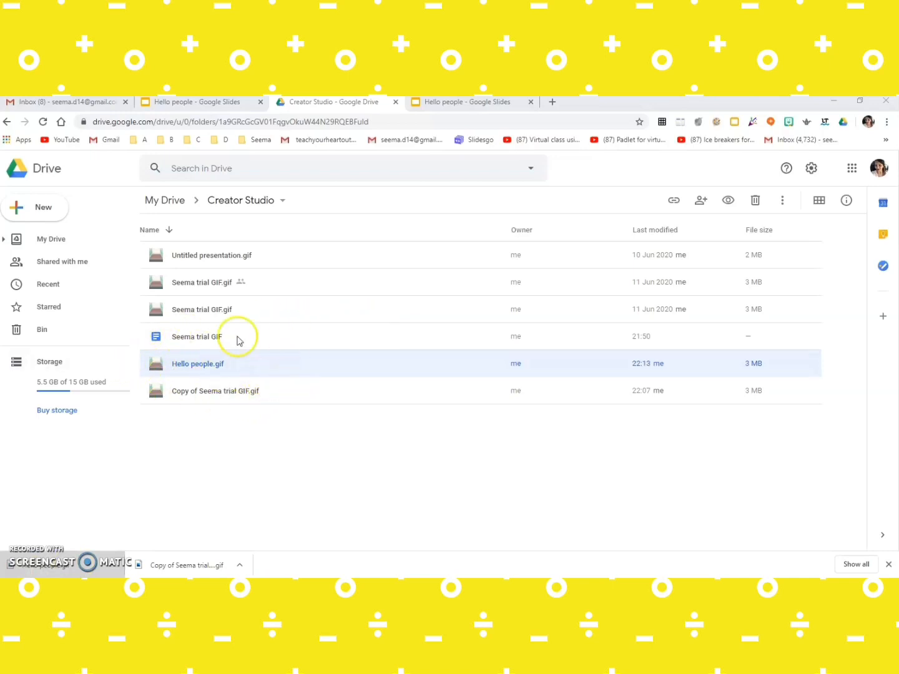
mouse_move(409, 191)
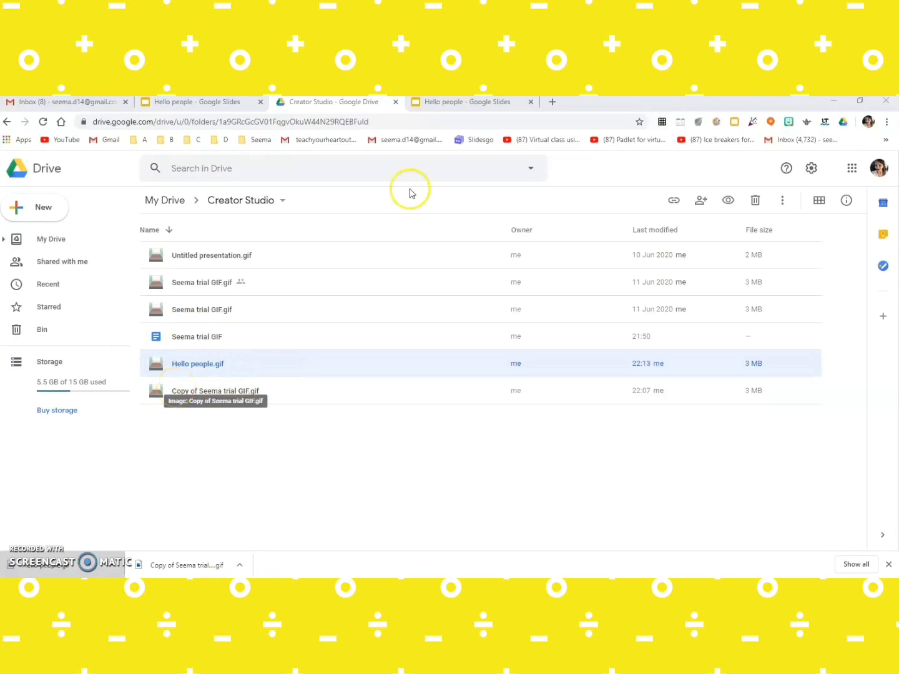
mouse_move(469, 102)
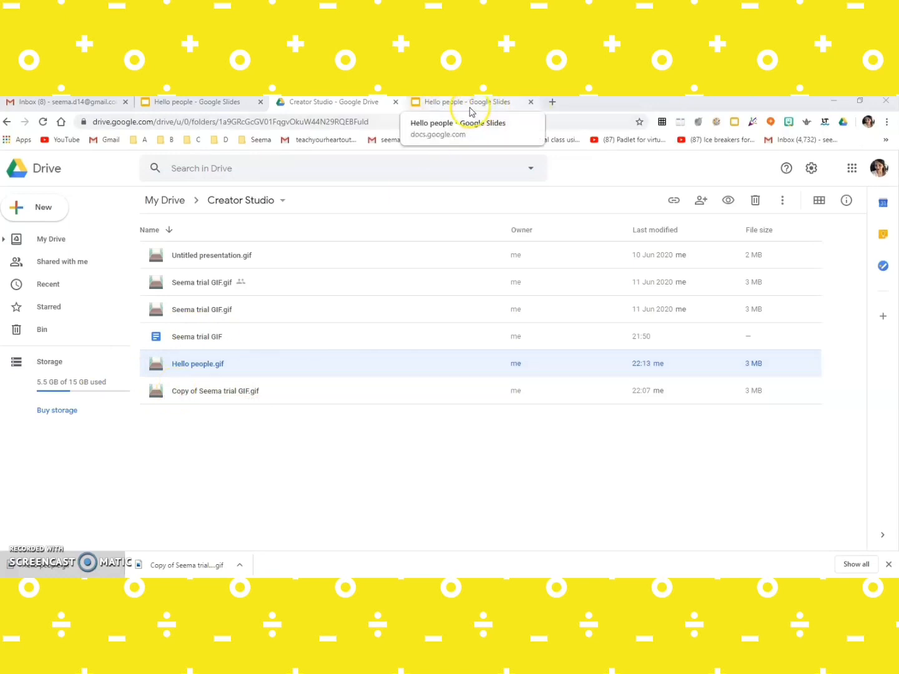
Step: Return to the Hello people deck and scroll the slide list to the classroom slide
click(465, 102)
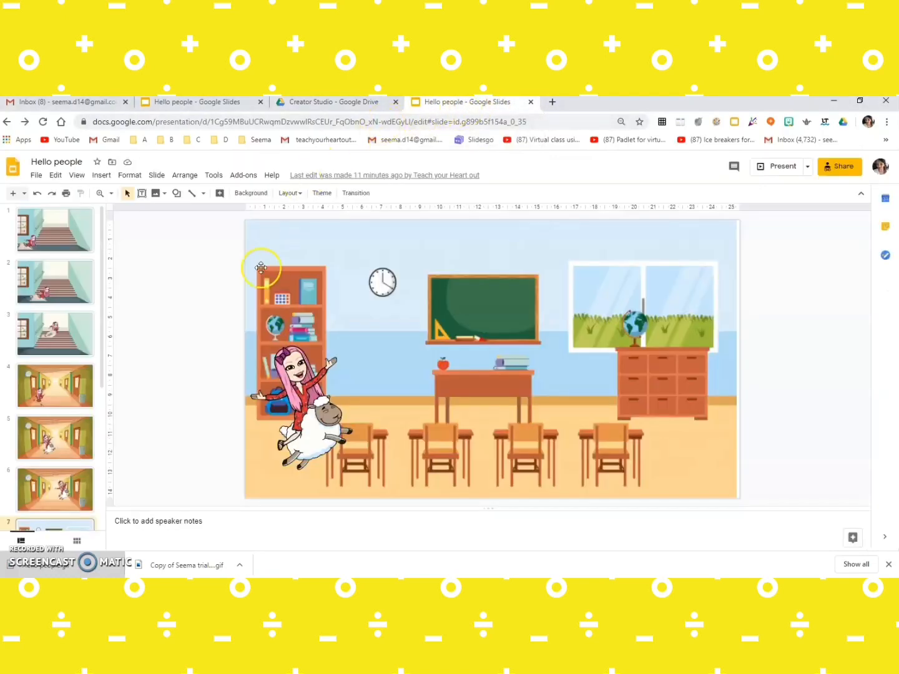
scroll(down, 3)
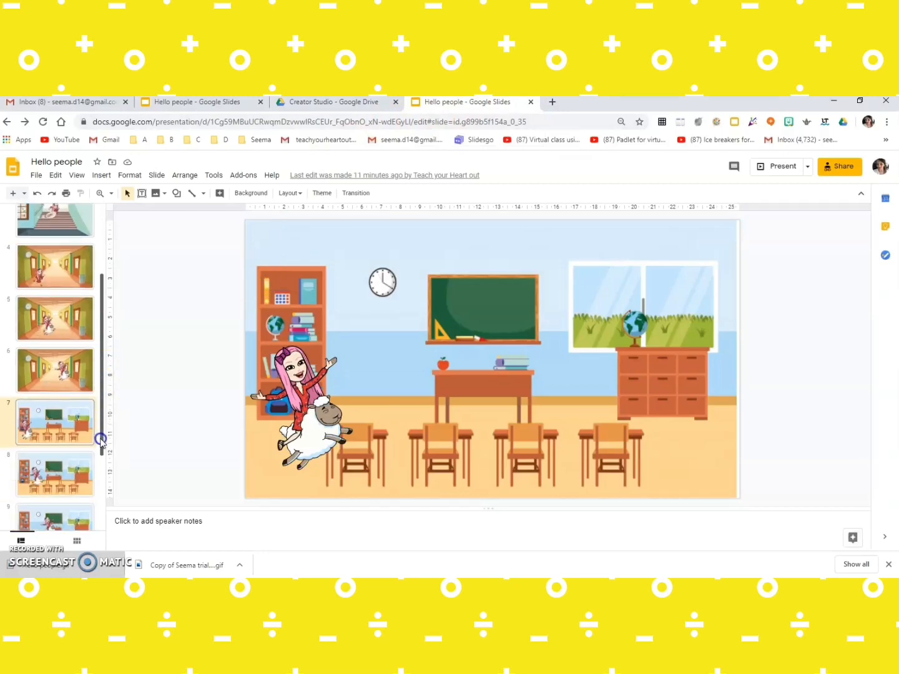
scroll(up, 3)
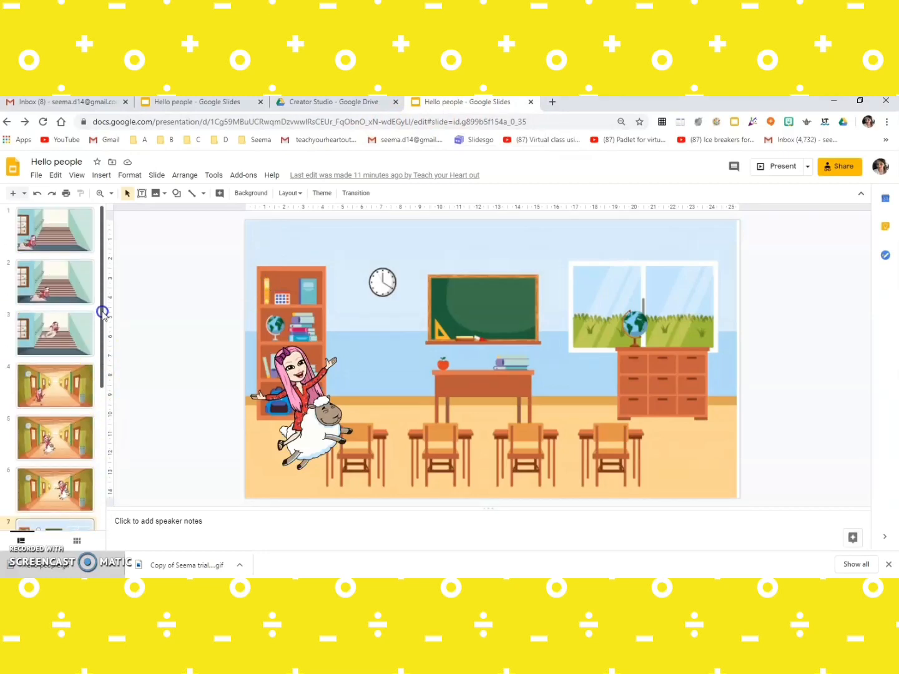
mouse_move(544, 423)
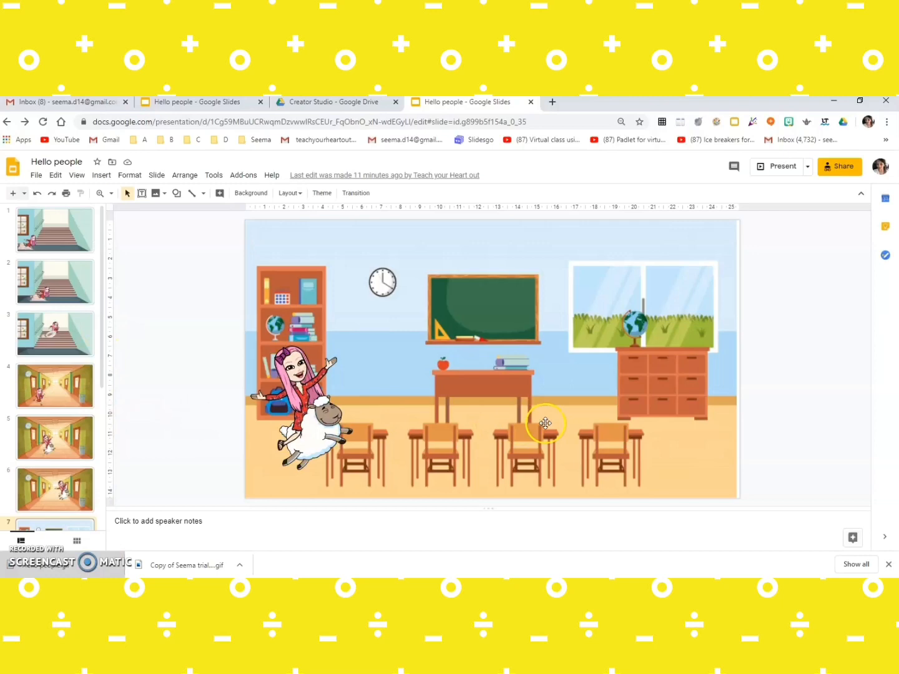
mouse_move(383, 434)
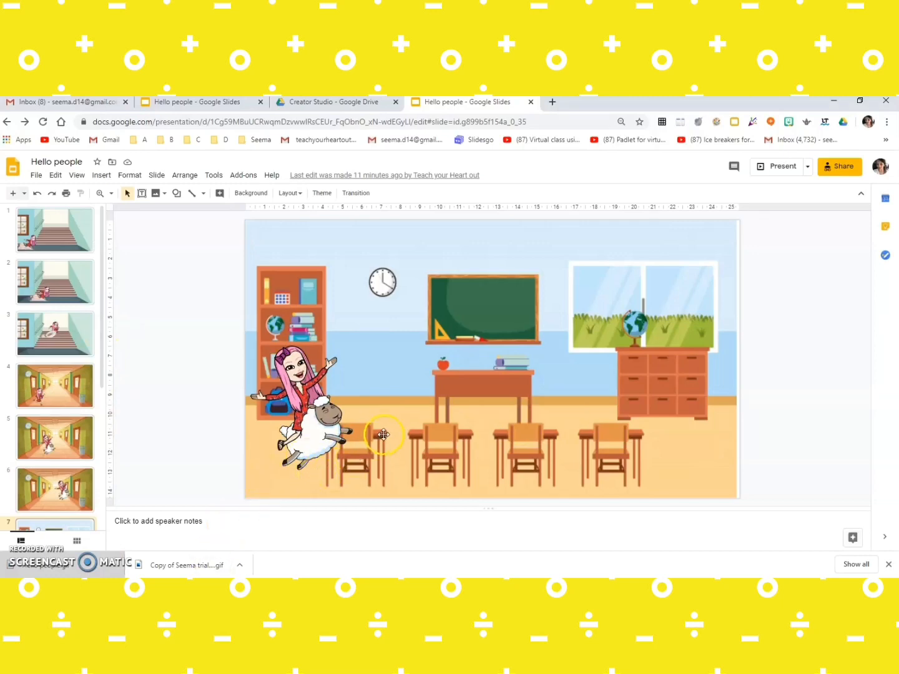